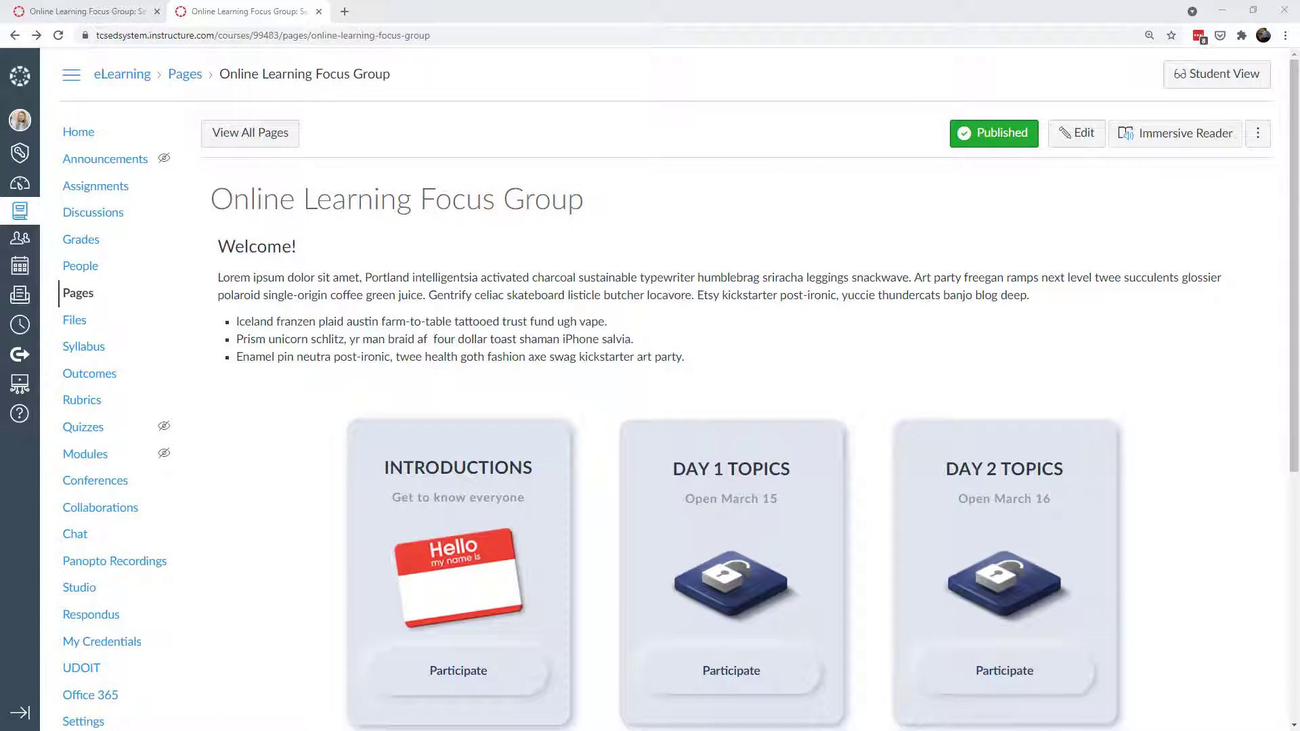
mouse_move(301, 353)
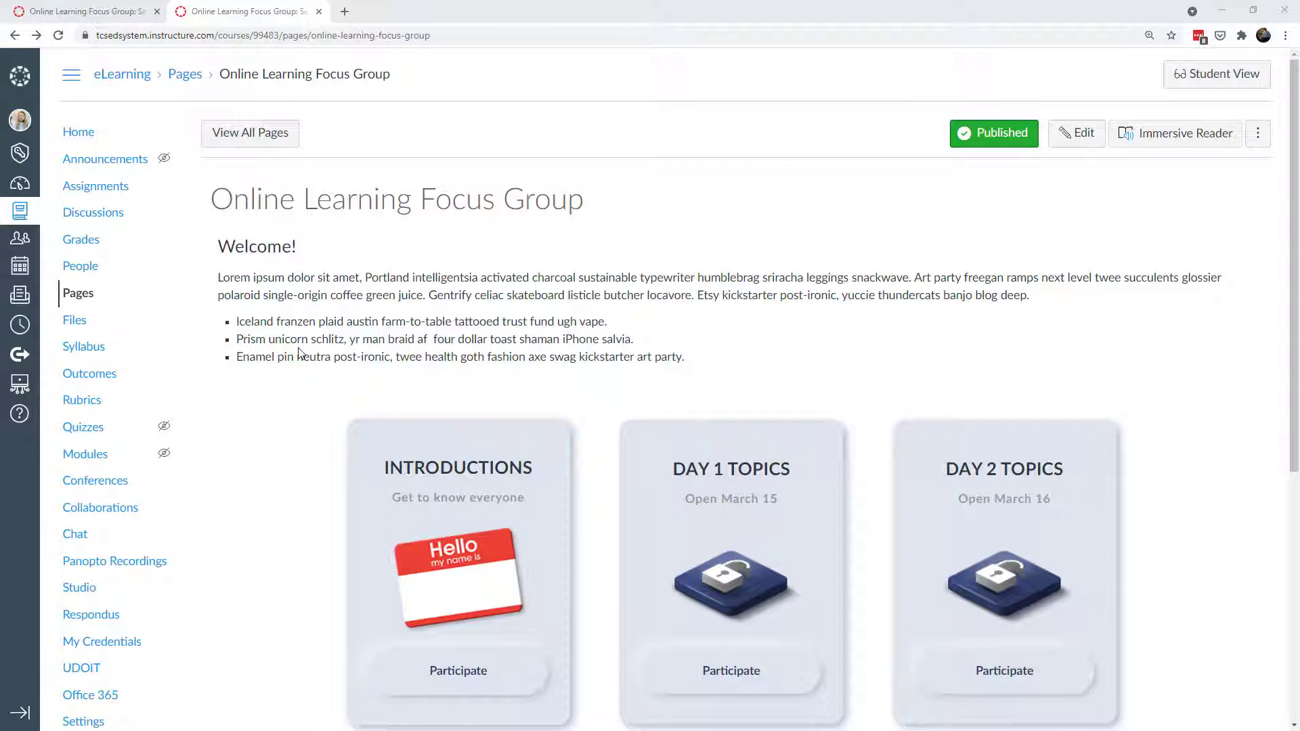
- Highlight the cardpage, cardbody and cardcontainer class names and cardbody's minimum height in the CSS
scroll(down, 3)
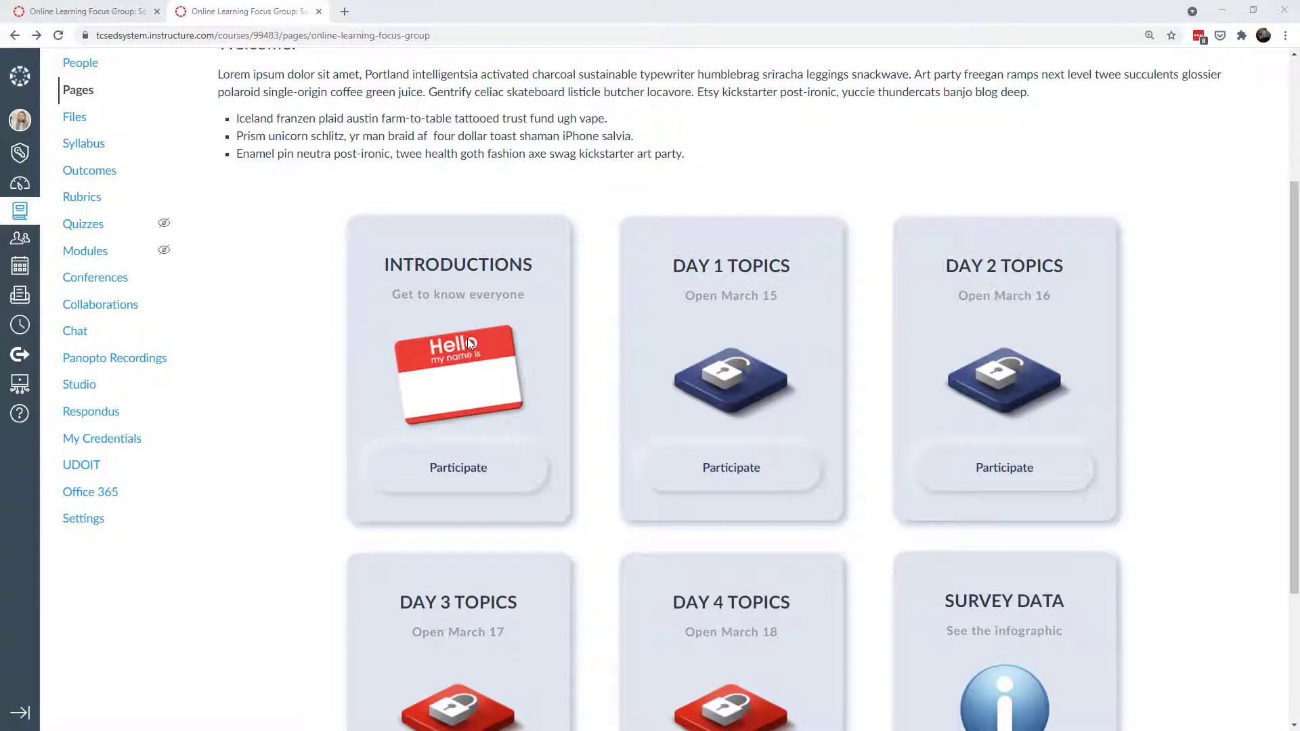
mouse_move(539, 324)
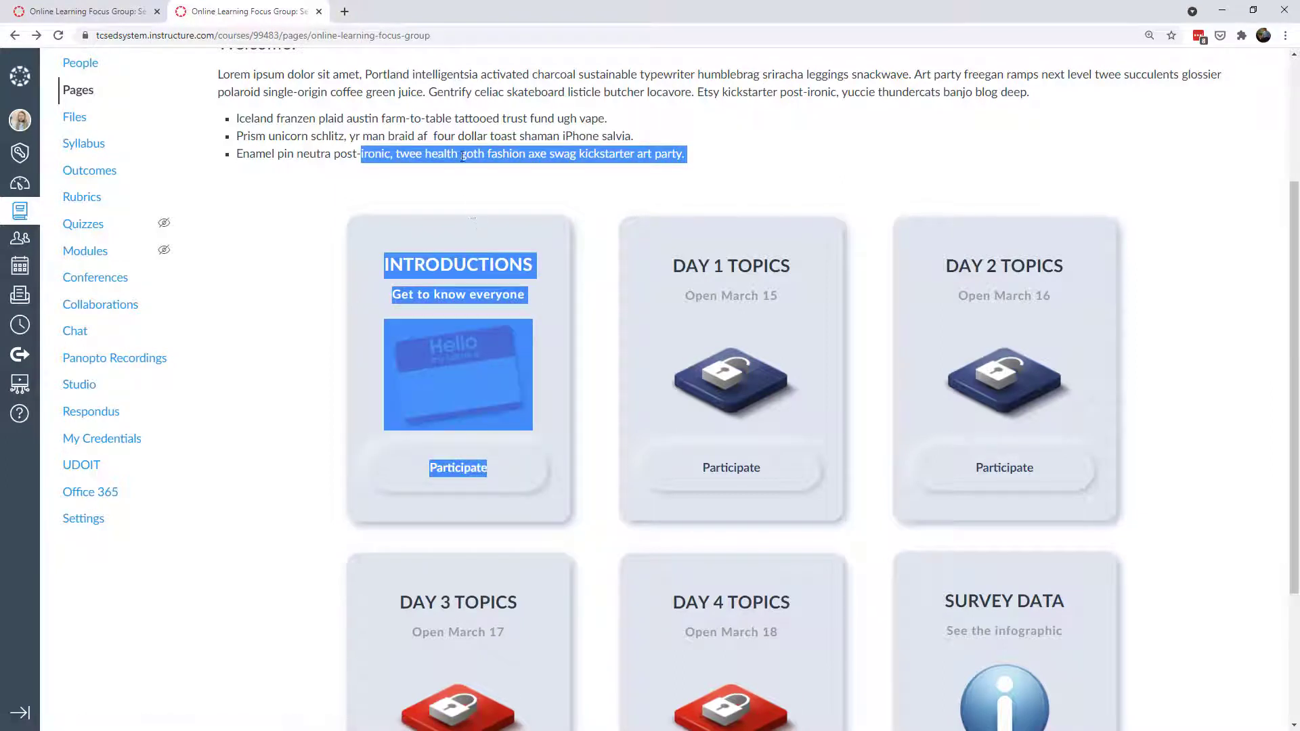
click(577, 375)
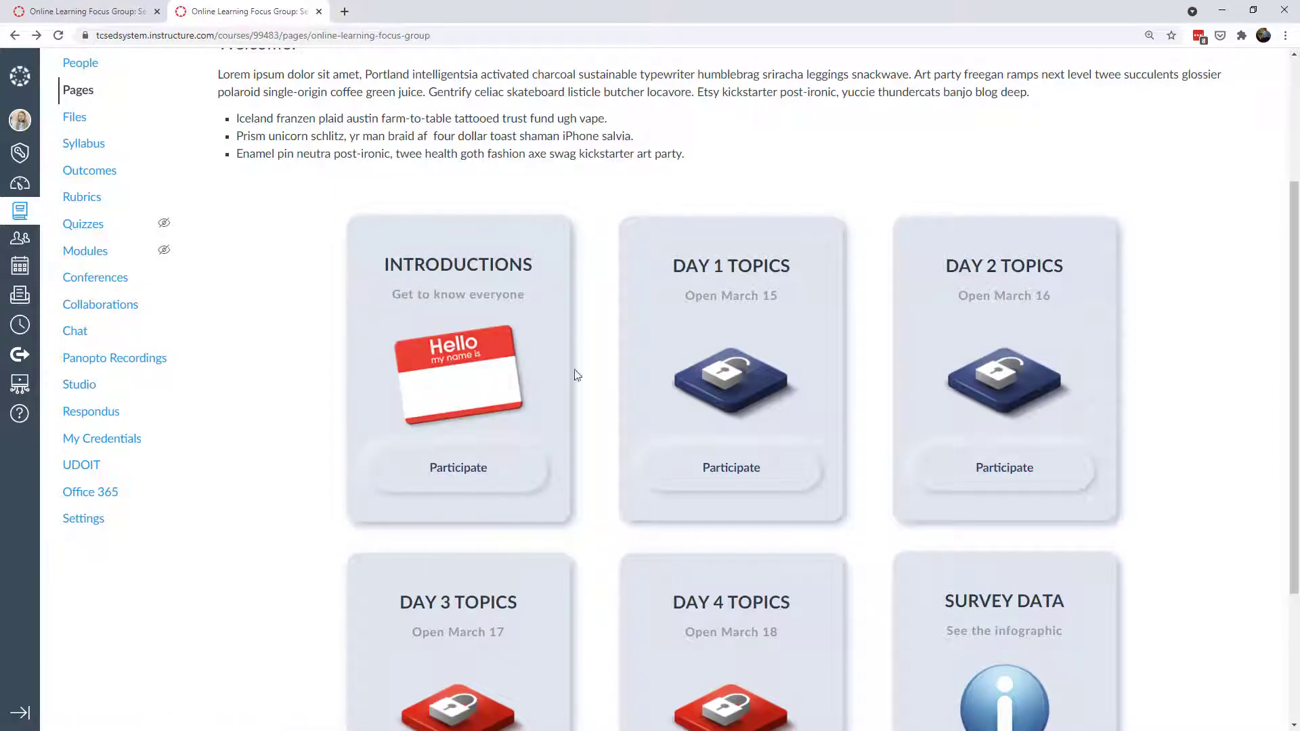
mouse_move(559, 415)
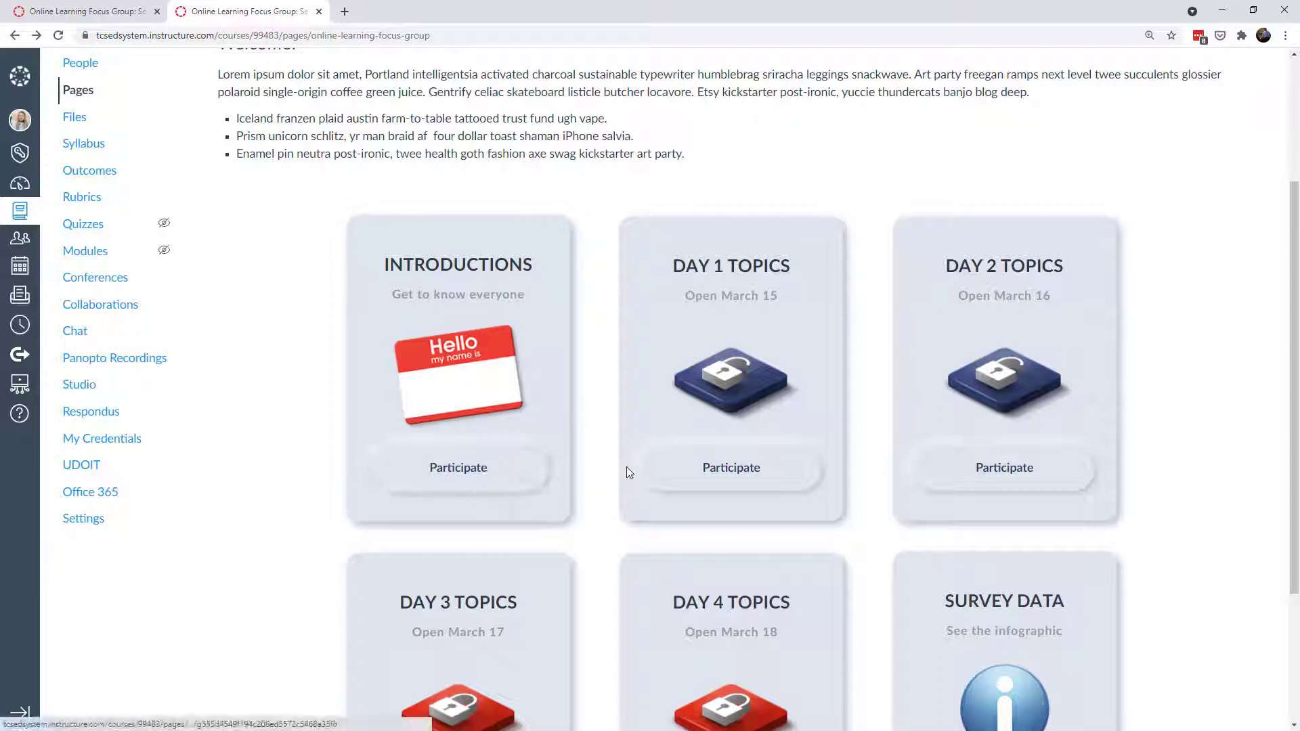
mouse_move(970, 480)
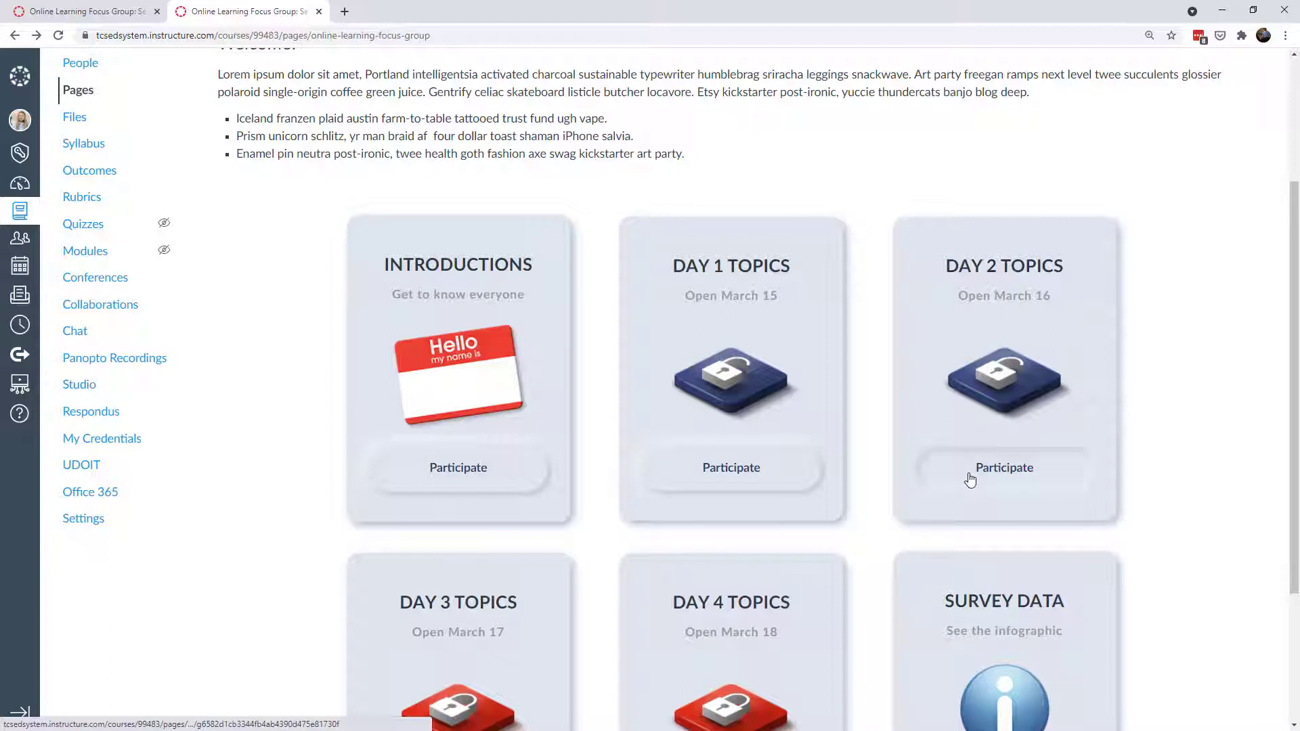
scroll(down, 3)
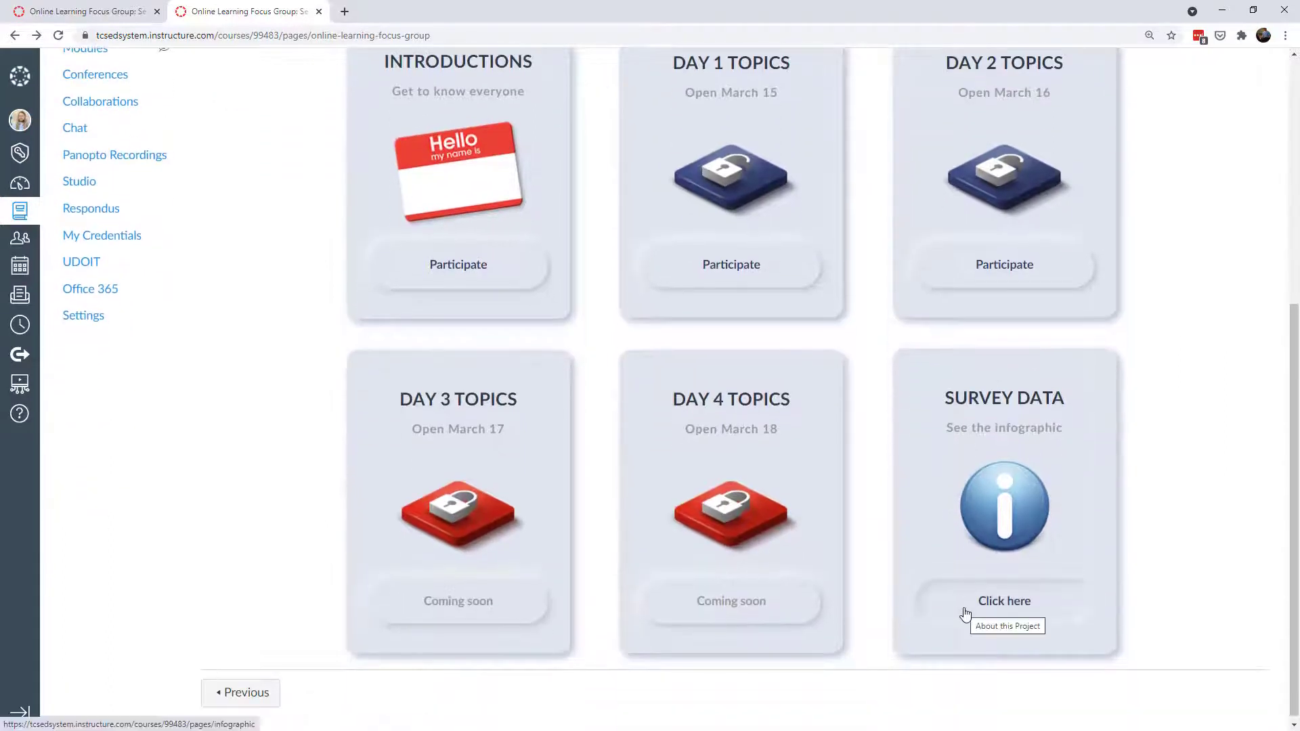
mouse_move(741, 615)
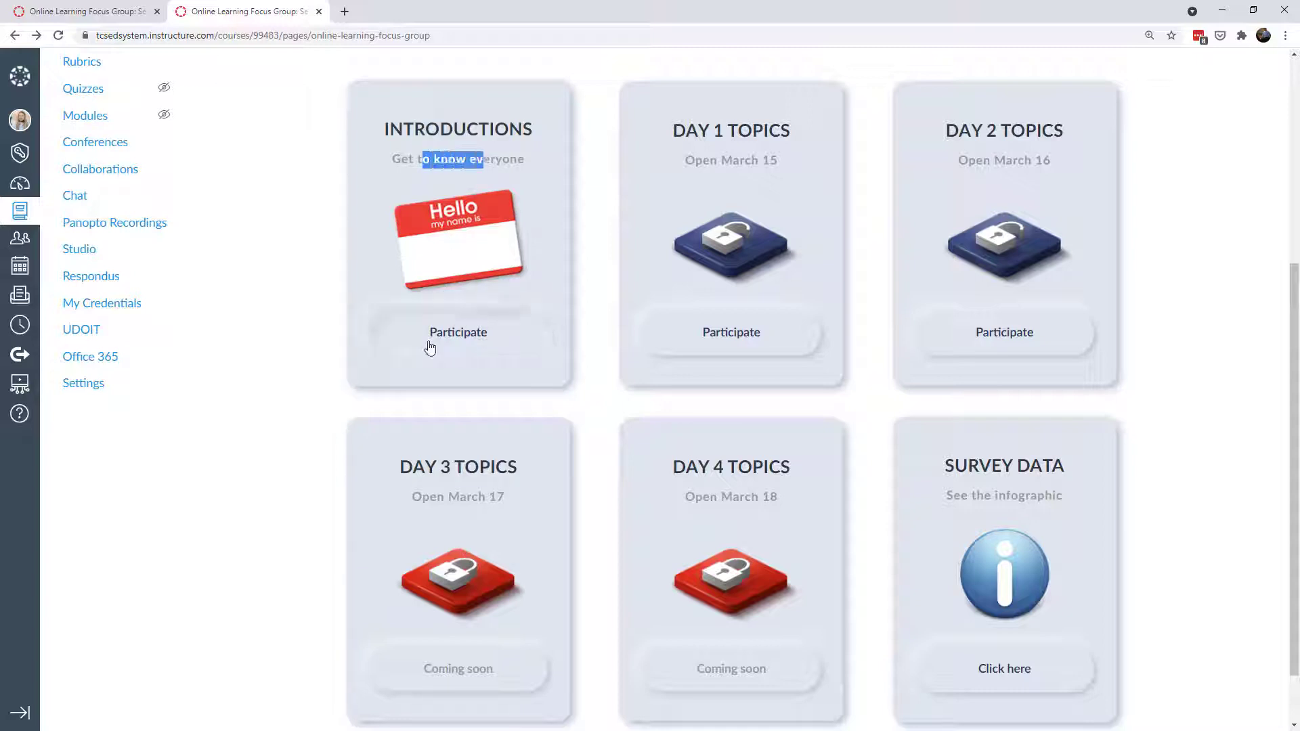
mouse_move(457, 333)
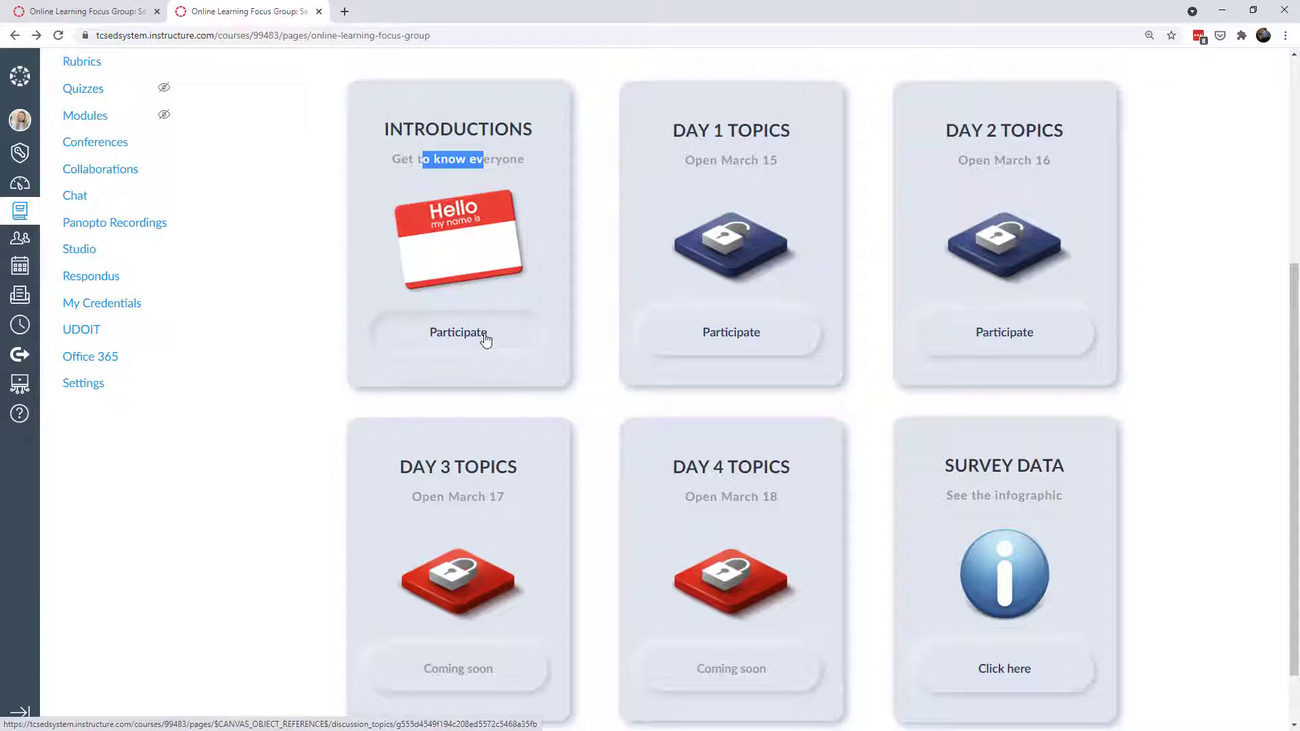
mouse_move(458, 333)
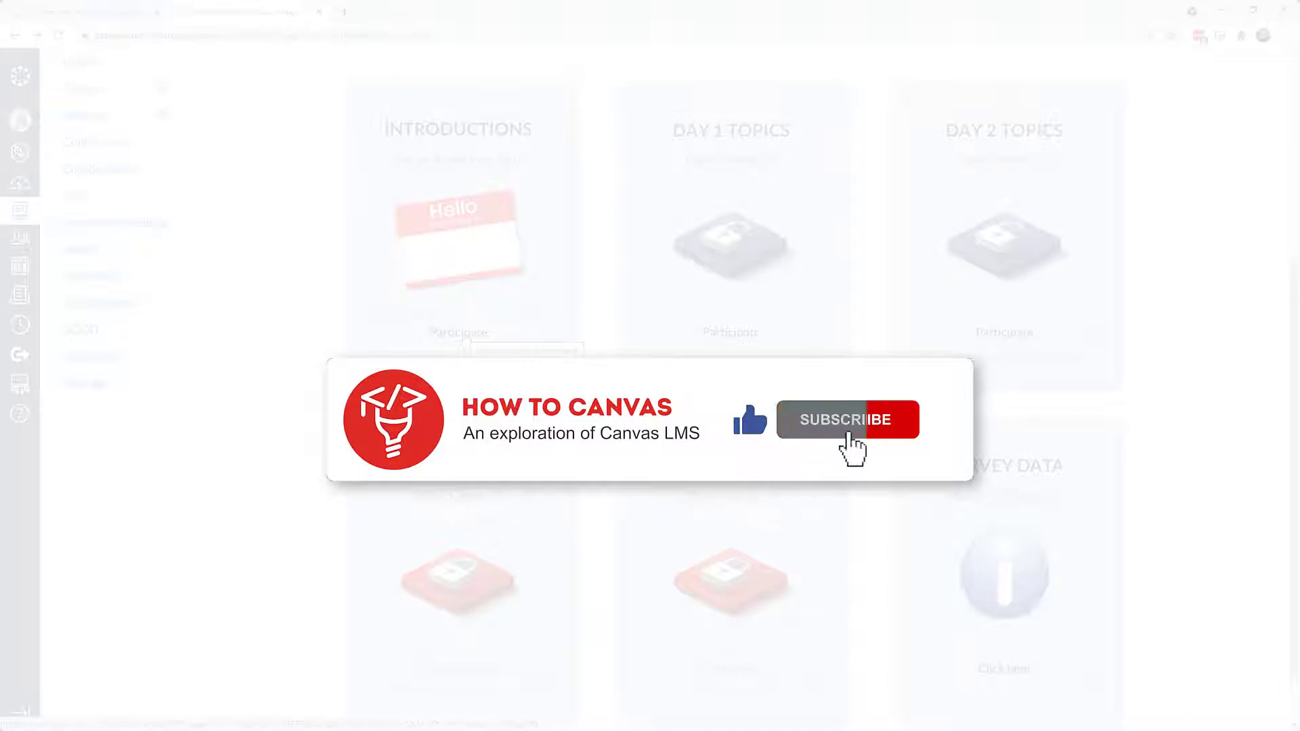
click(847, 420)
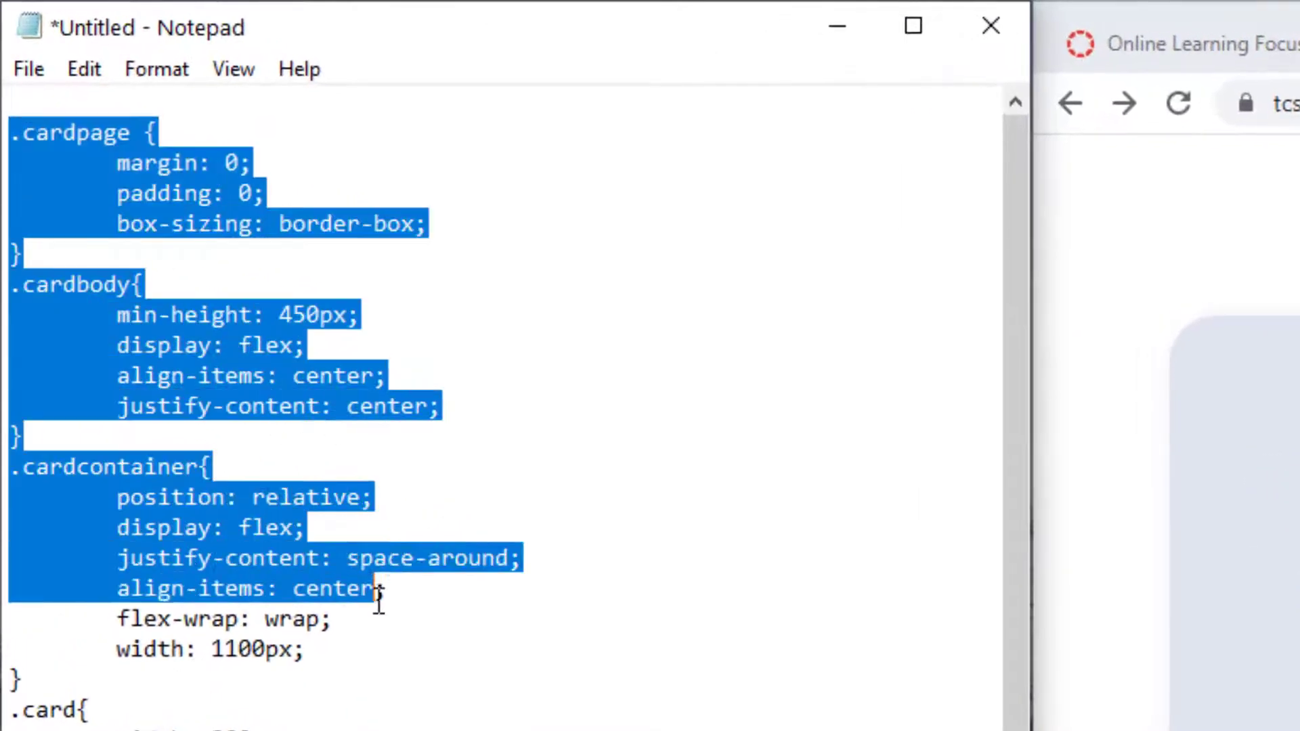
click(50, 133)
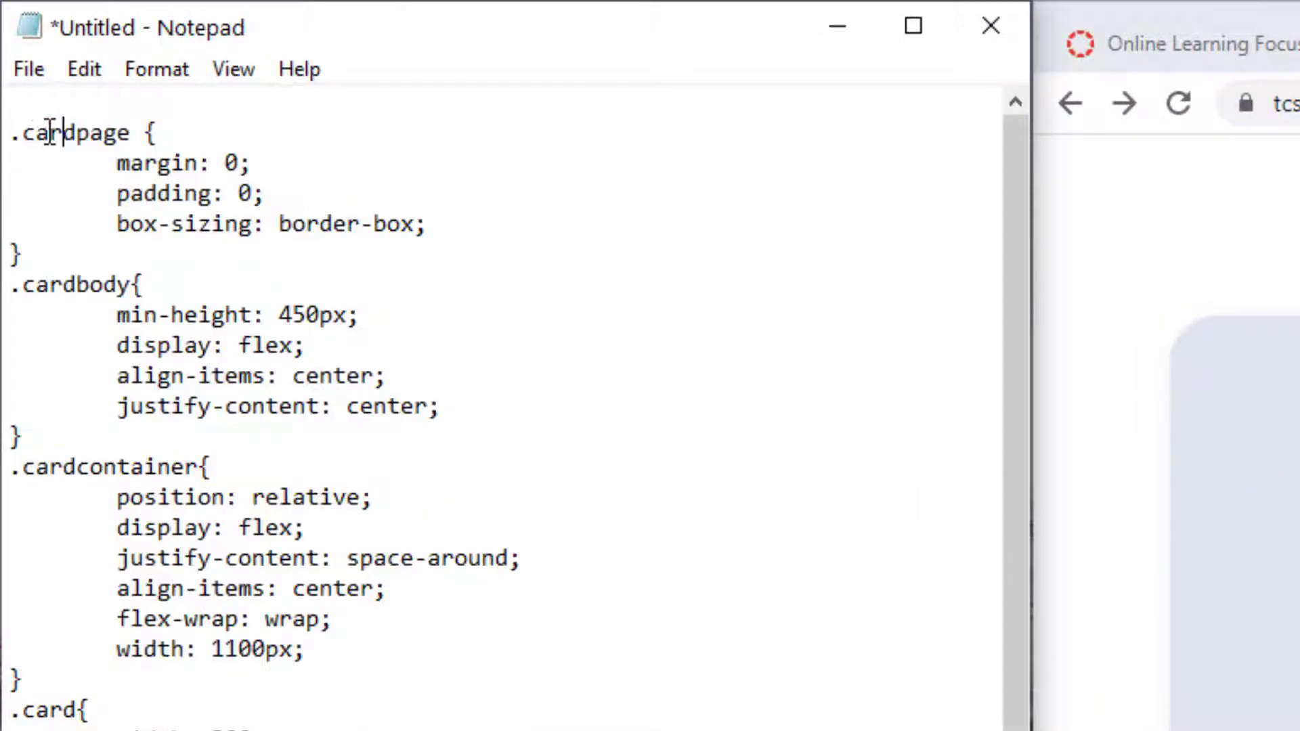
double_click(73, 133)
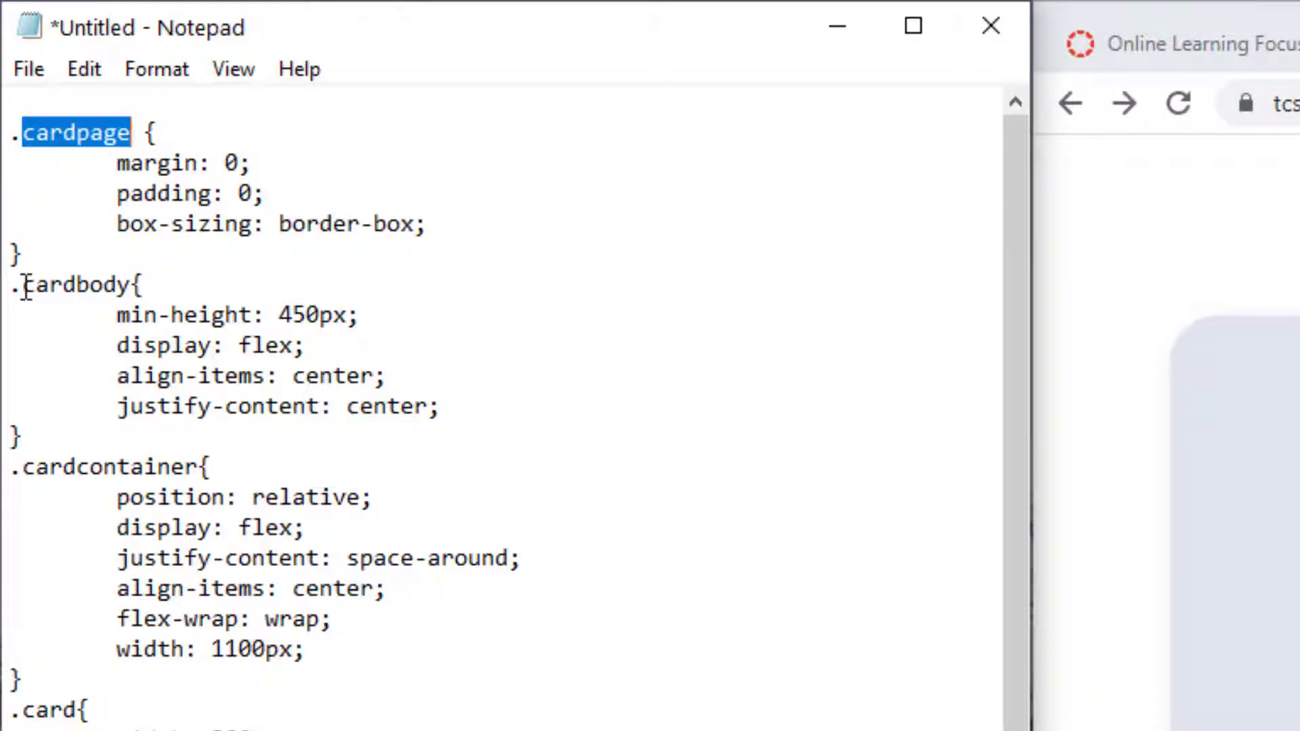
double_click(74, 284)
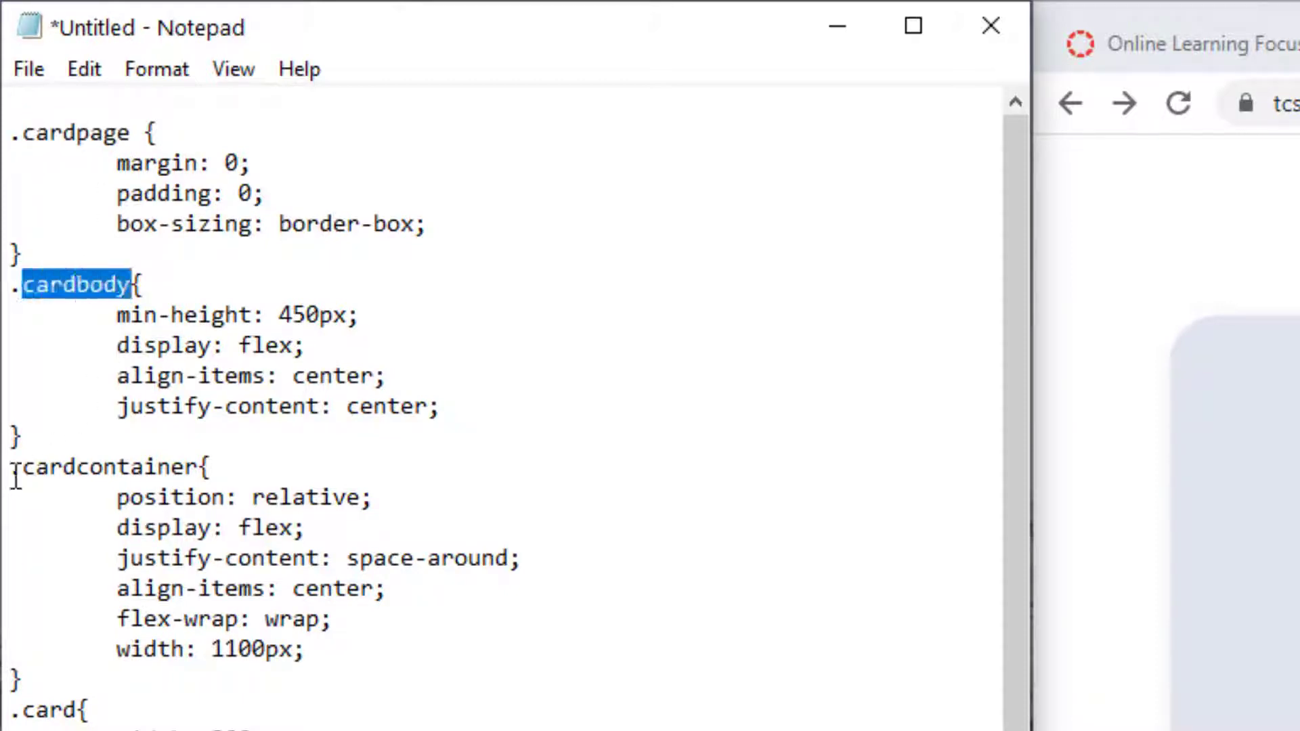
double_click(109, 467)
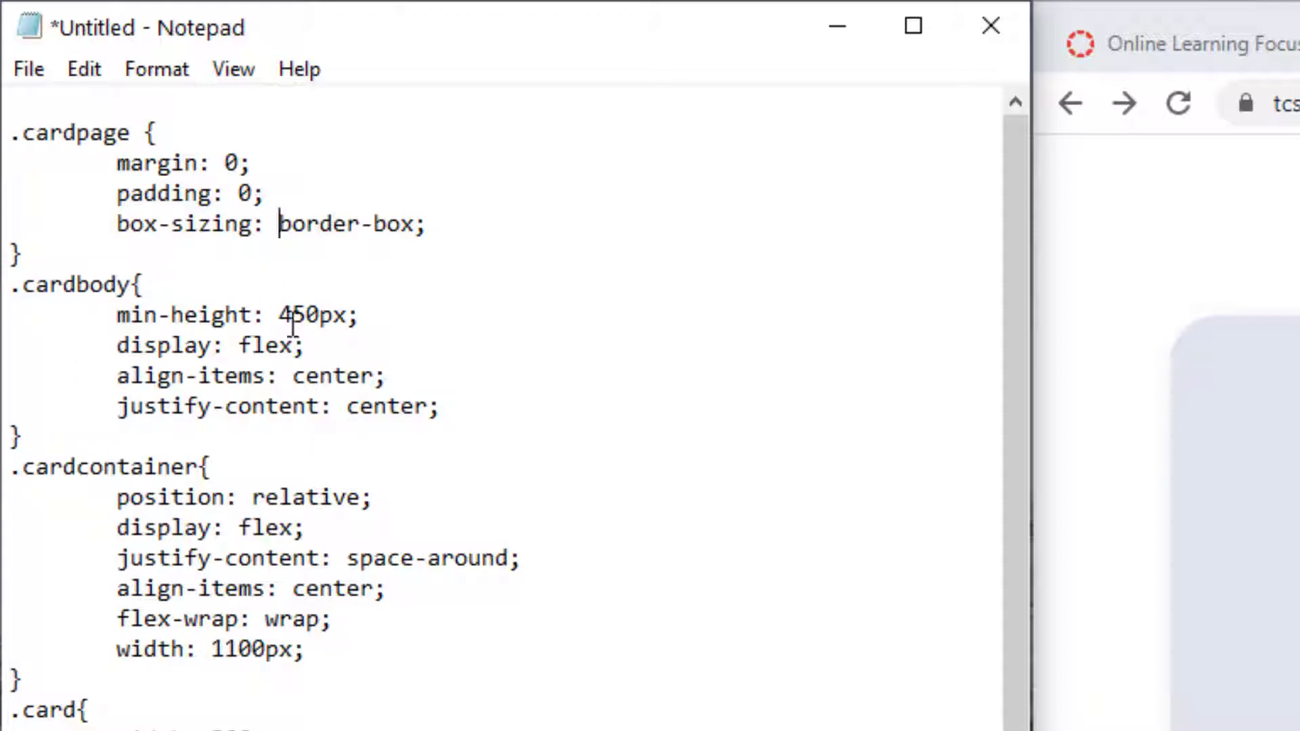
double_click(313, 315)
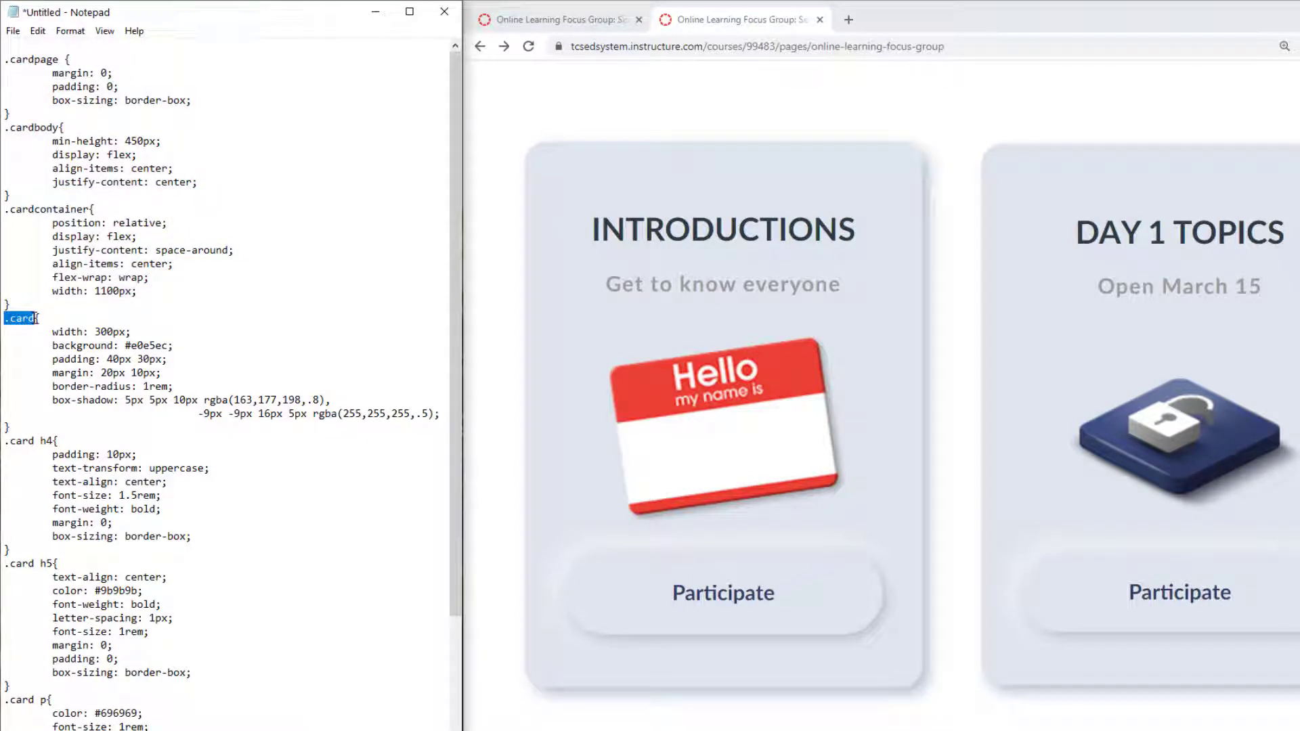
- Highlight the card class, its background colour and its light shadow colour values
double_click(46, 440)
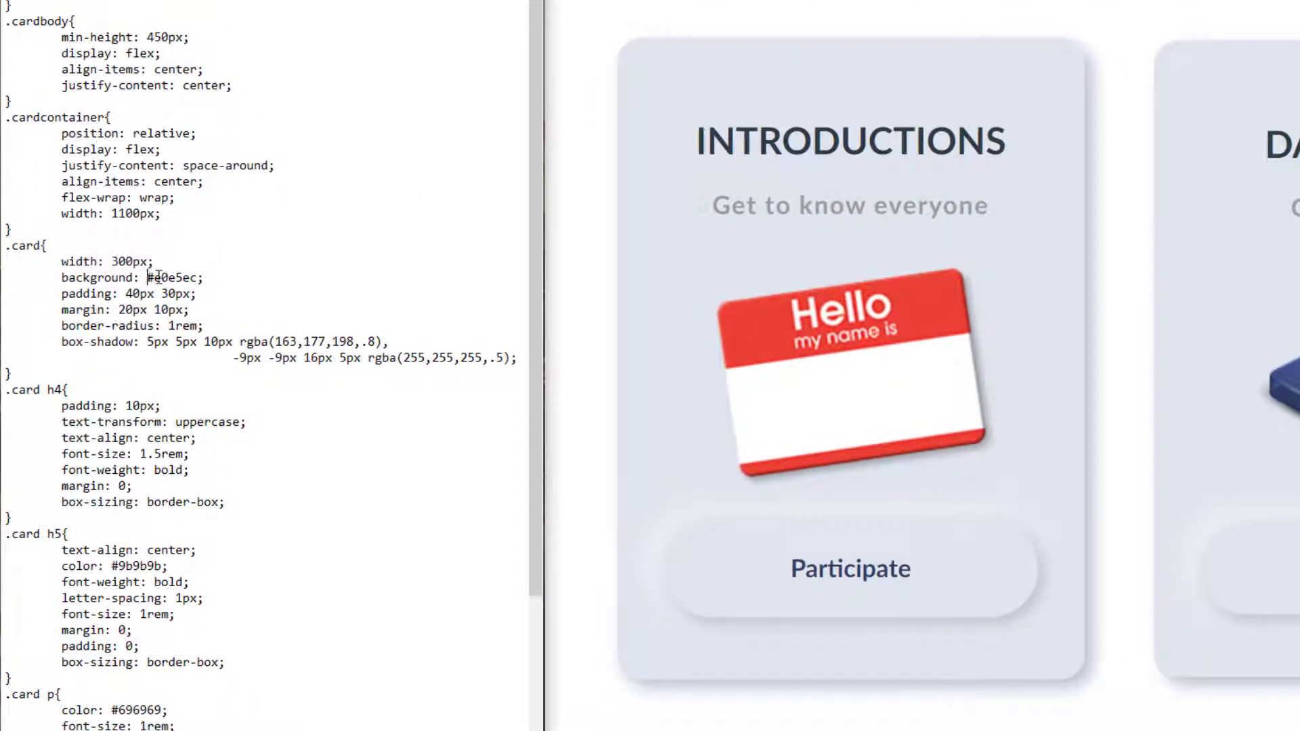
double_click(172, 278)
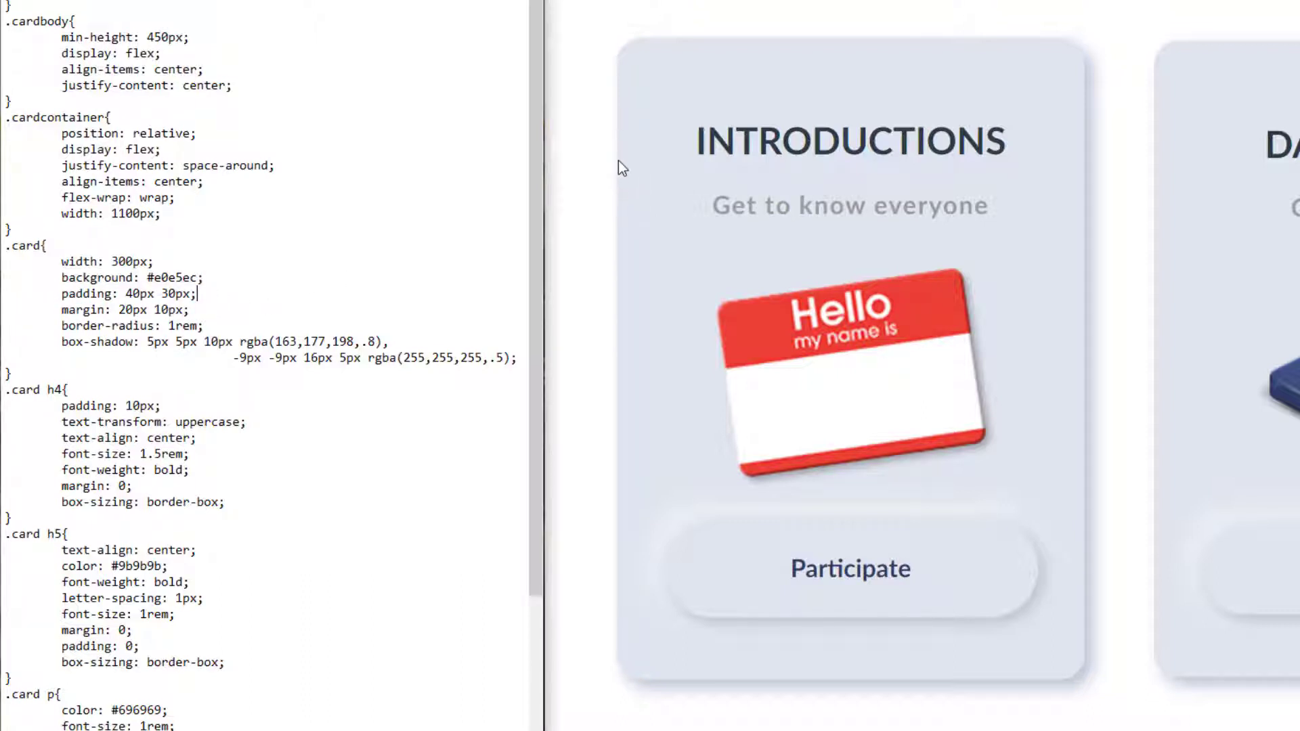
mouse_move(645, 151)
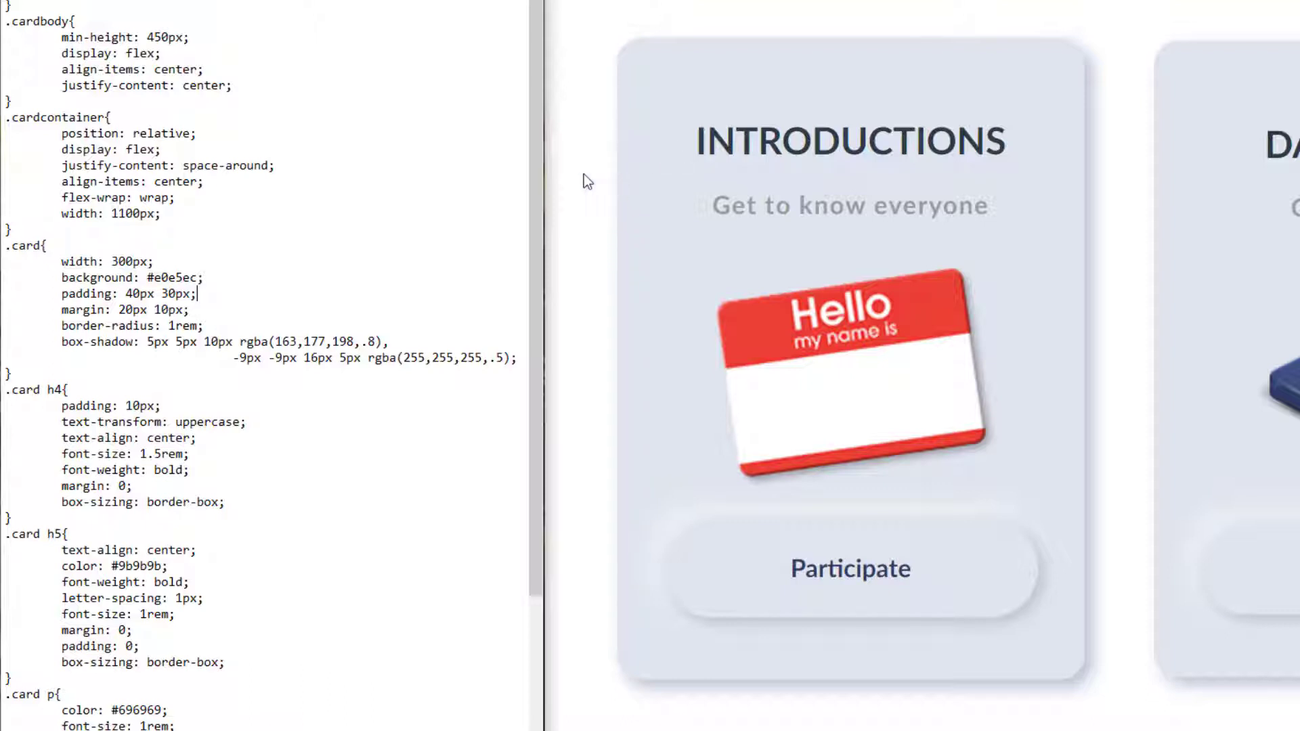
mouse_move(619, 177)
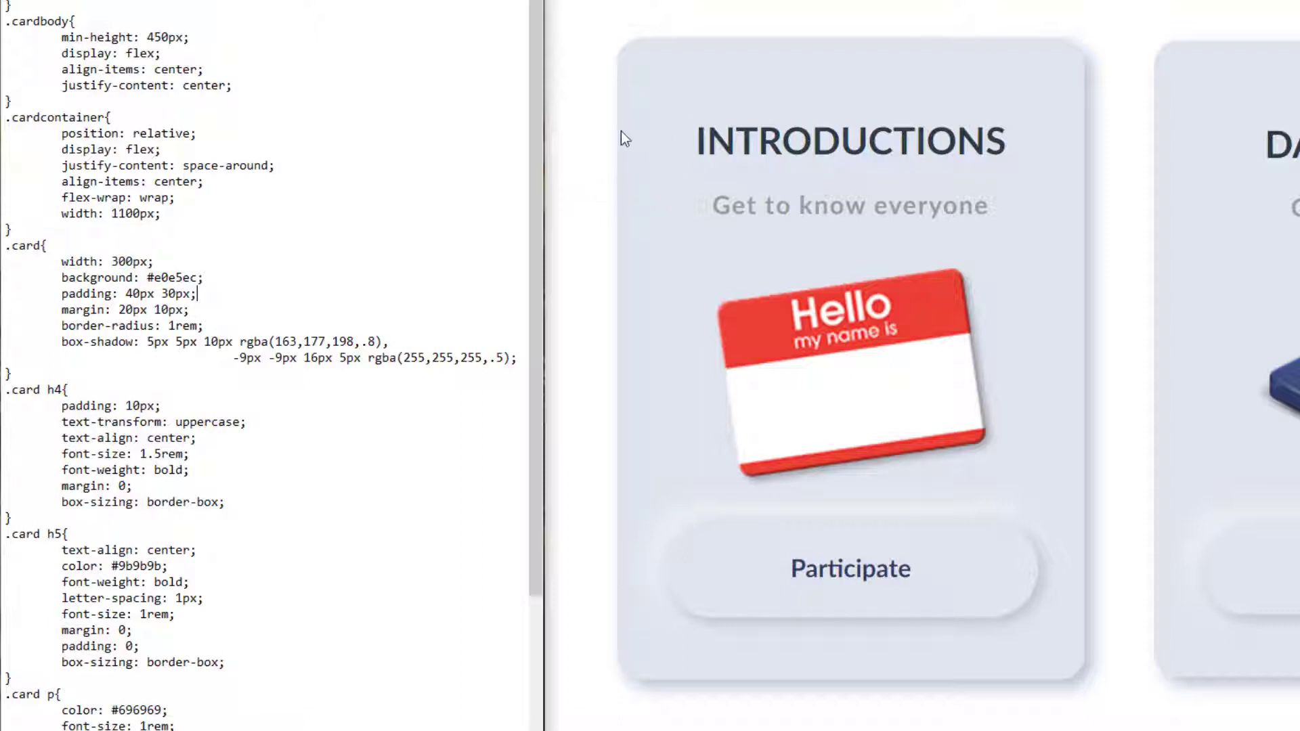
mouse_move(681, 52)
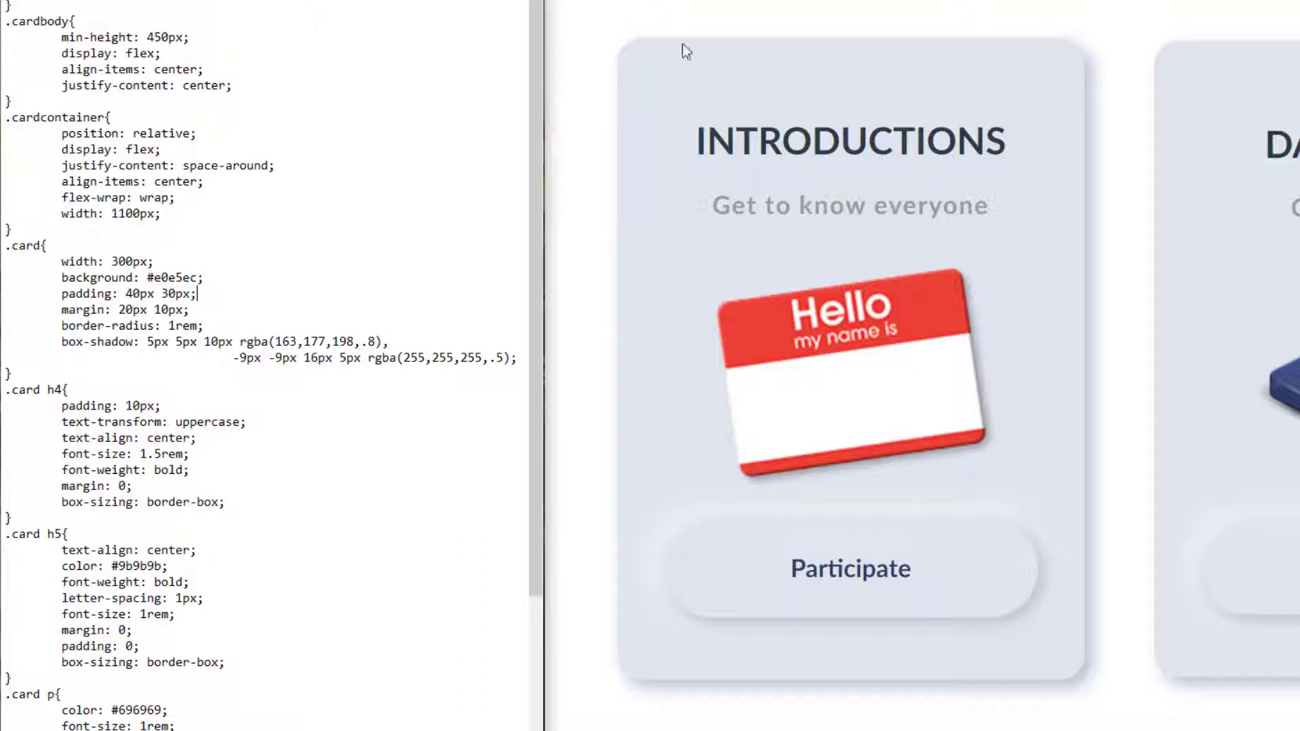
double_click(70, 342)
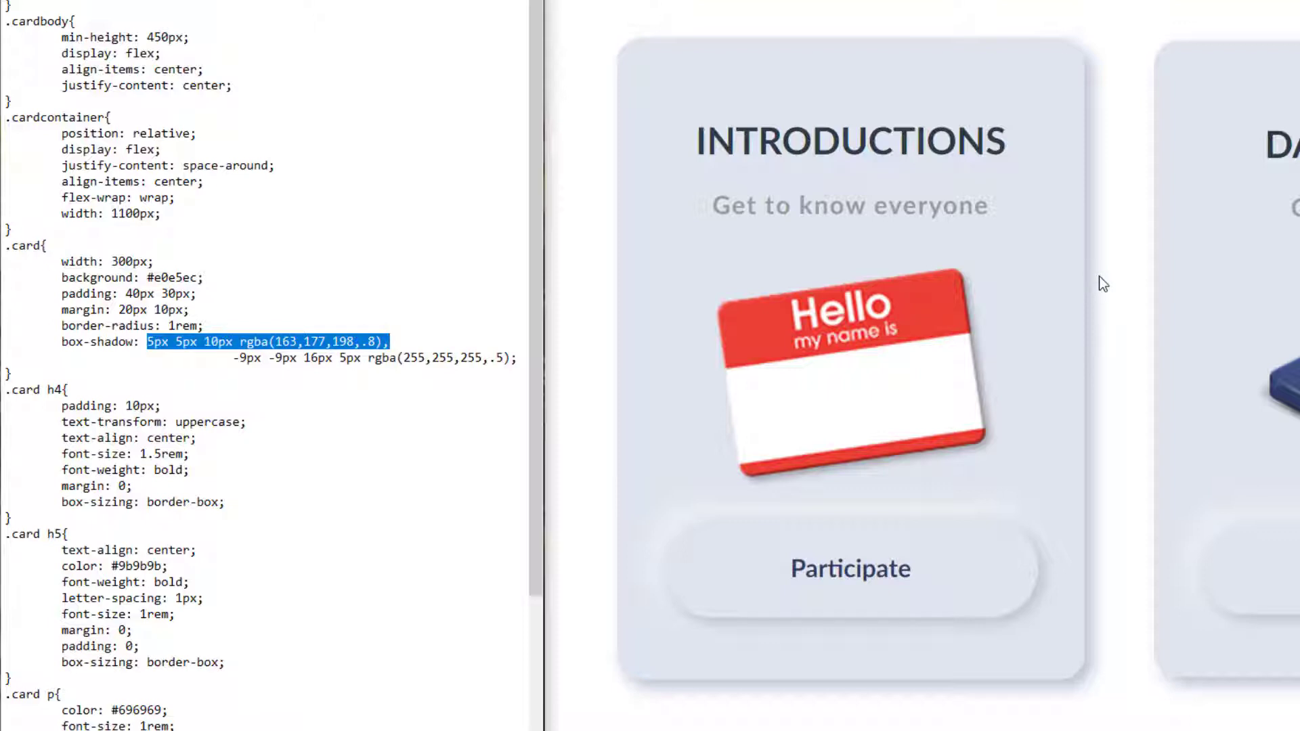
mouse_move(1056, 703)
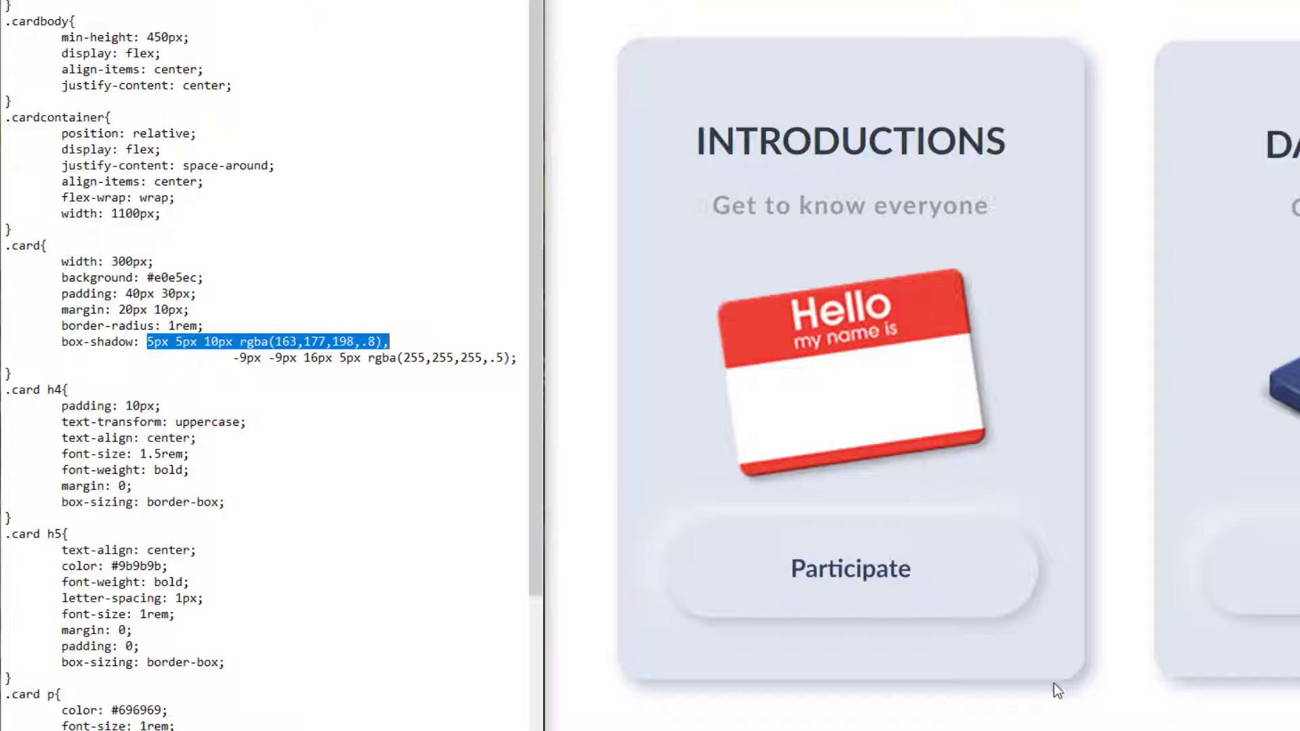
mouse_move(1087, 660)
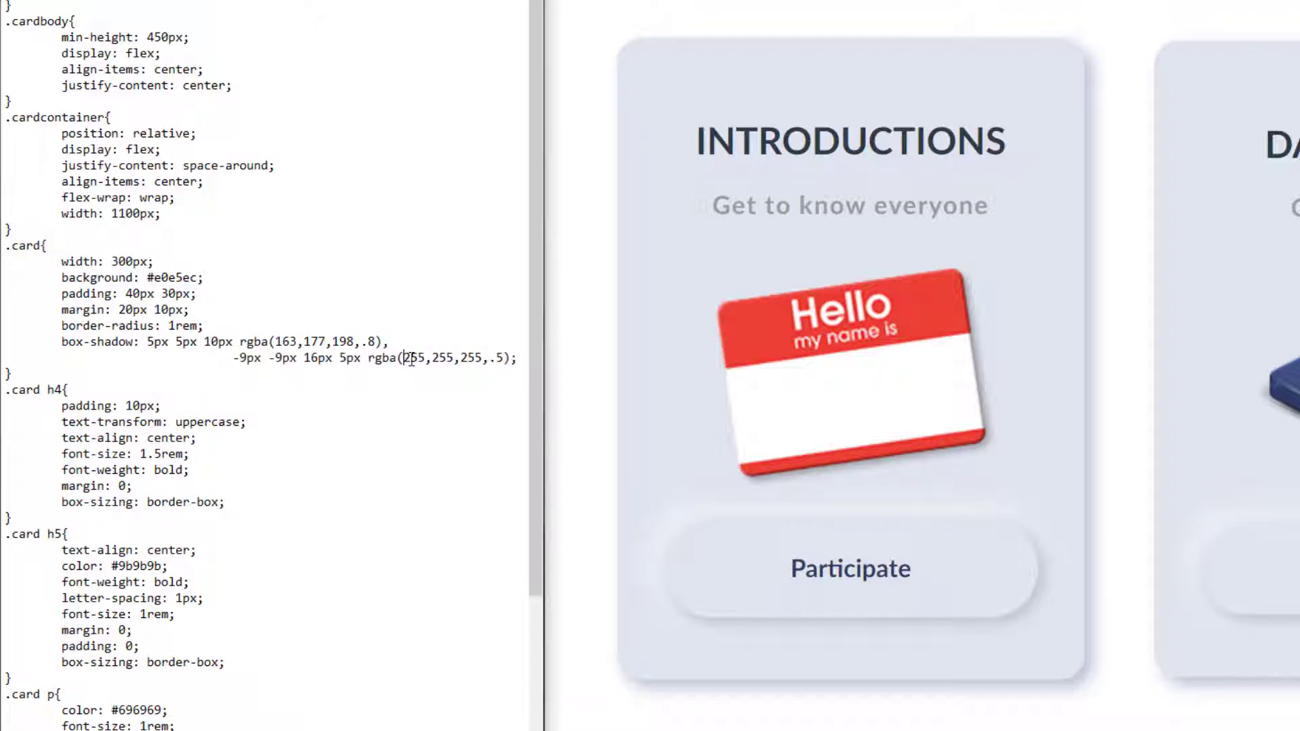
double_click(438, 358)
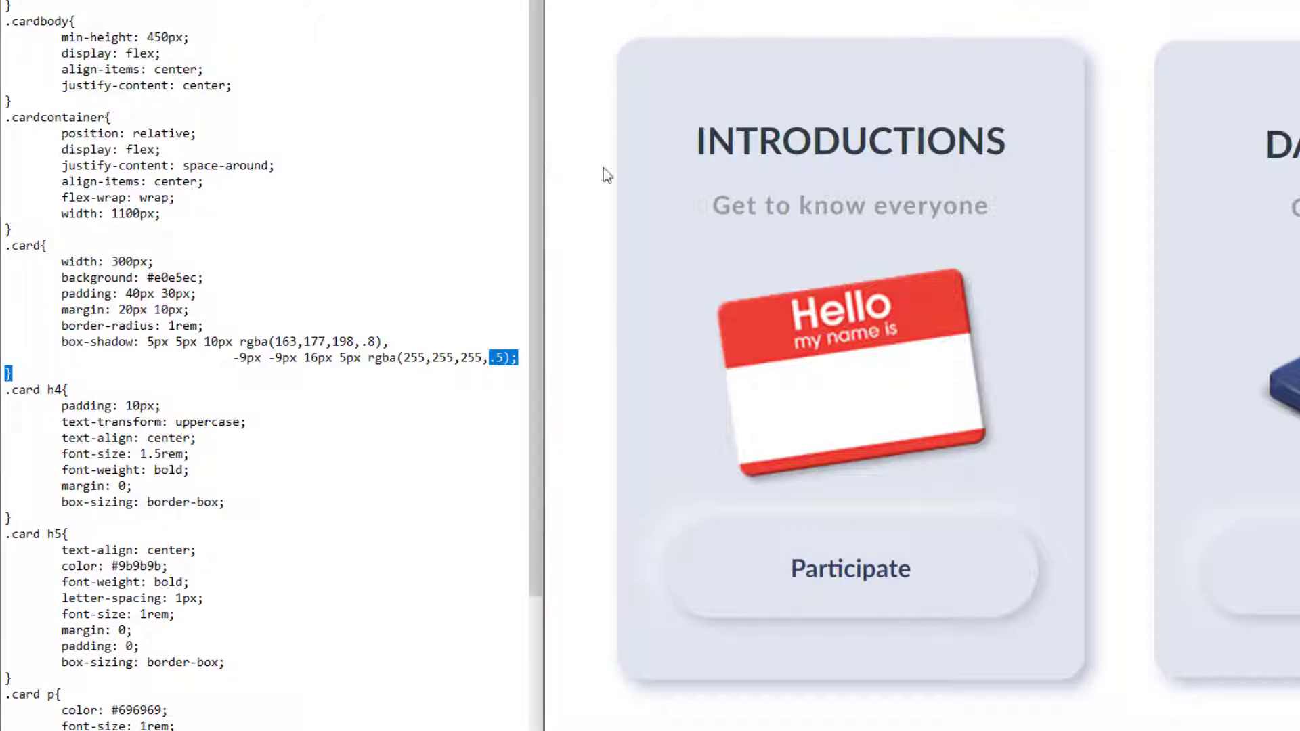
mouse_move(586, 425)
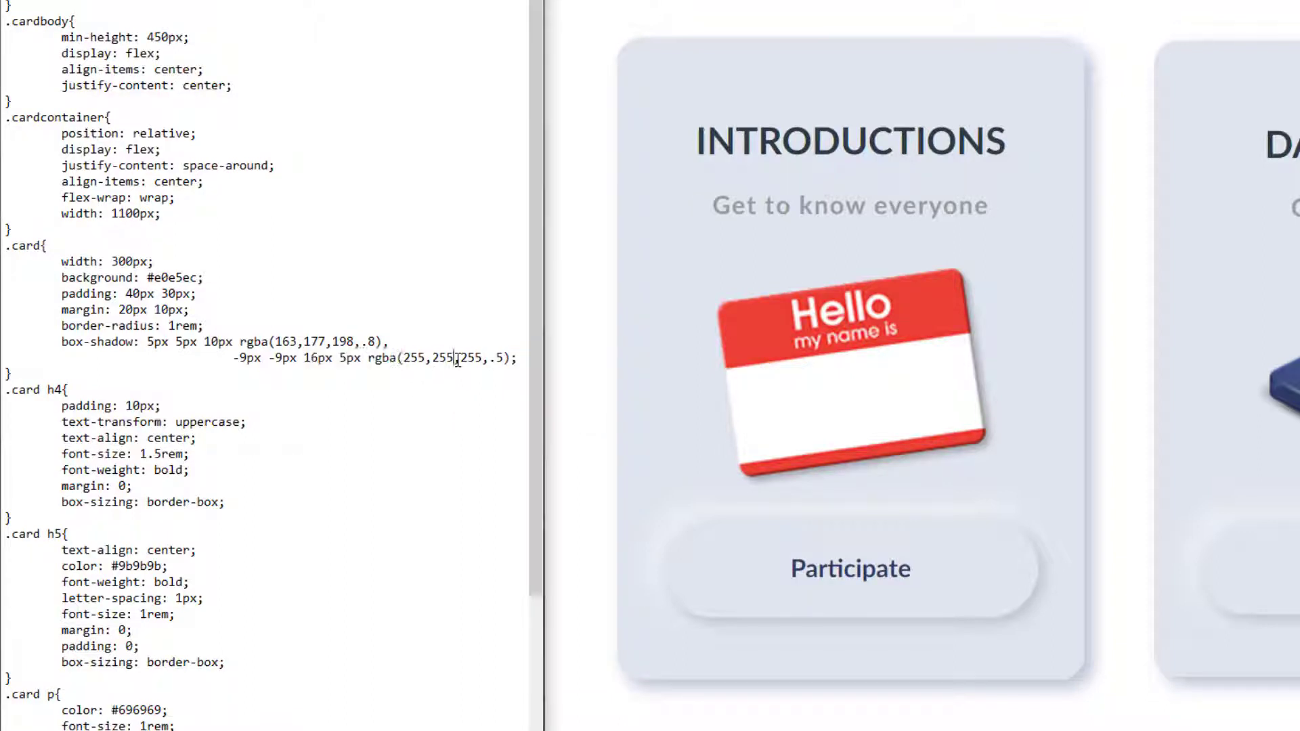
- Highlight the INTRODUCTIONS title and the headings' centered text alignment rule
scroll(down, 3)
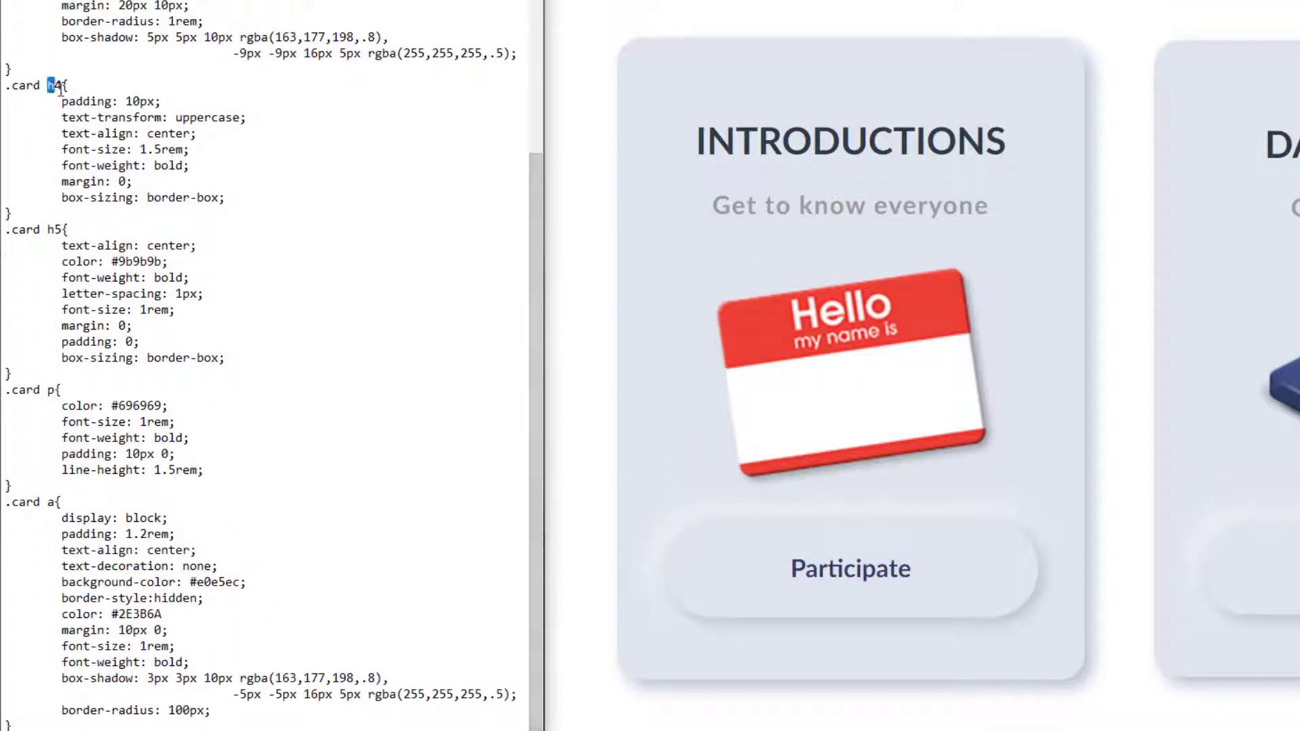
drag(696, 141, 875, 141)
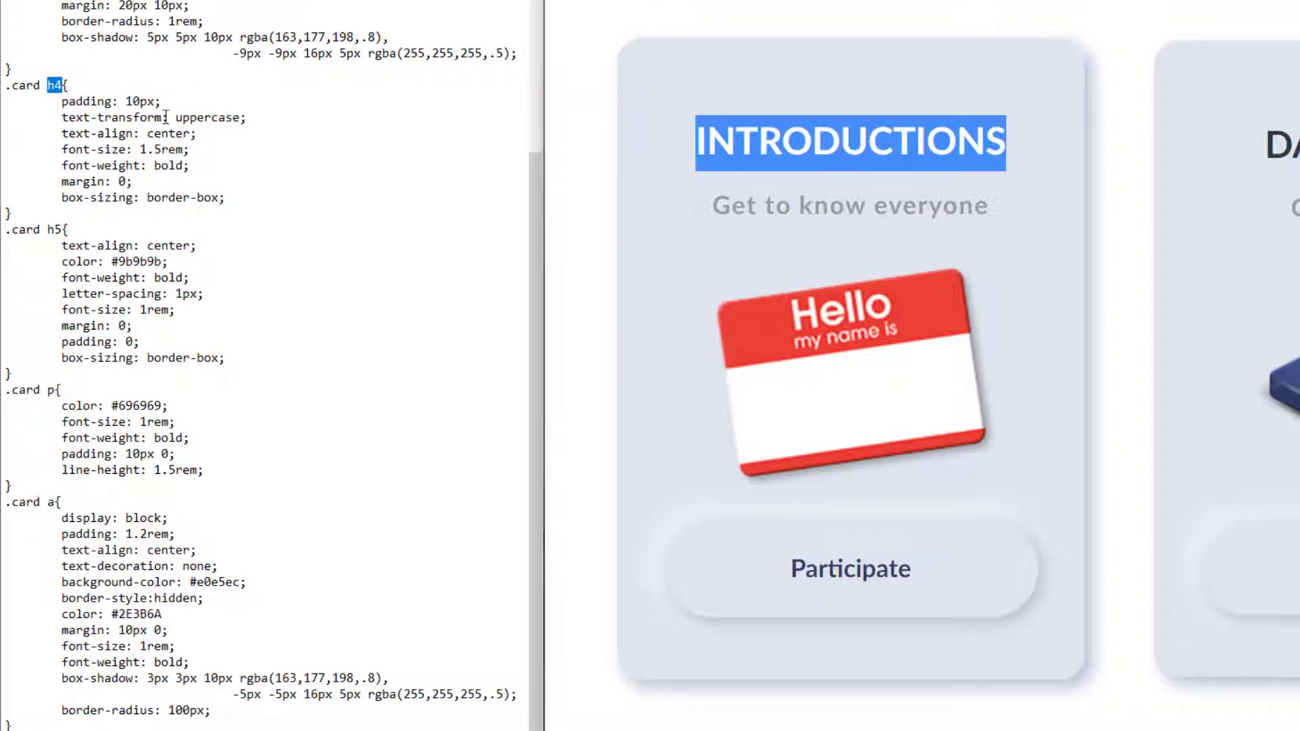
double_click(211, 116)
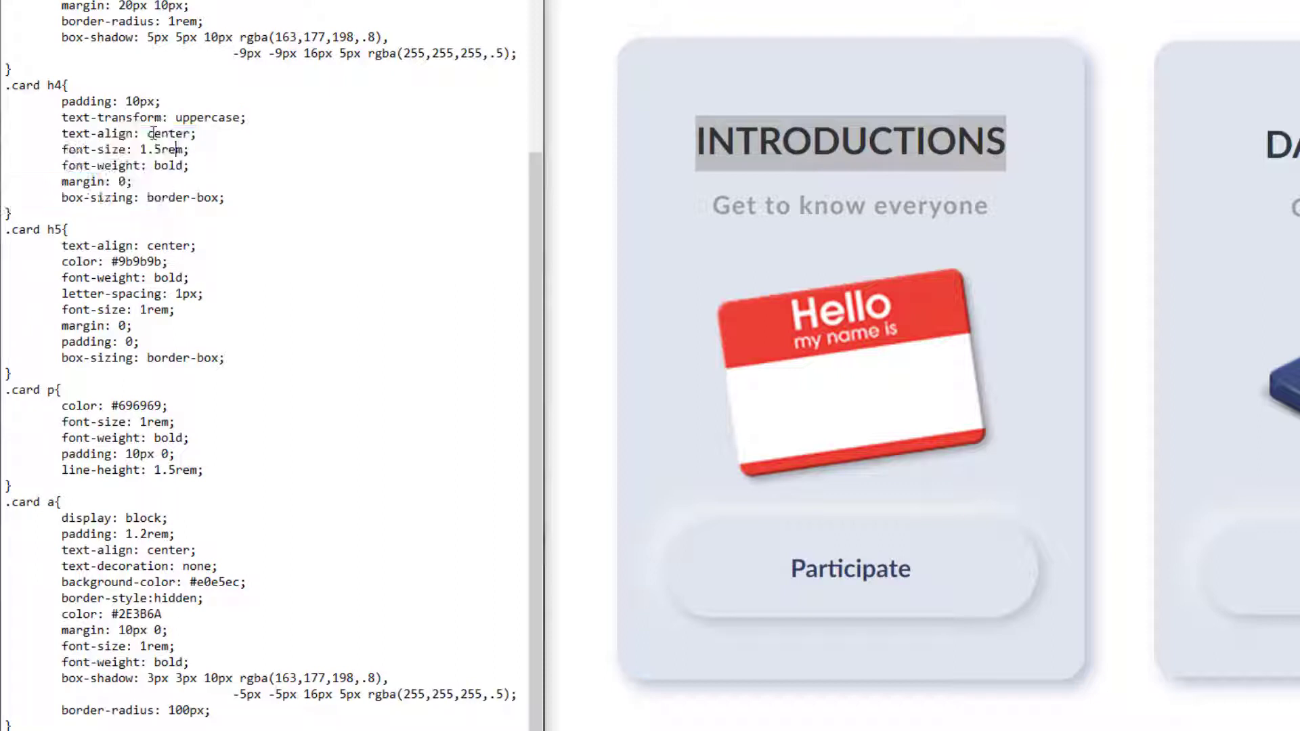
double_click(170, 133)
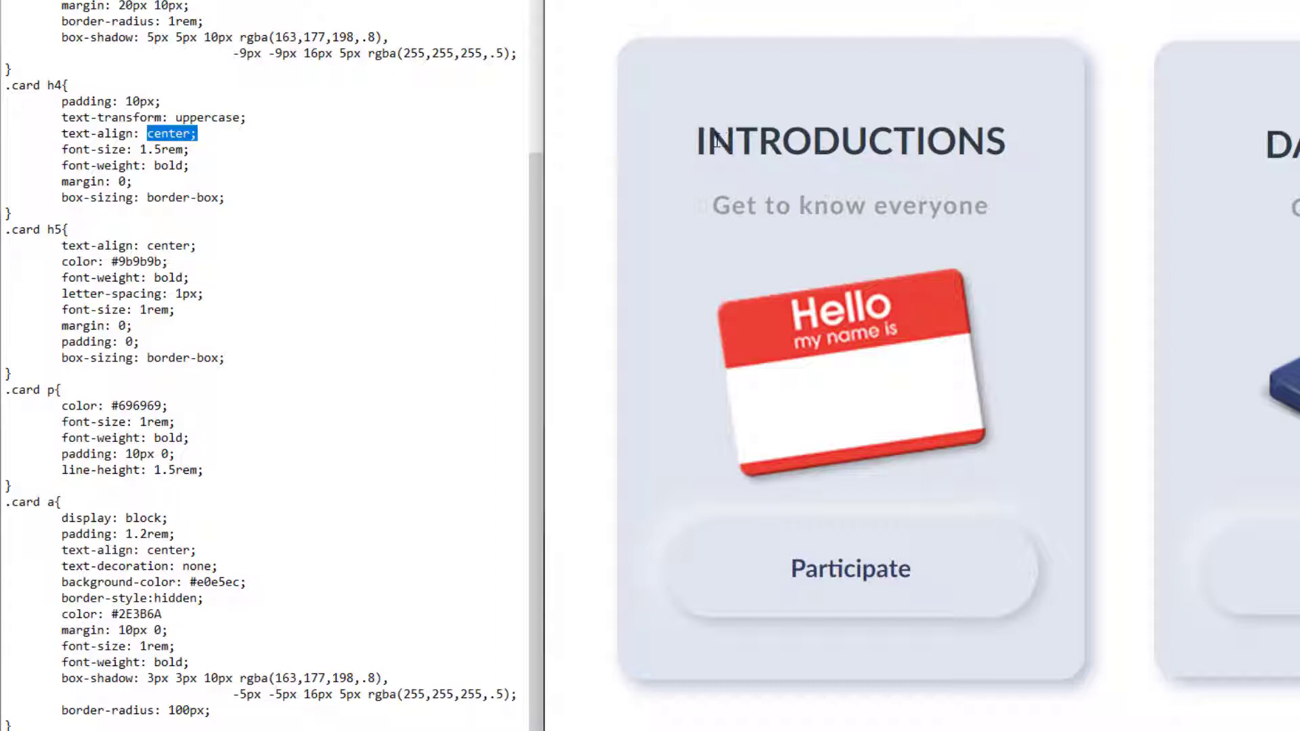
double_click(848, 141)
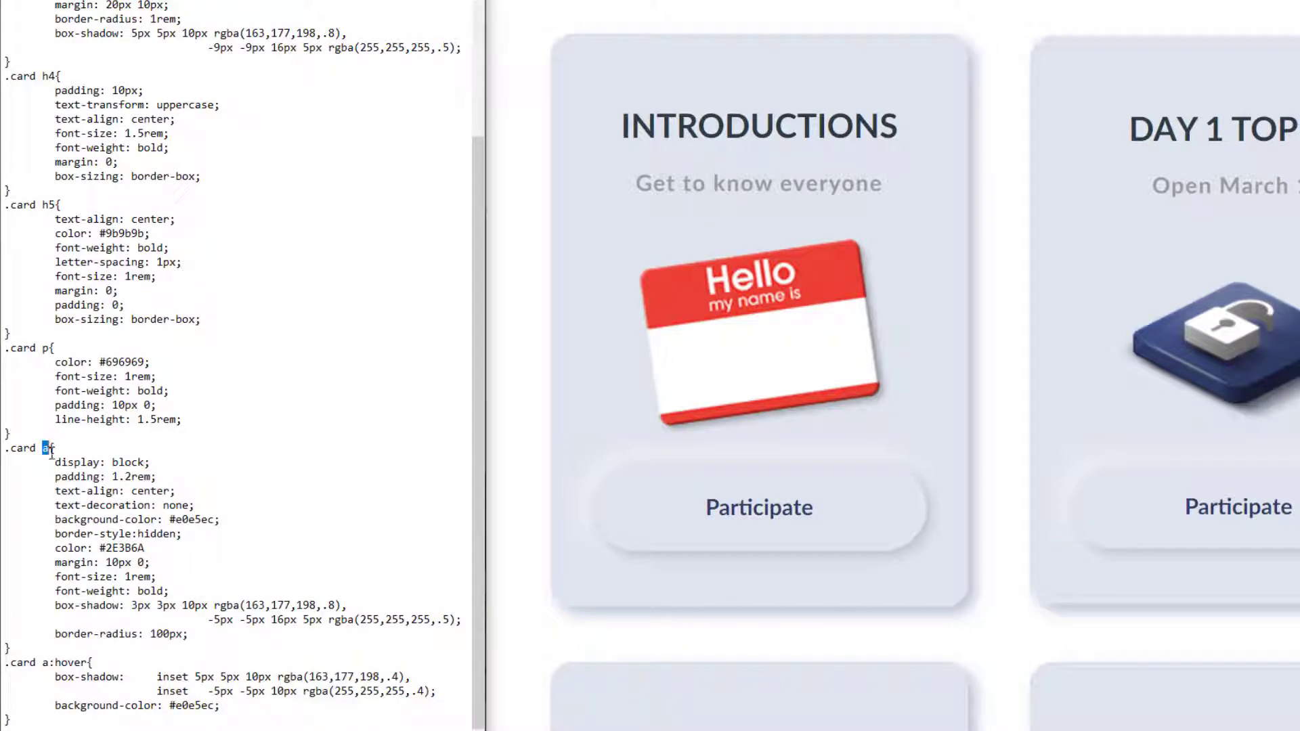
mouse_move(443, 472)
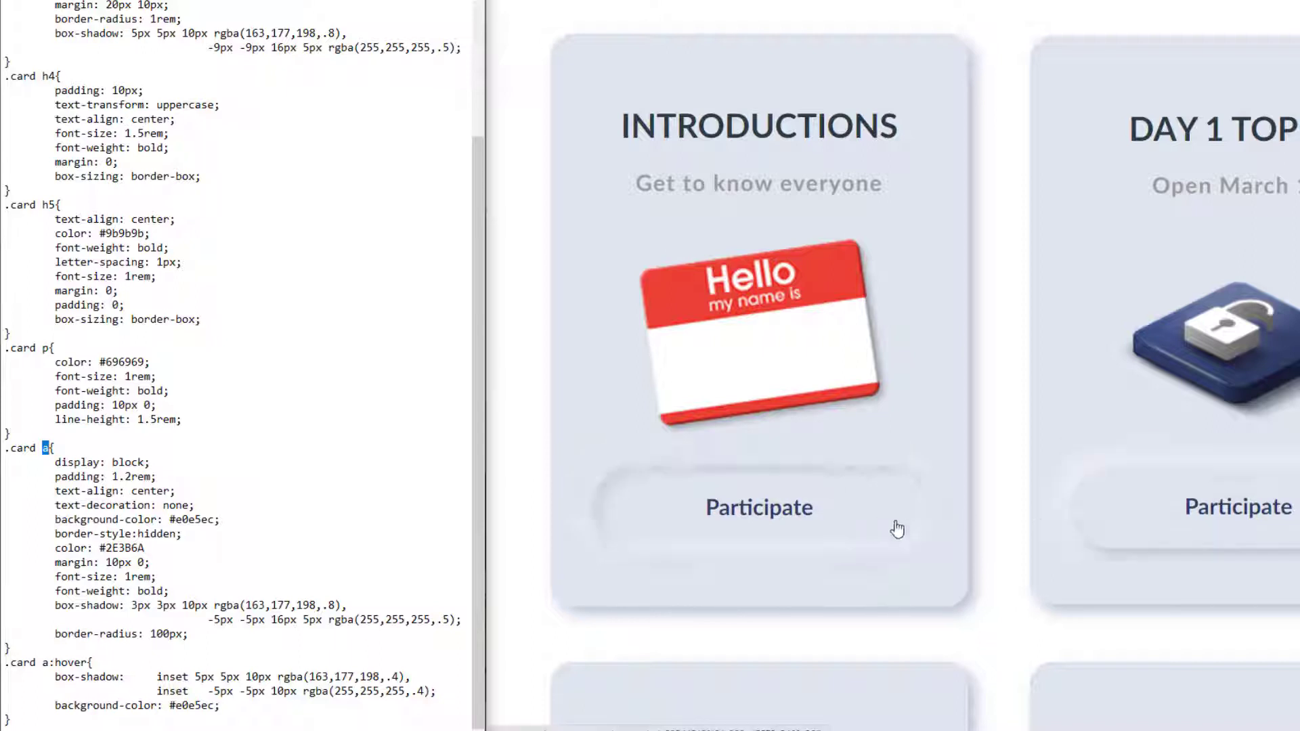
mouse_move(927, 482)
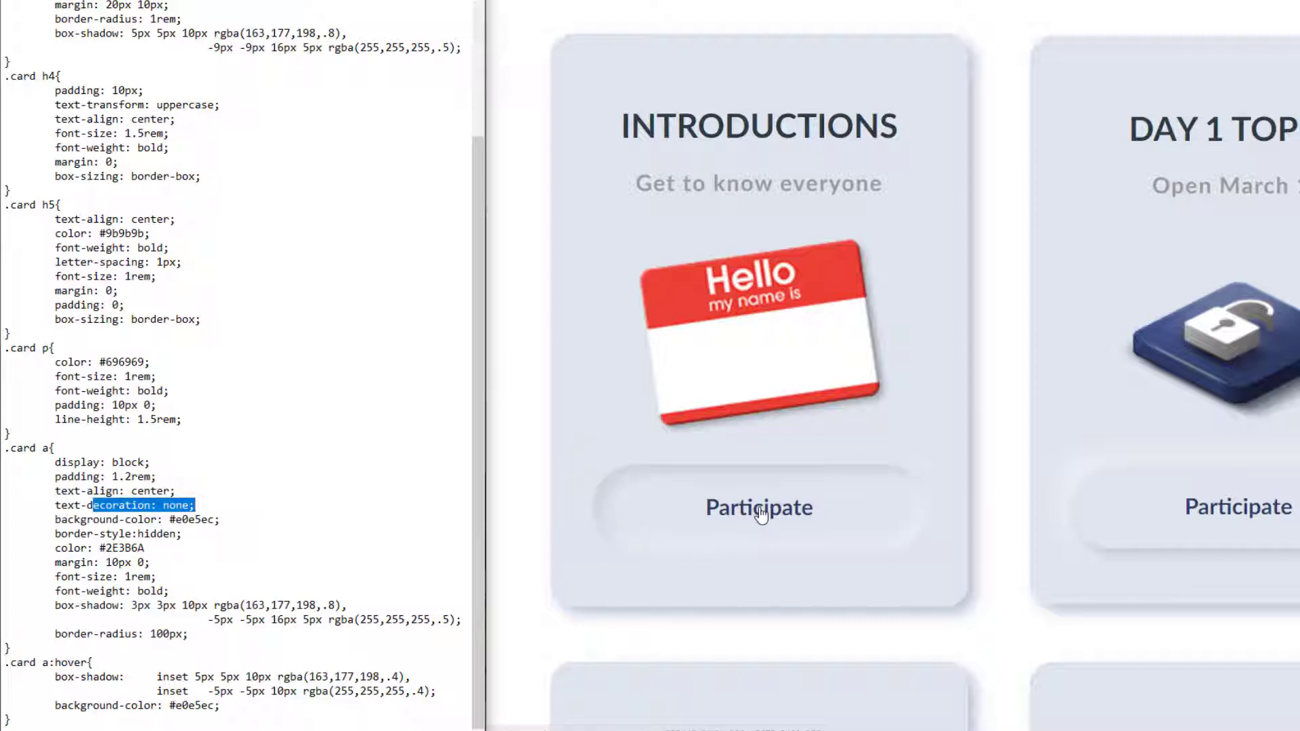
mouse_move(758, 508)
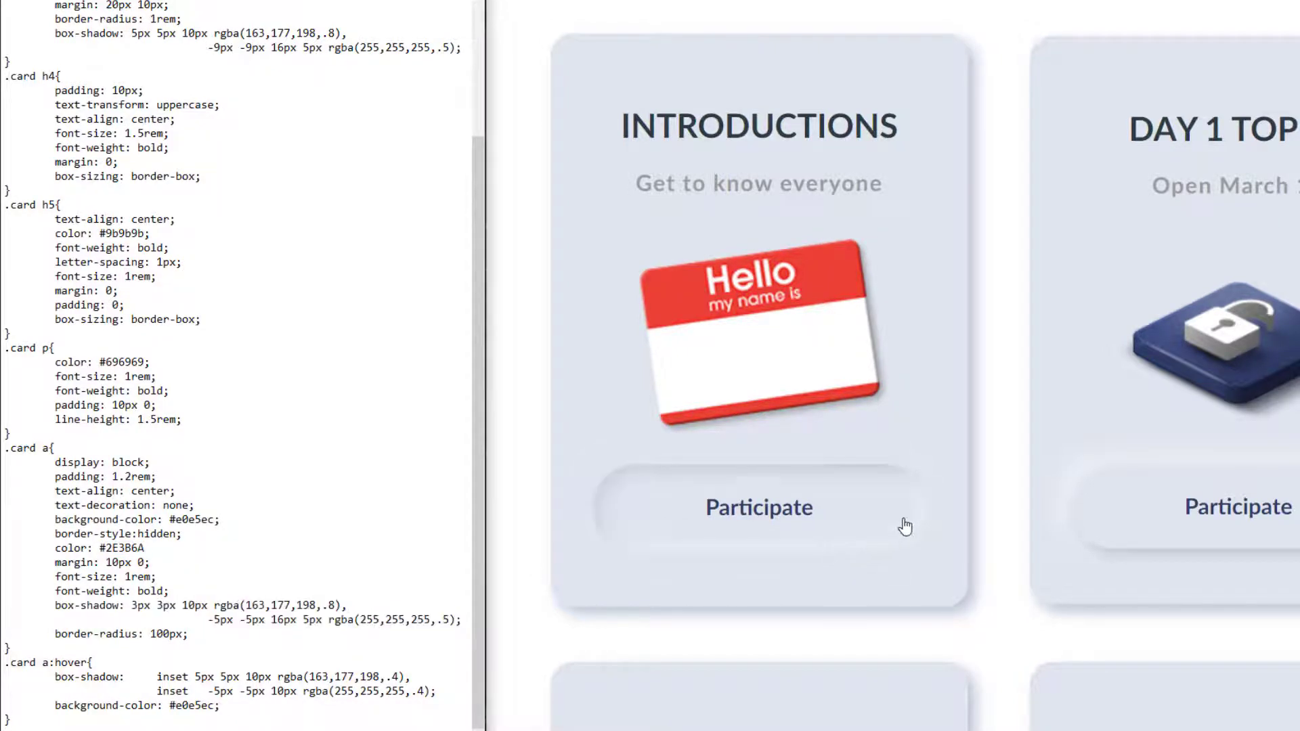
mouse_move(978, 227)
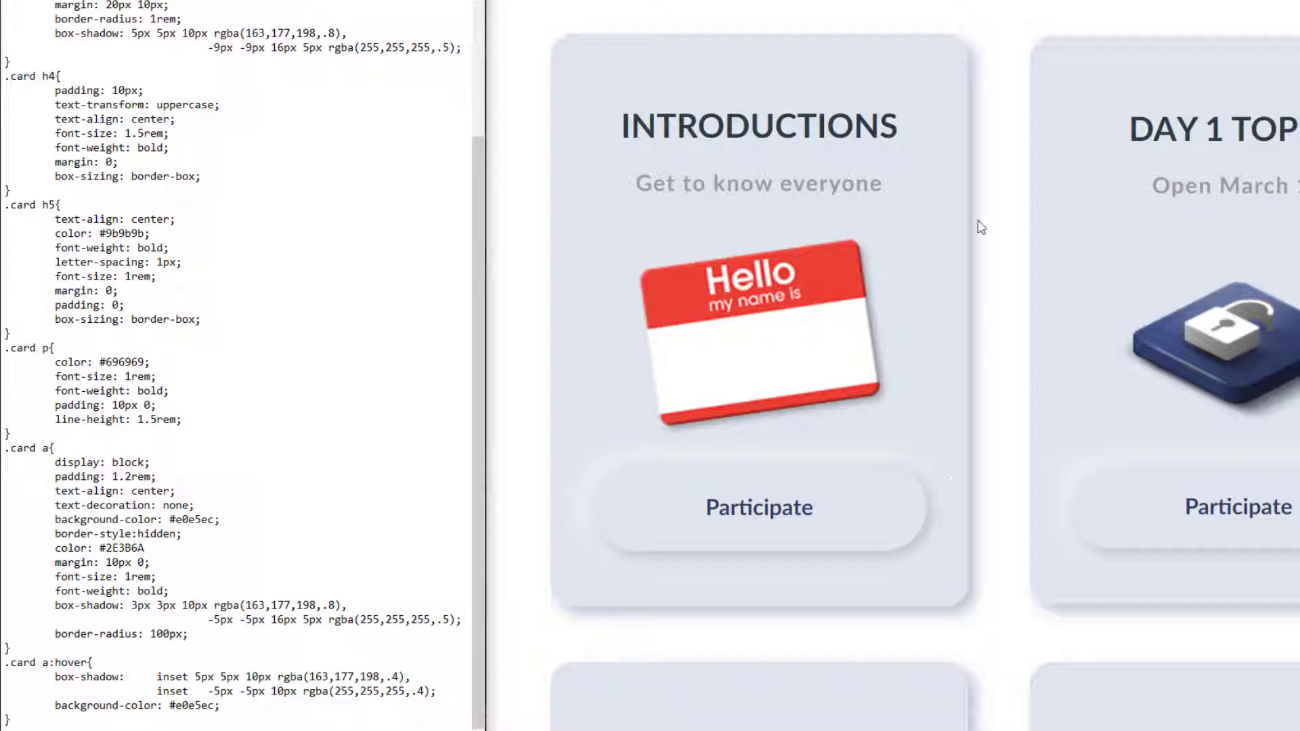
mouse_move(997, 432)
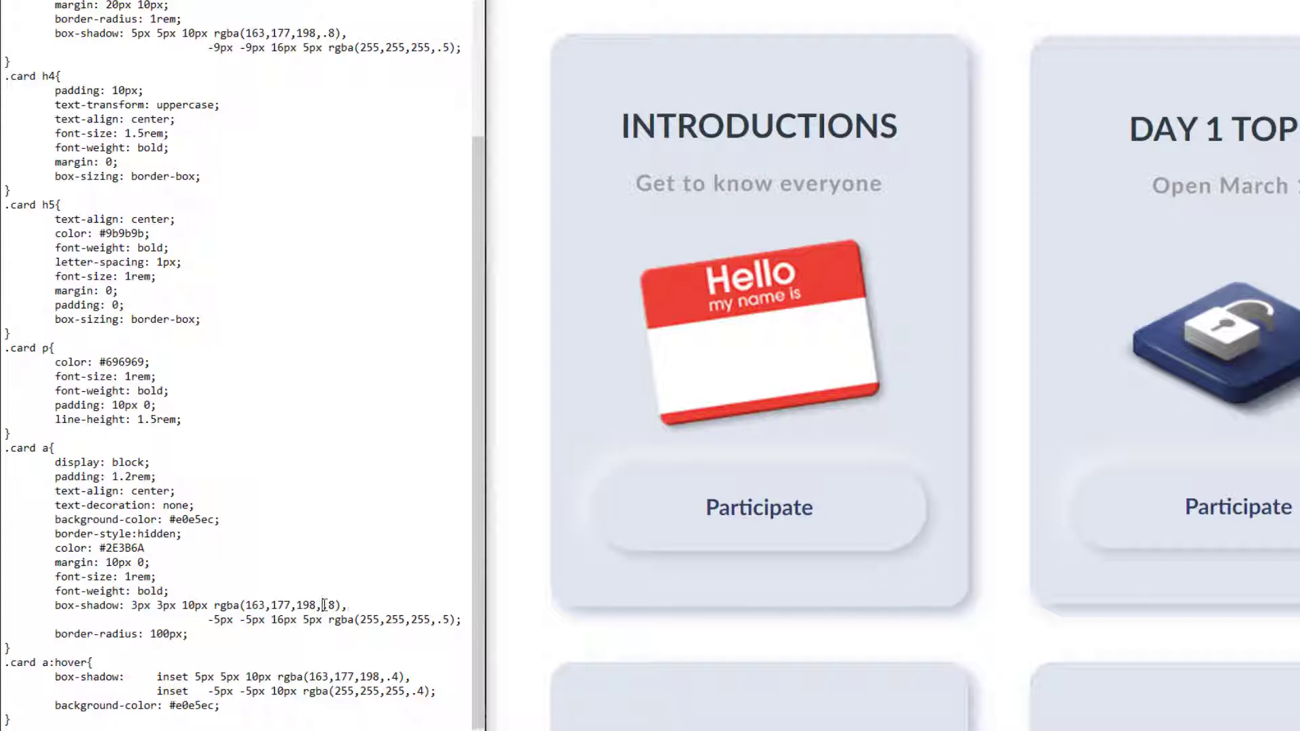
- Highlight the inset shadow rule and its .4 opacity value
double_click(311, 604)
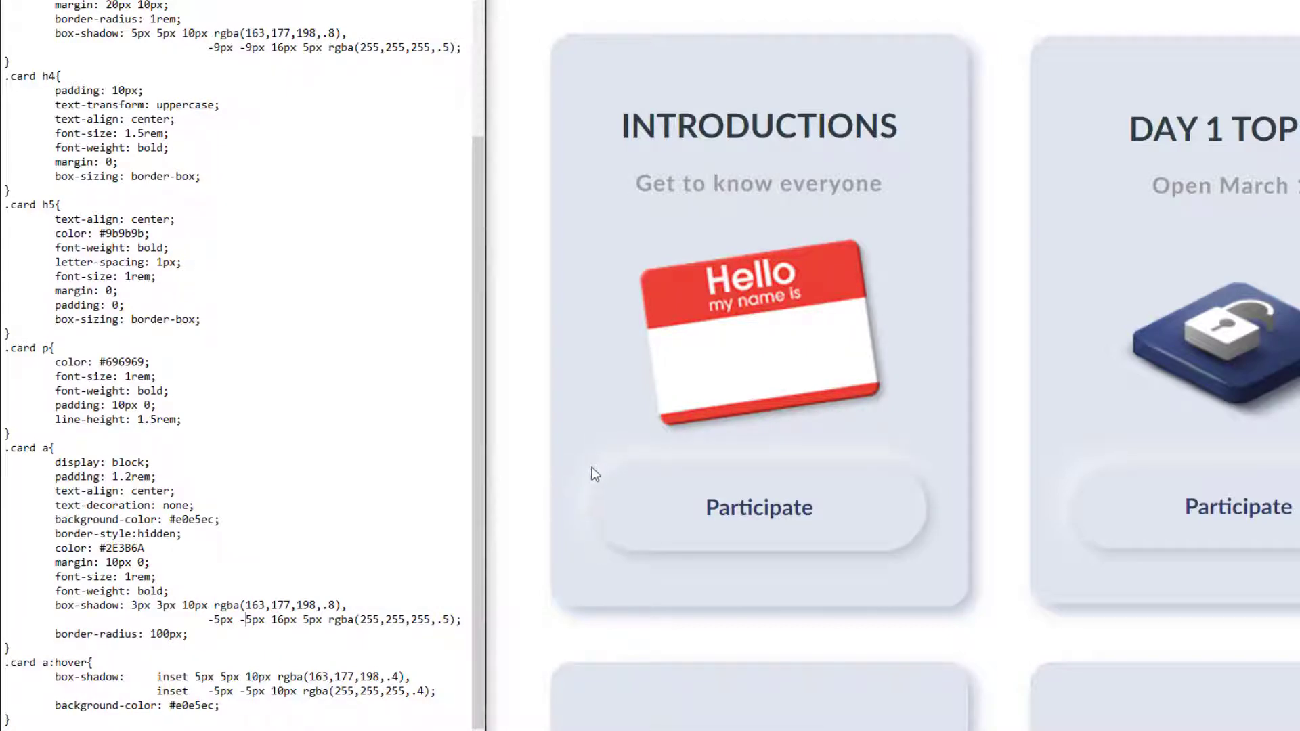
mouse_move(874, 450)
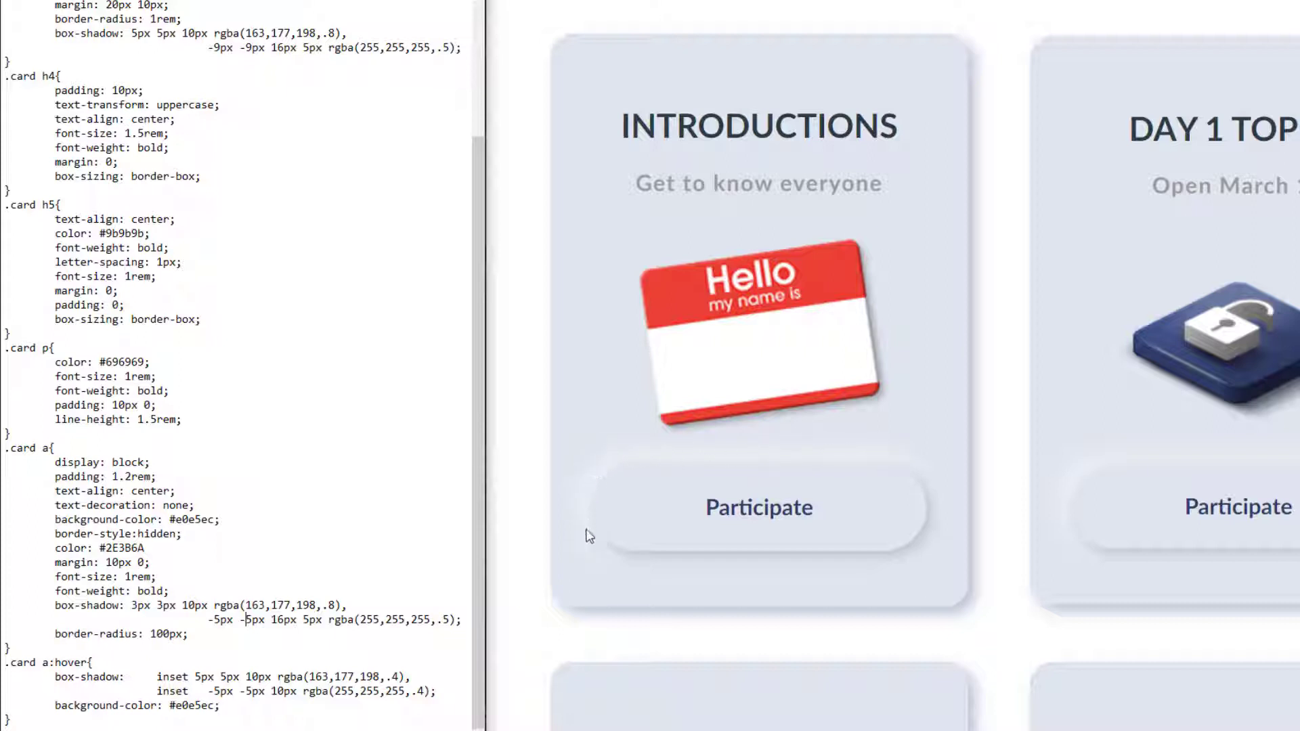
mouse_move(952, 441)
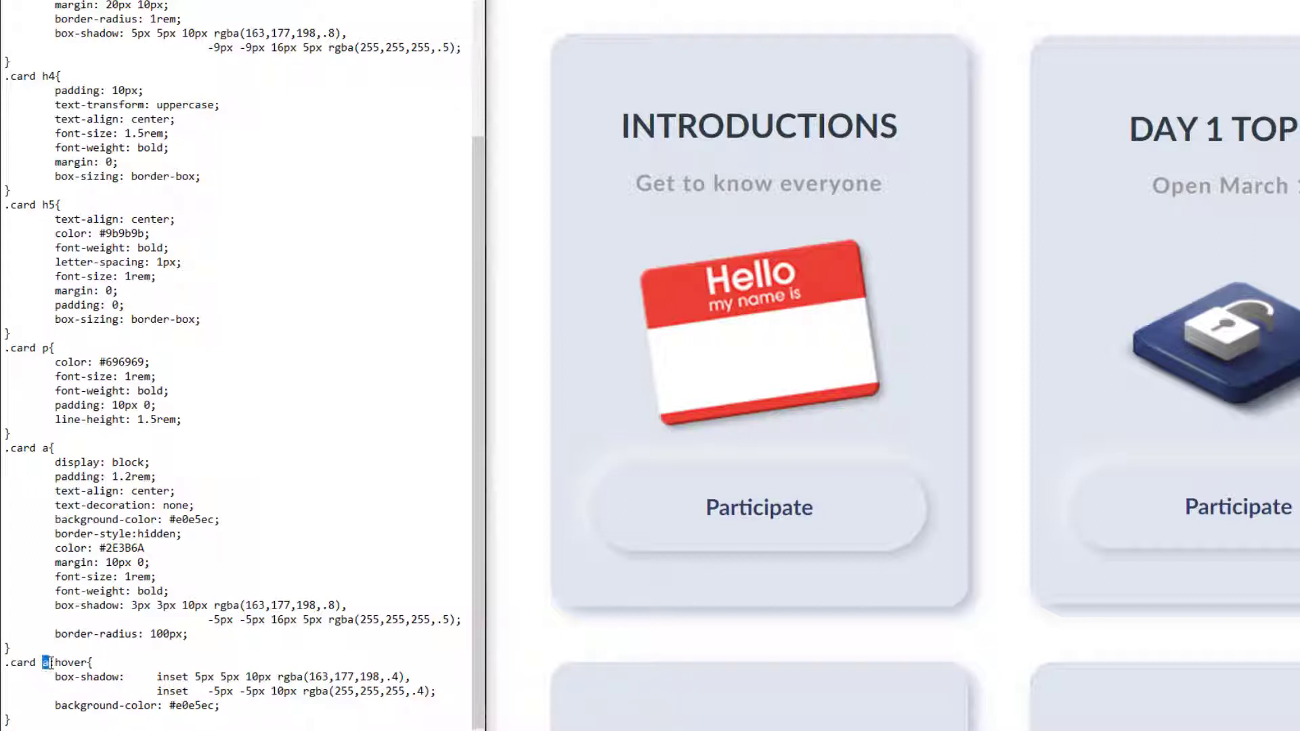
double_click(72, 664)
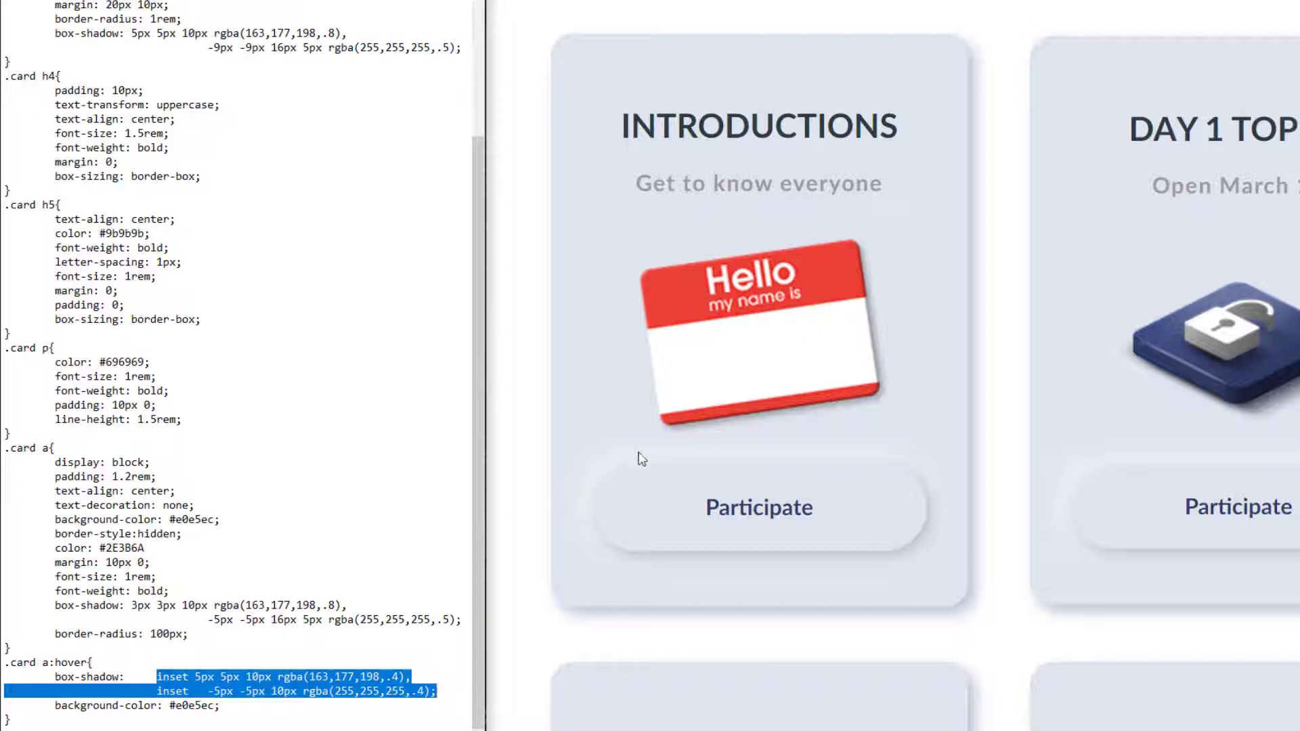
mouse_move(637, 449)
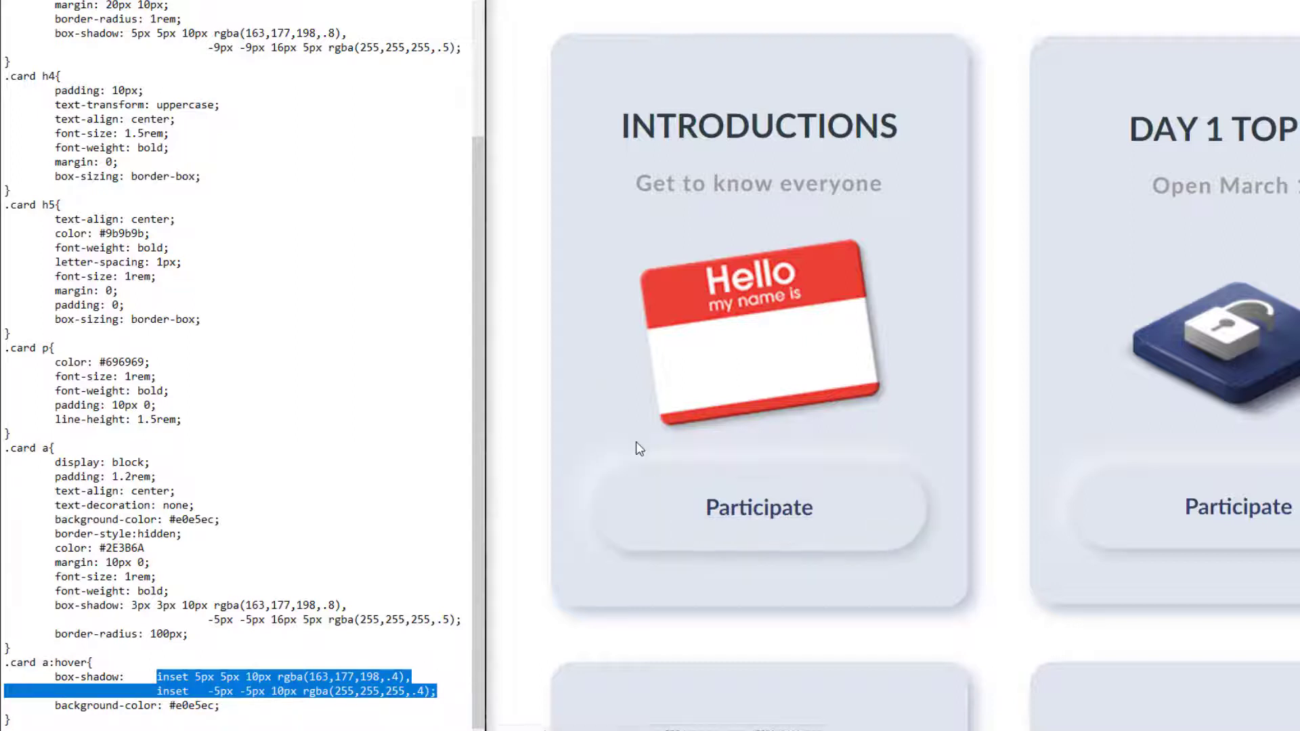
mouse_move(681, 500)
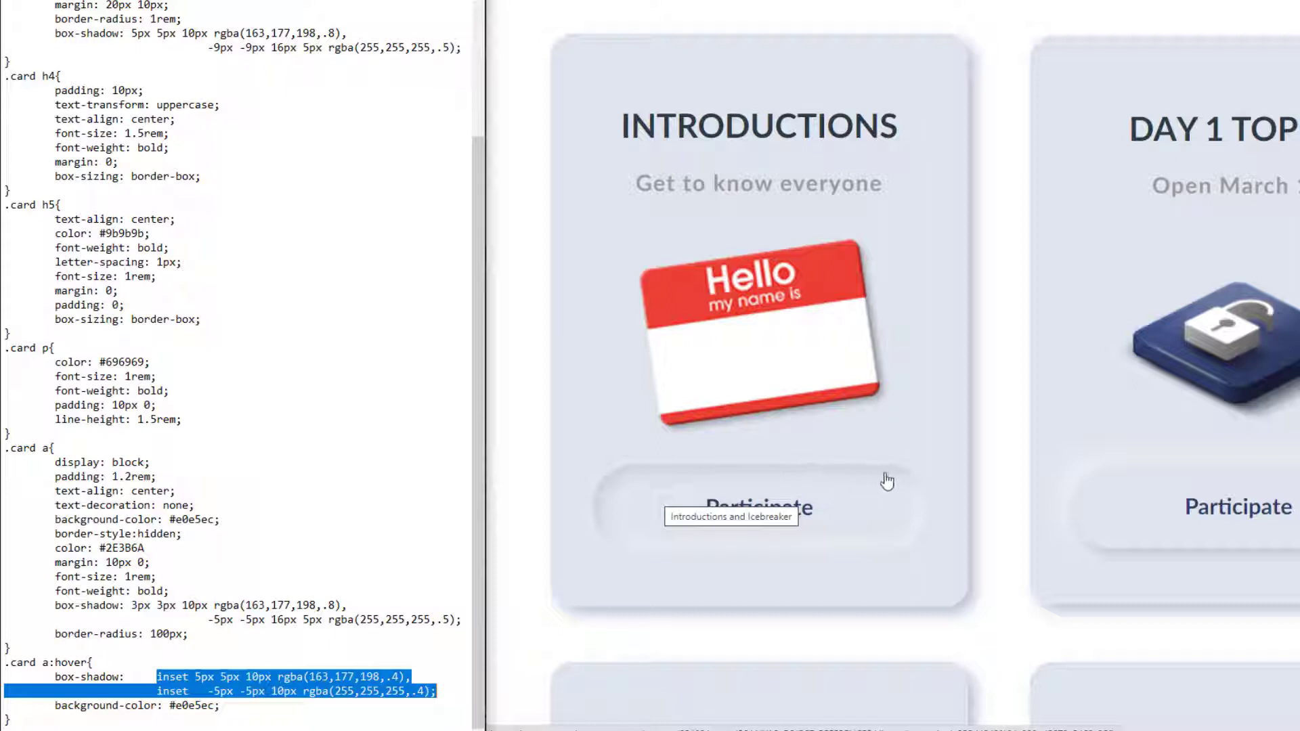
mouse_move(634, 481)
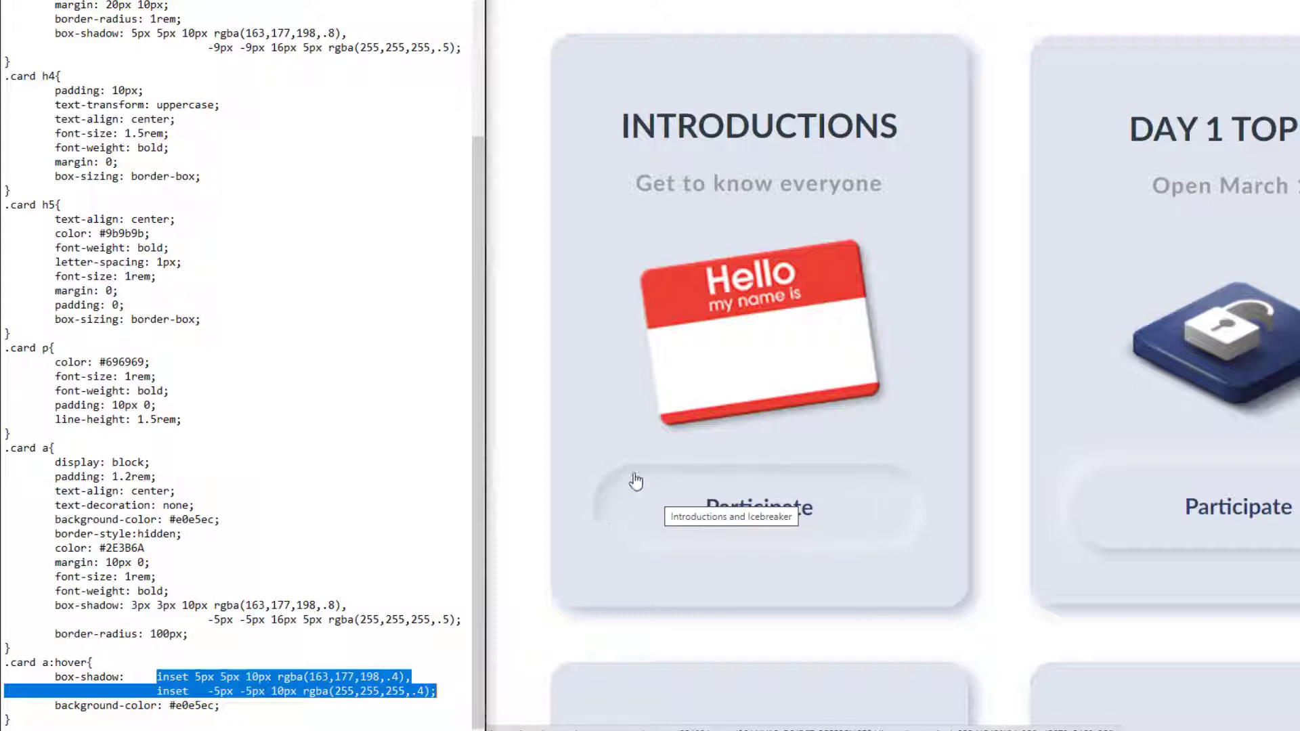
mouse_move(670, 556)
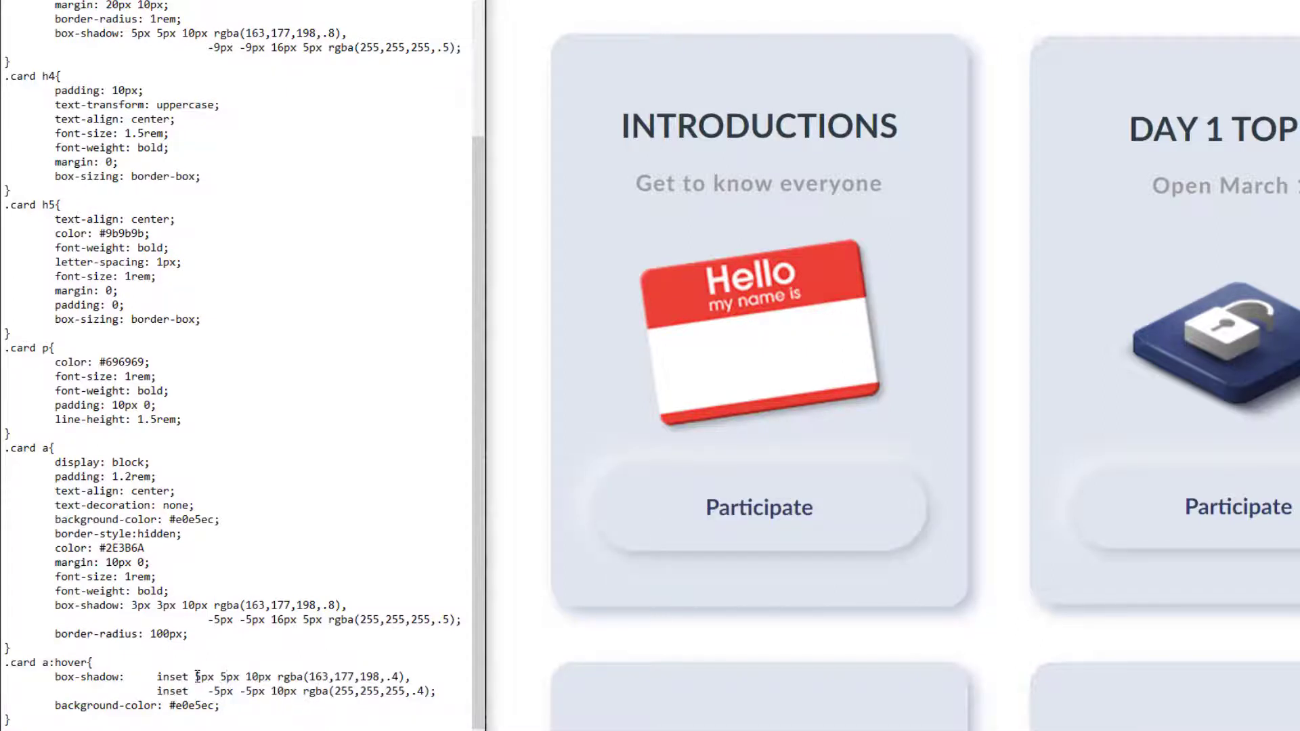
drag(188, 678, 382, 677)
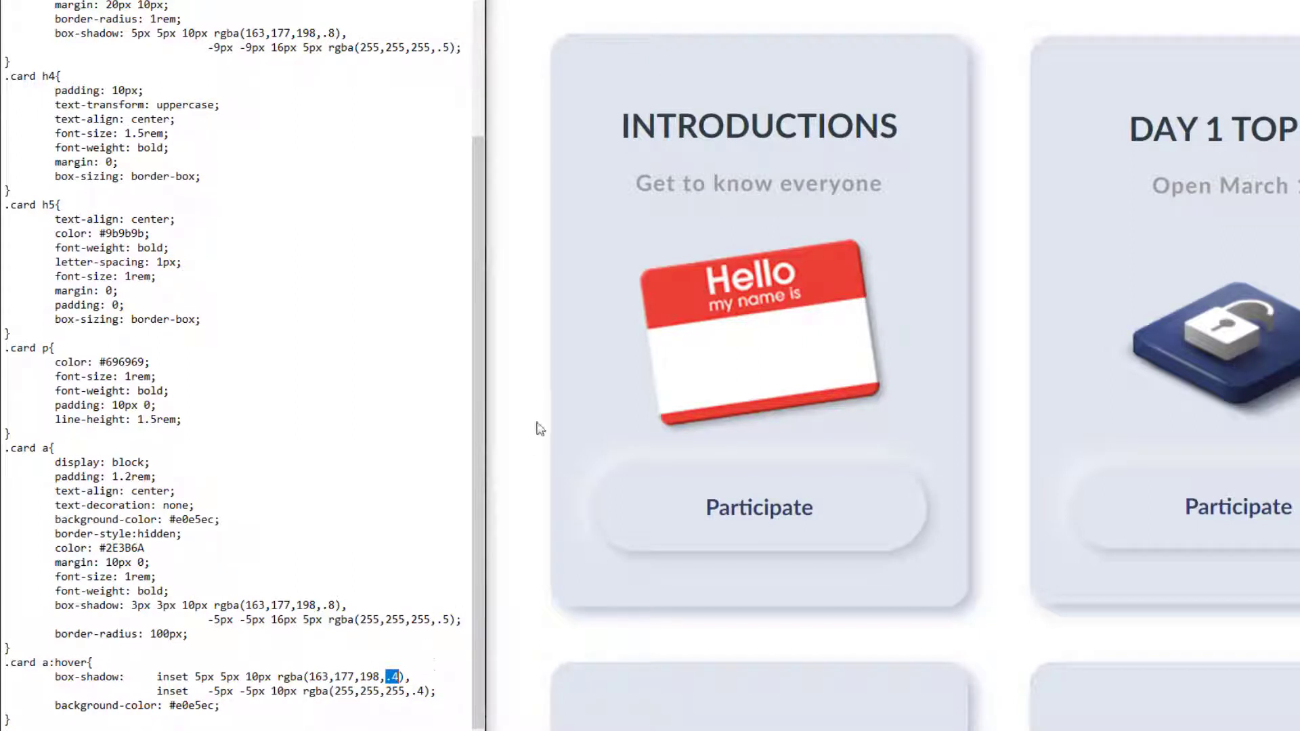
mouse_move(579, 465)
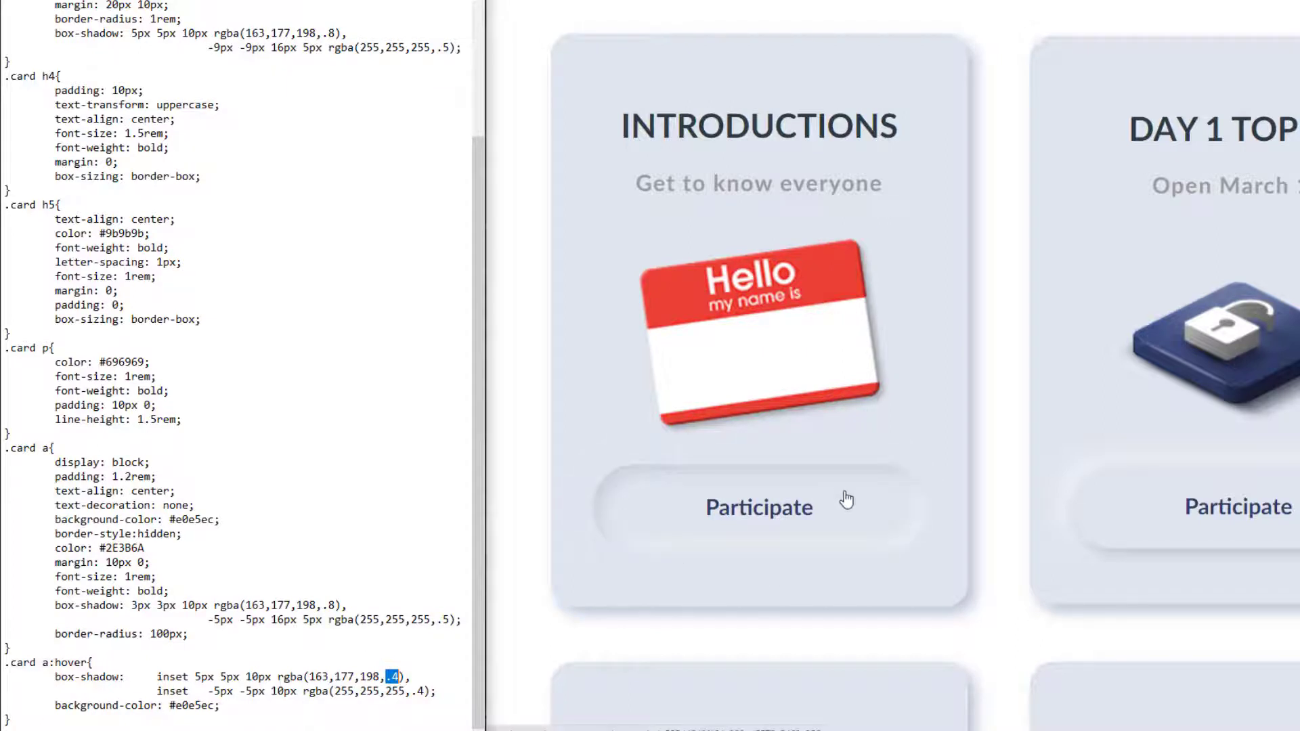
mouse_move(839, 515)
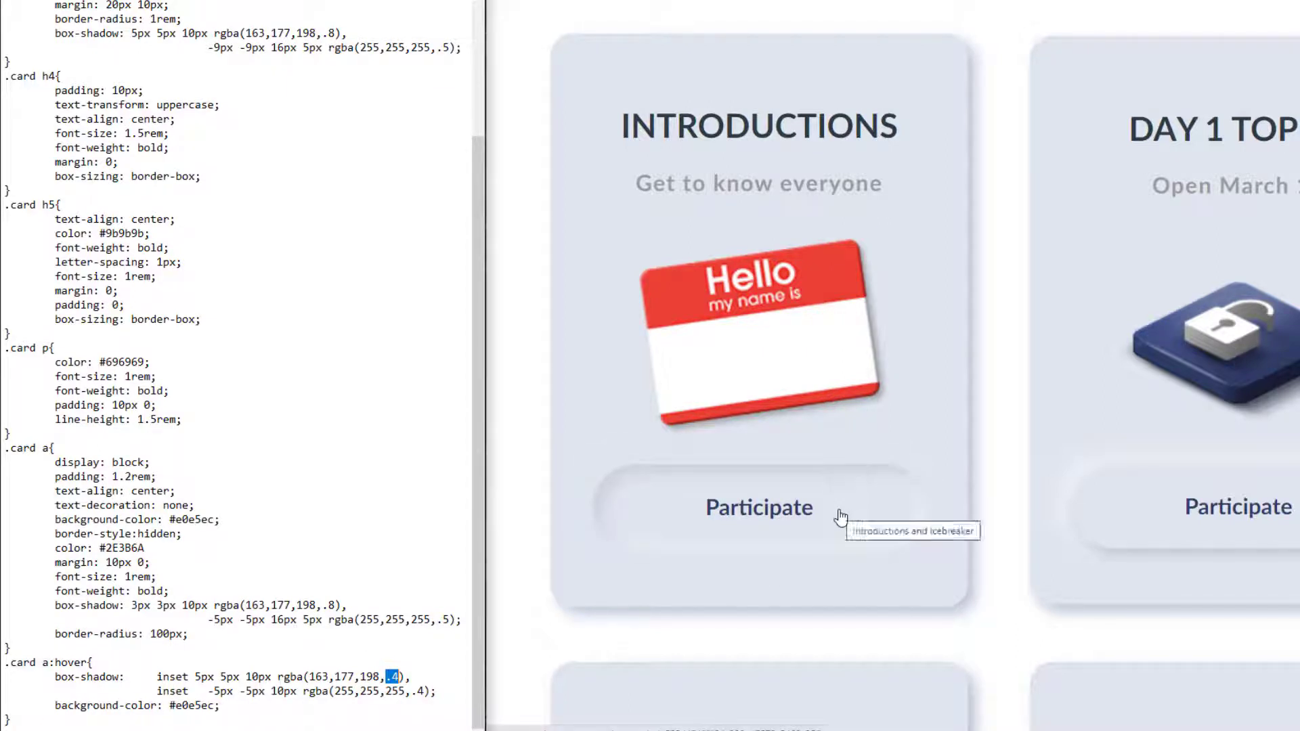
- Put the Canvas page into edit mode and switch to its raw HTML source
scroll(down, 3)
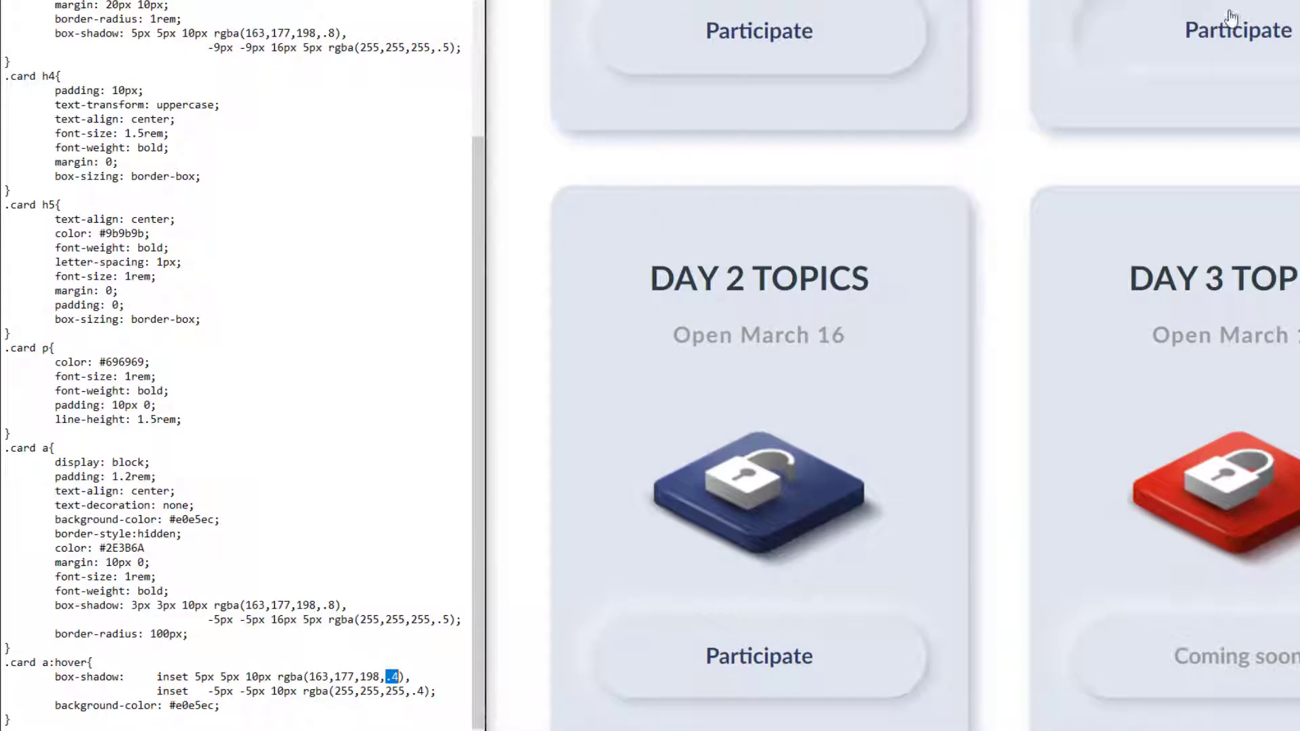
scroll(down, 3)
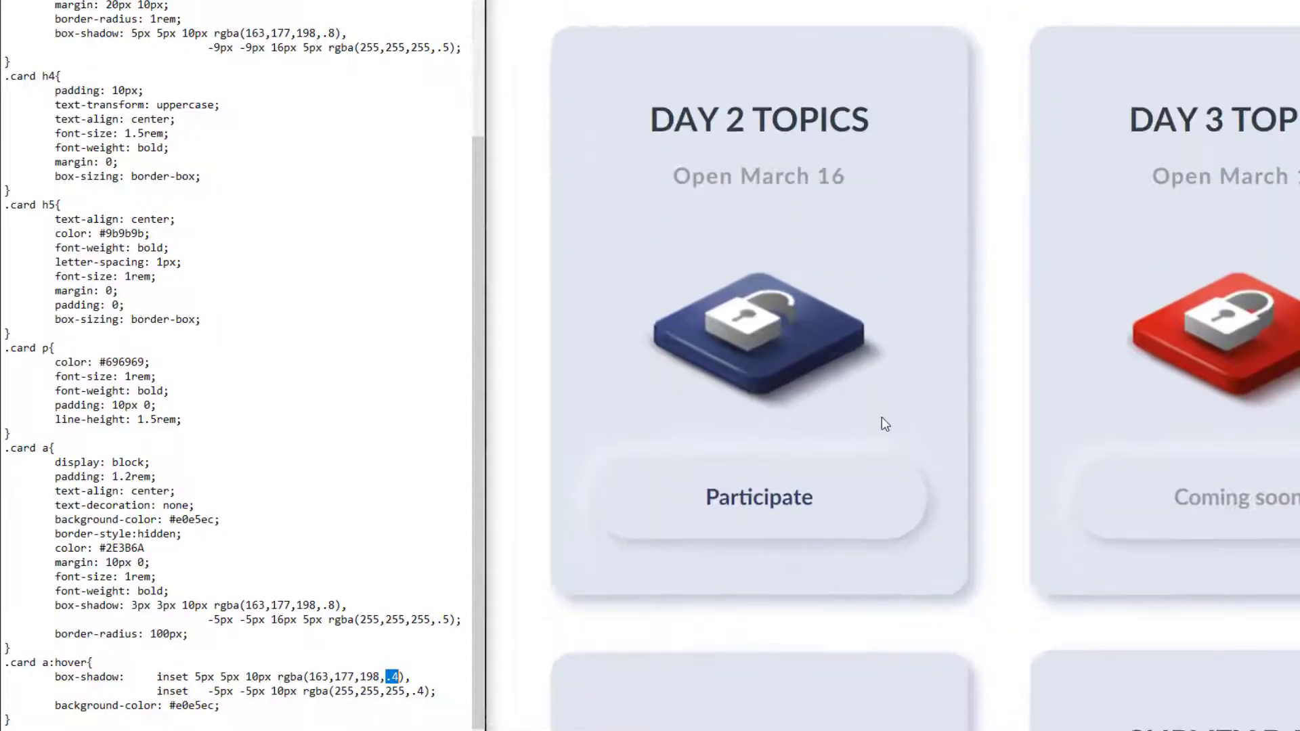
scroll(down, 3)
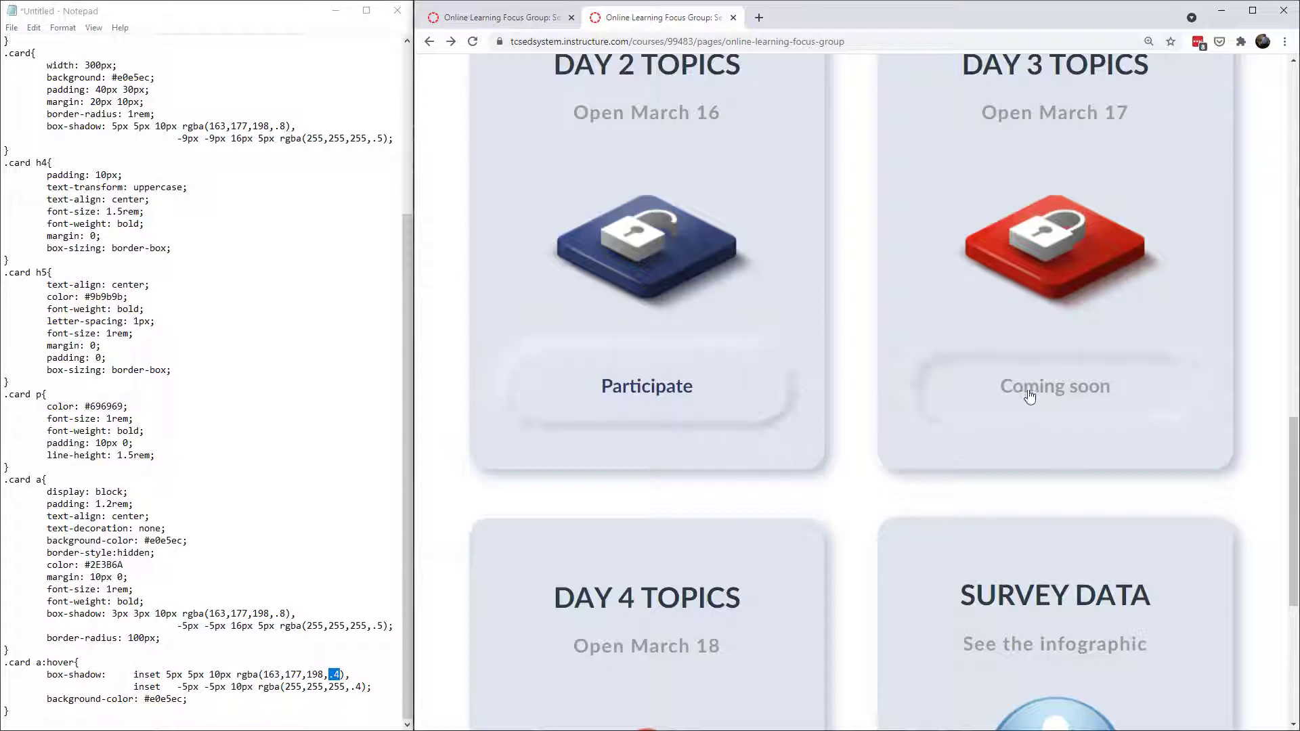
scroll(down, 3)
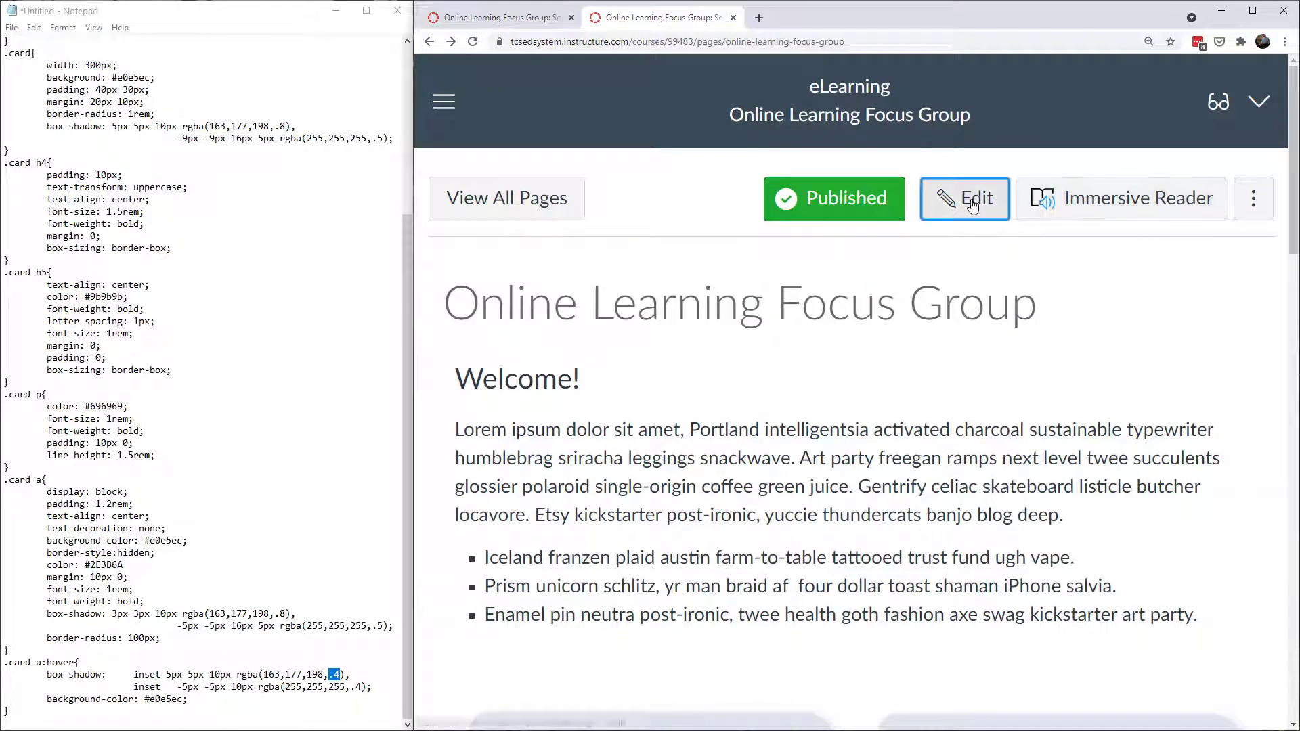
click(964, 198)
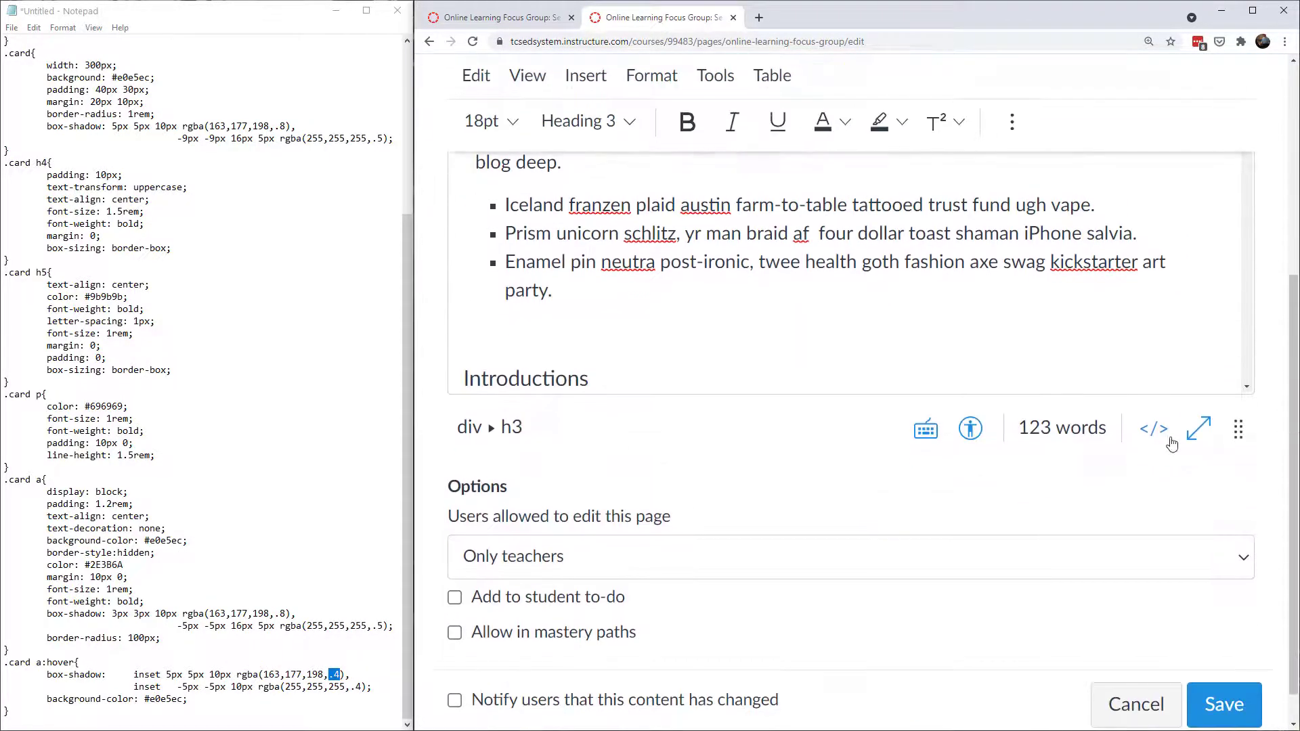
click(1154, 428)
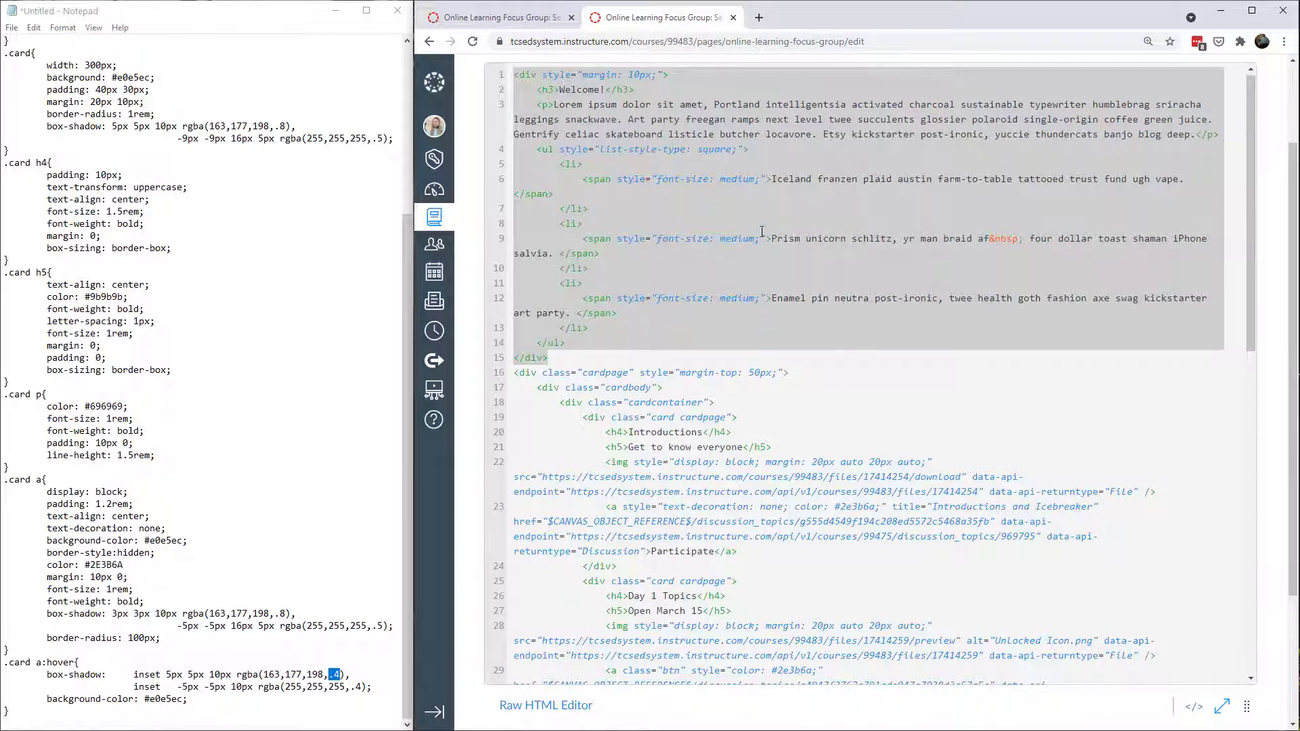
scroll(down, 3)
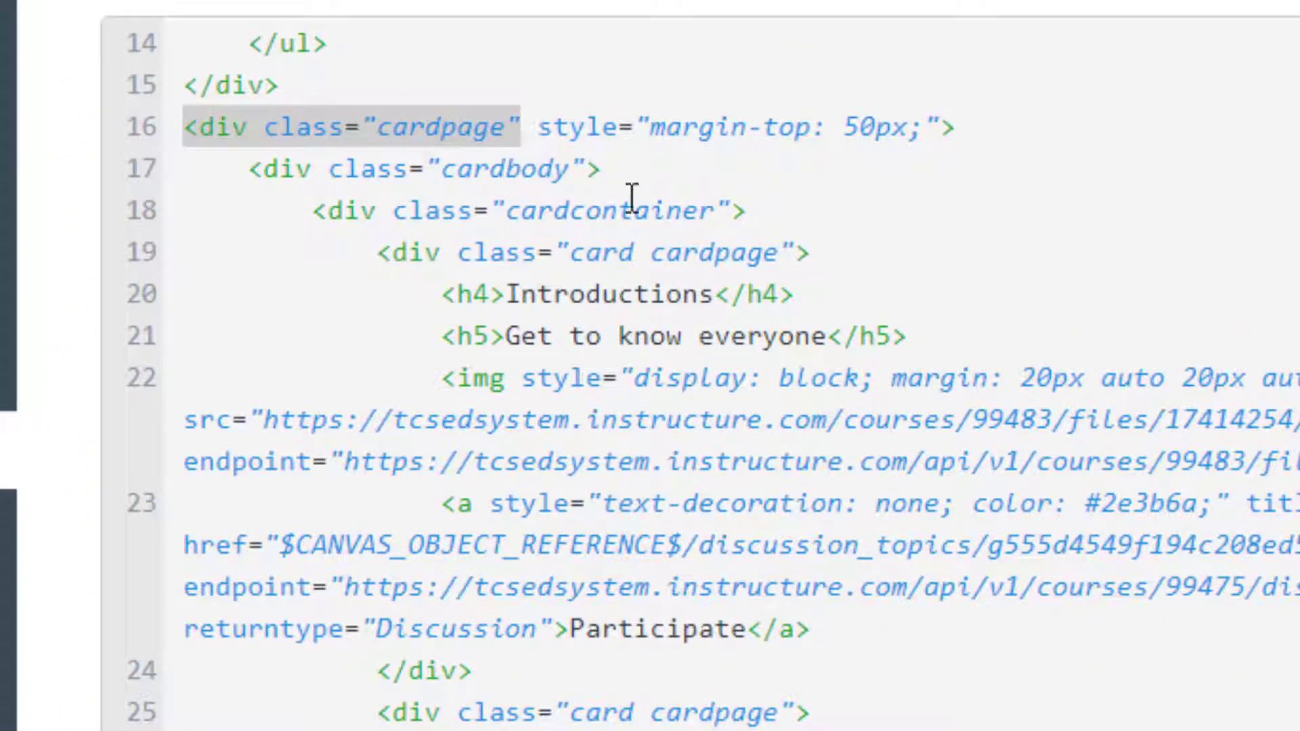
mouse_move(531, 232)
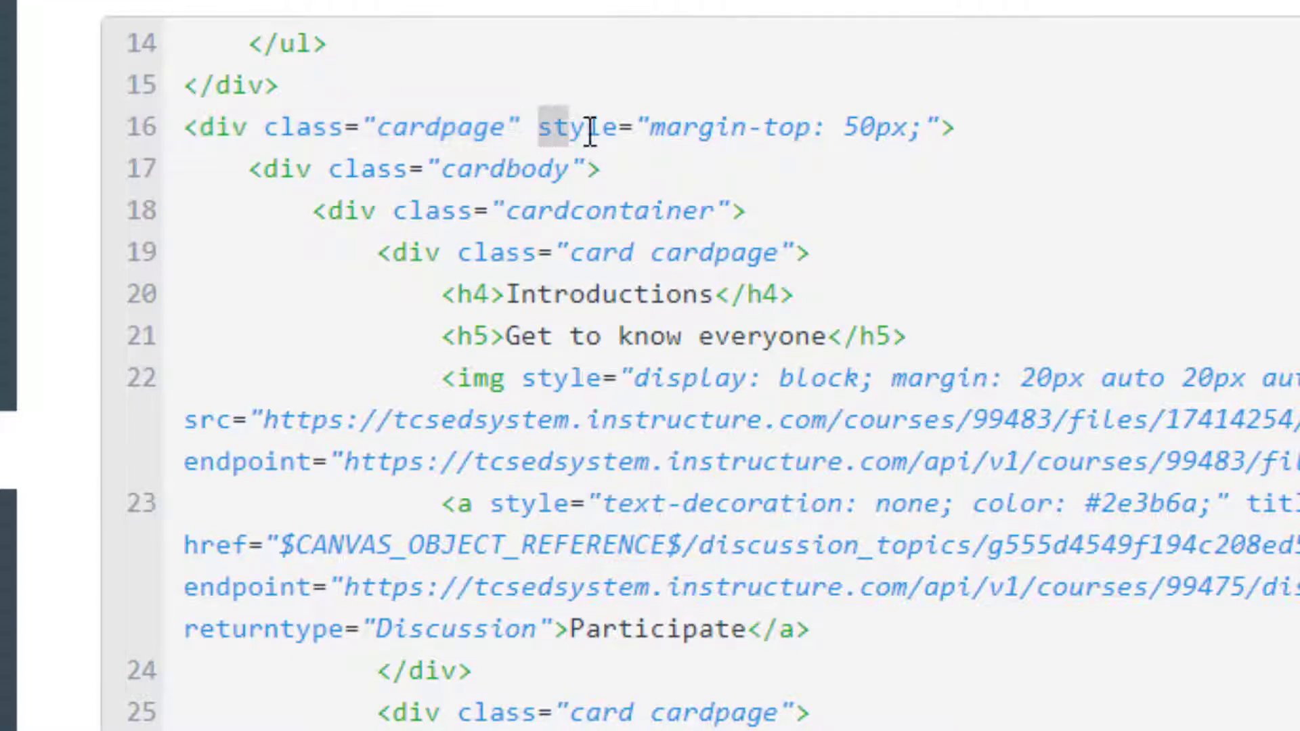
drag(564, 129, 929, 133)
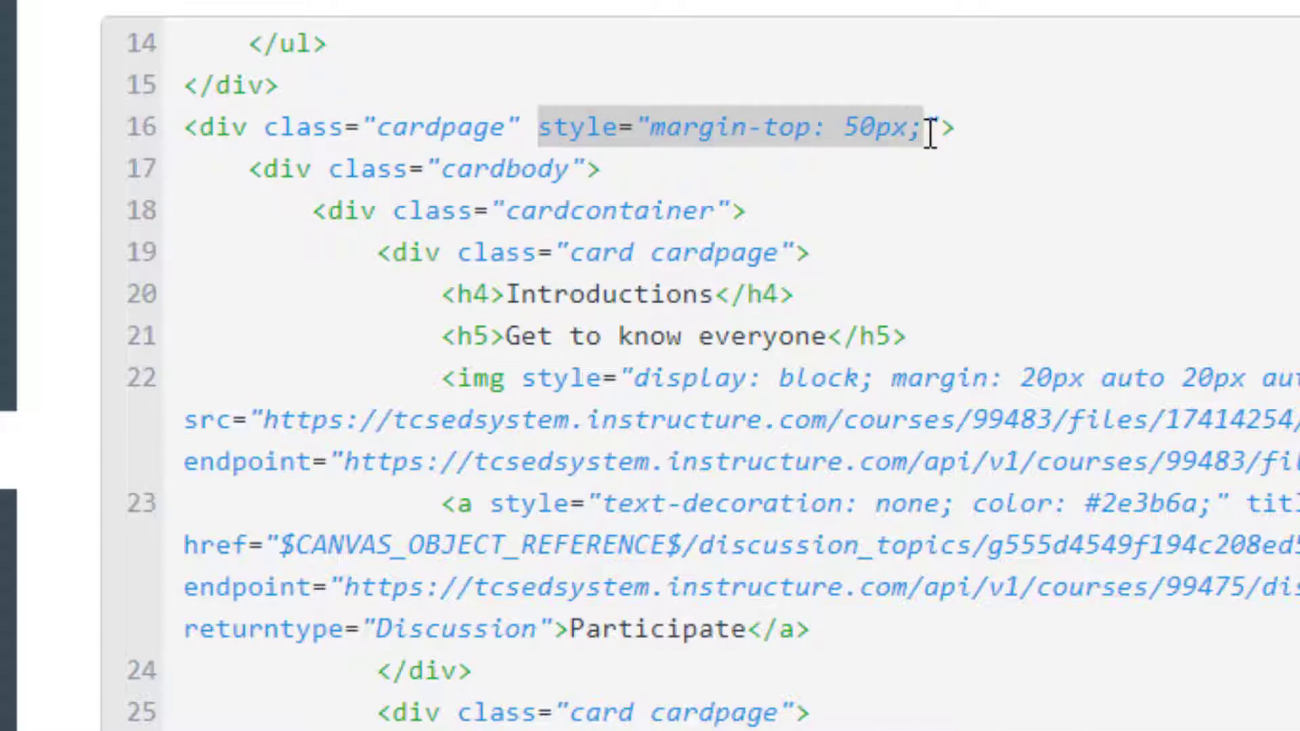
mouse_move(927, 131)
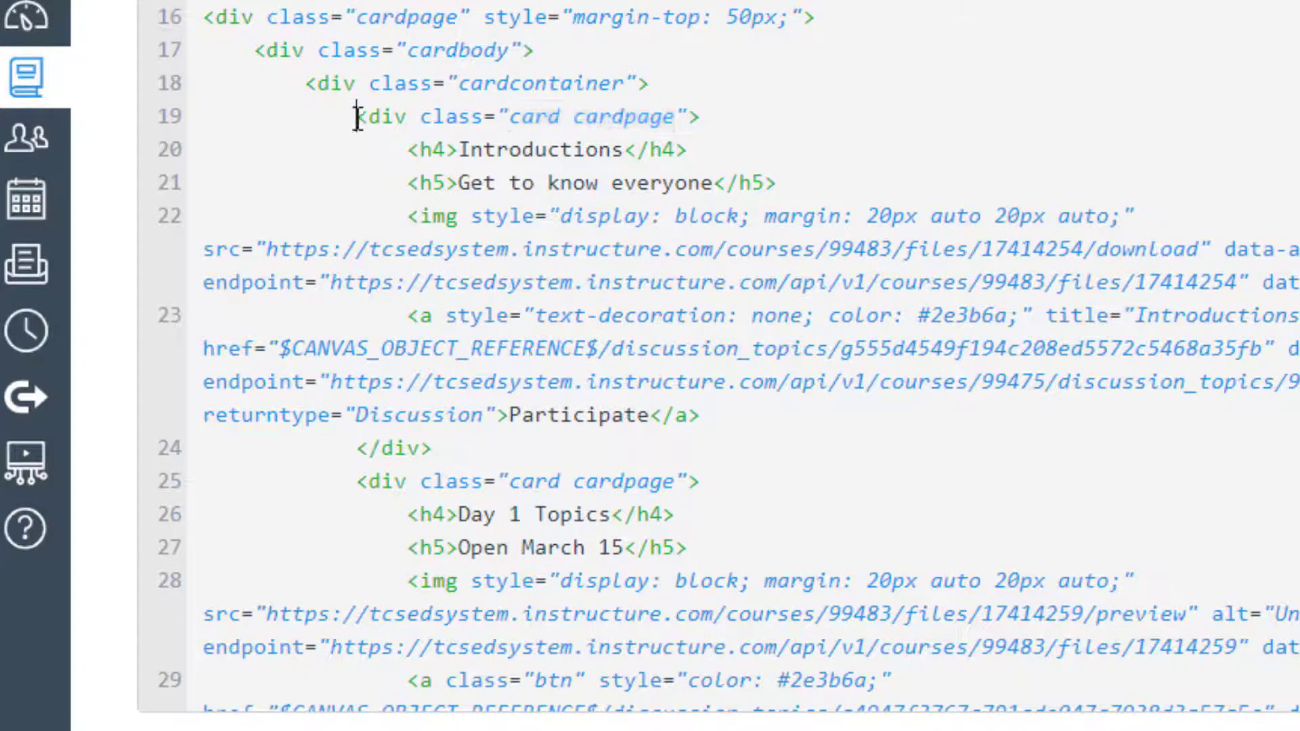
drag(356, 116, 431, 449)
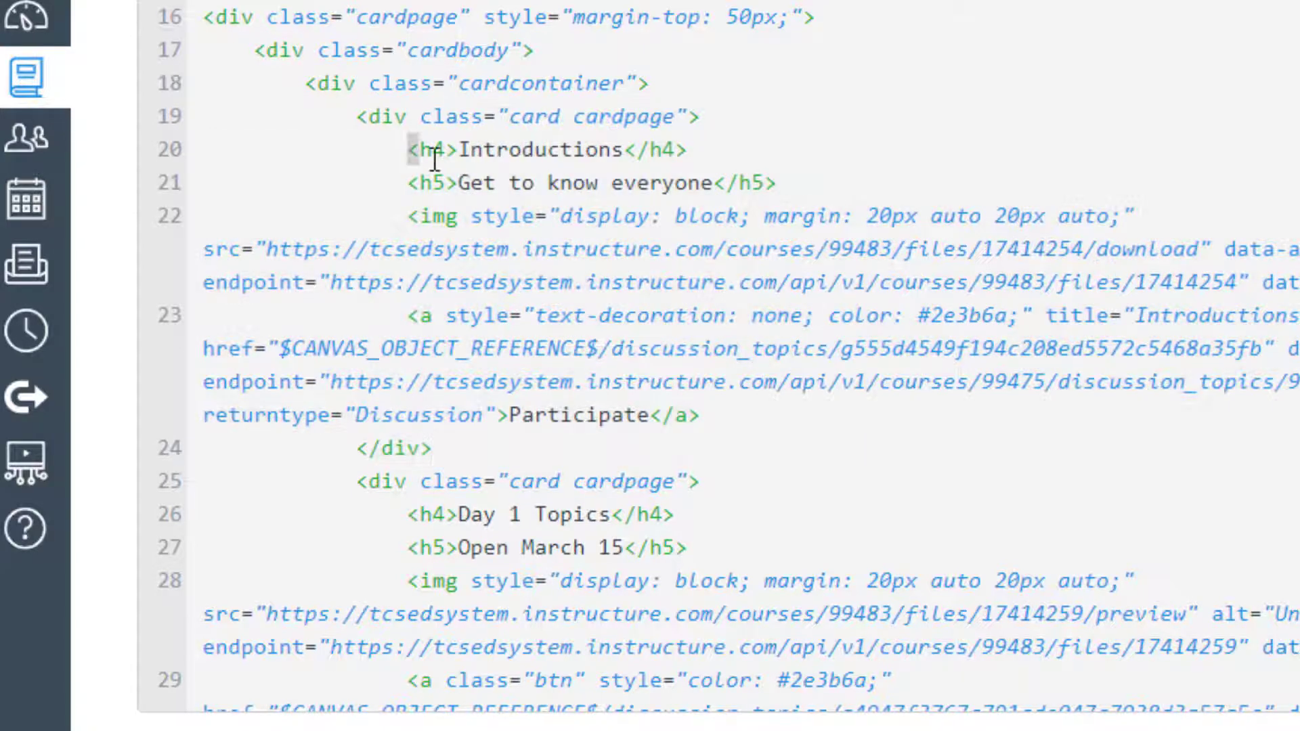
double_click(547, 150)
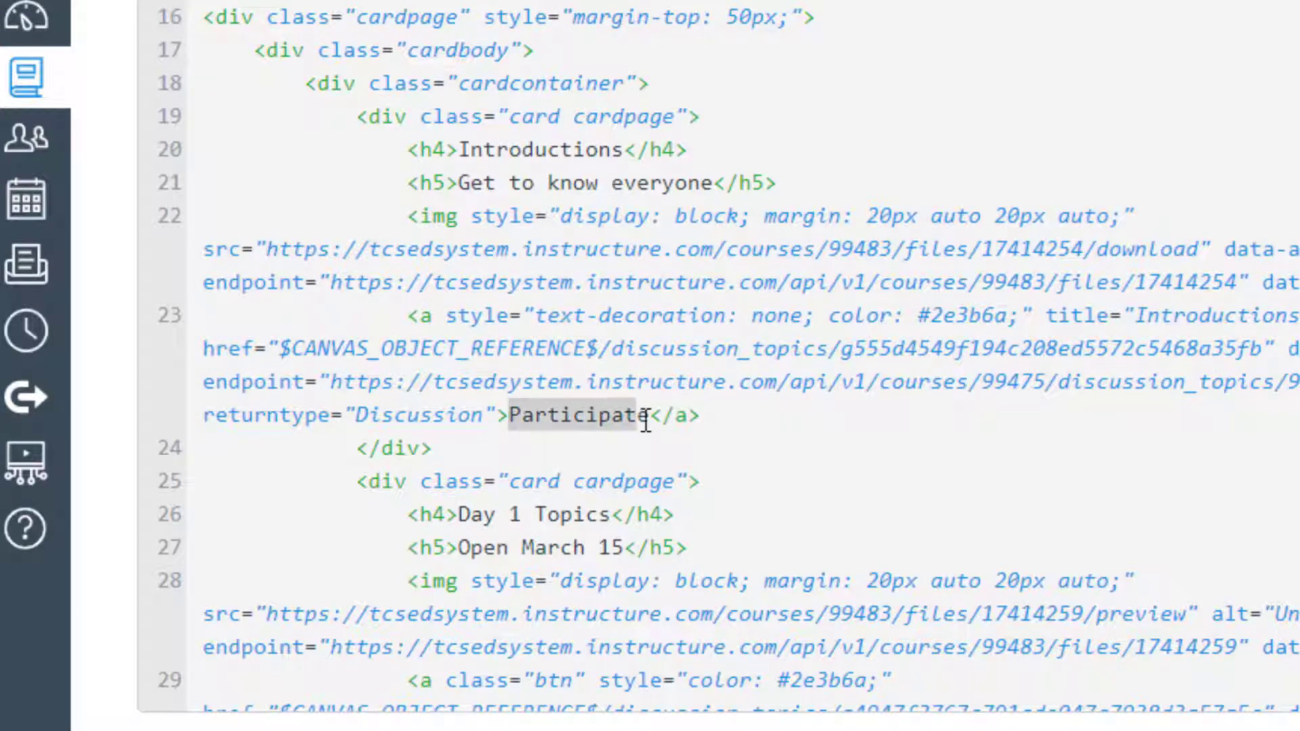
scroll(down, 3)
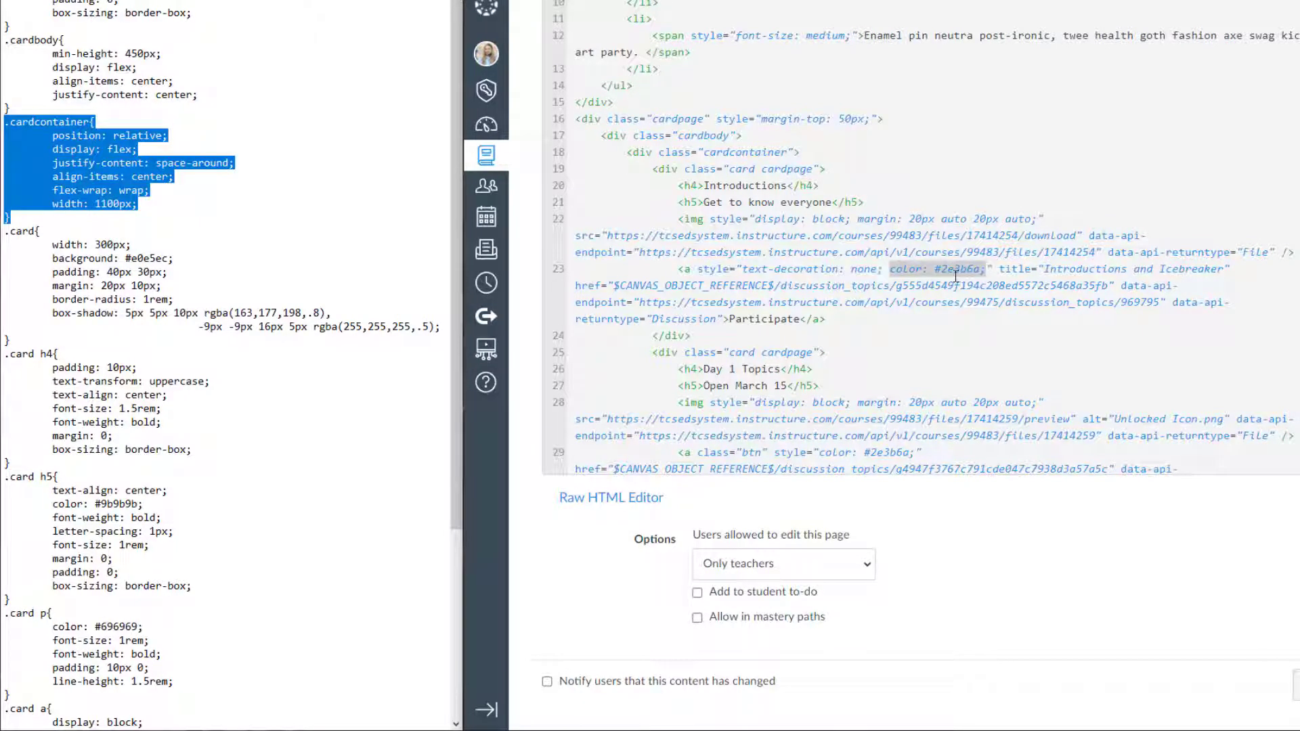
scroll(down, 3)
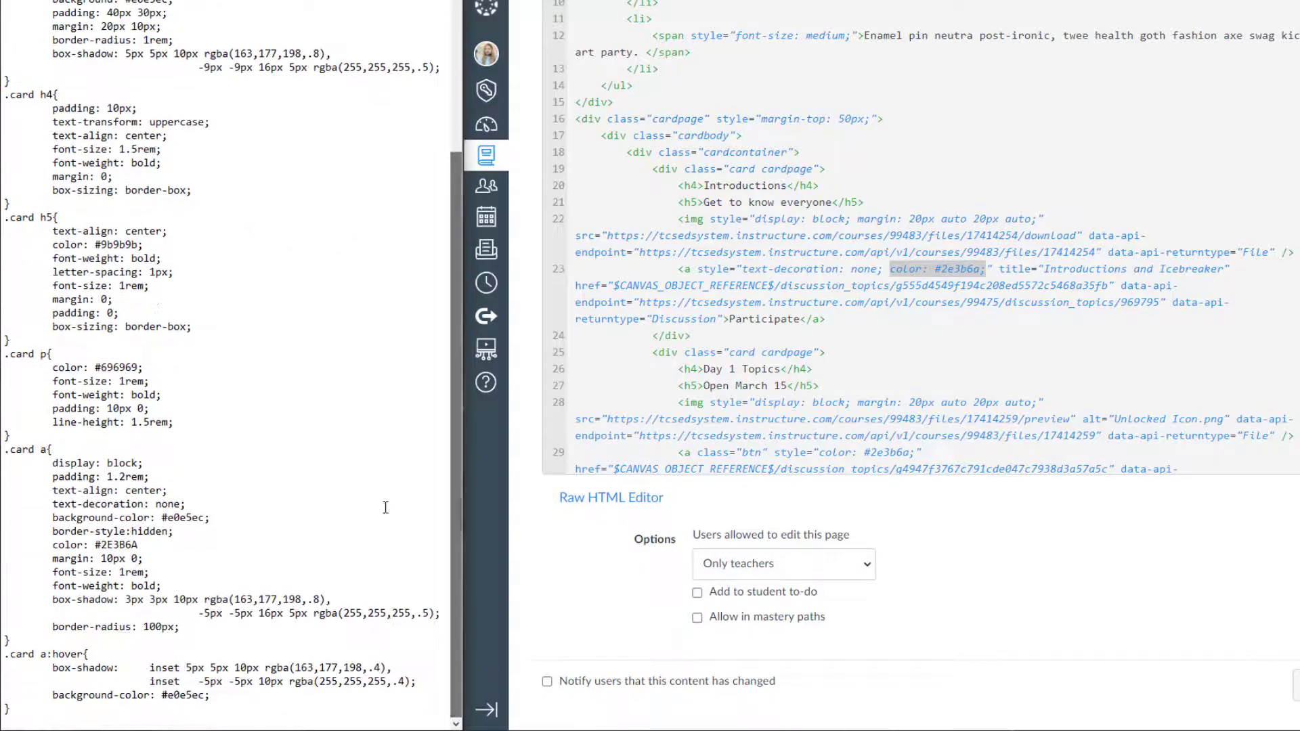
double_click(114, 544)
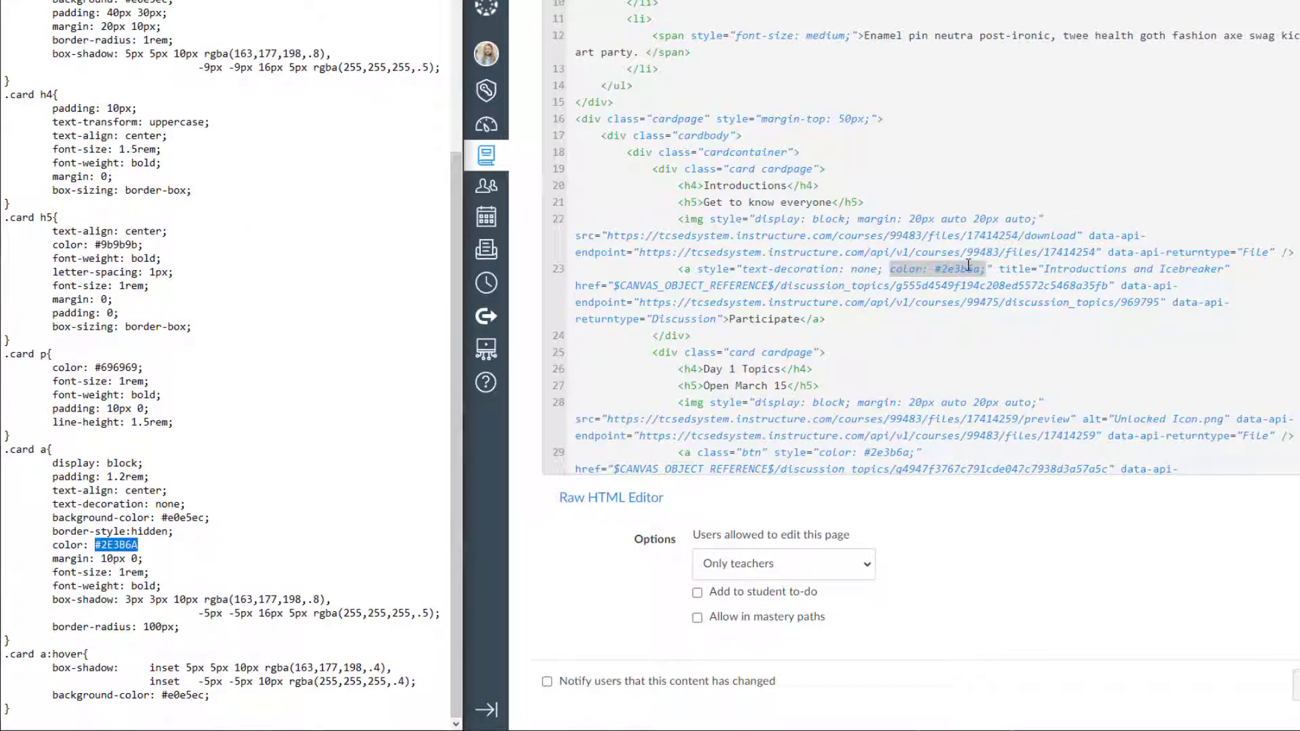
click(978, 268)
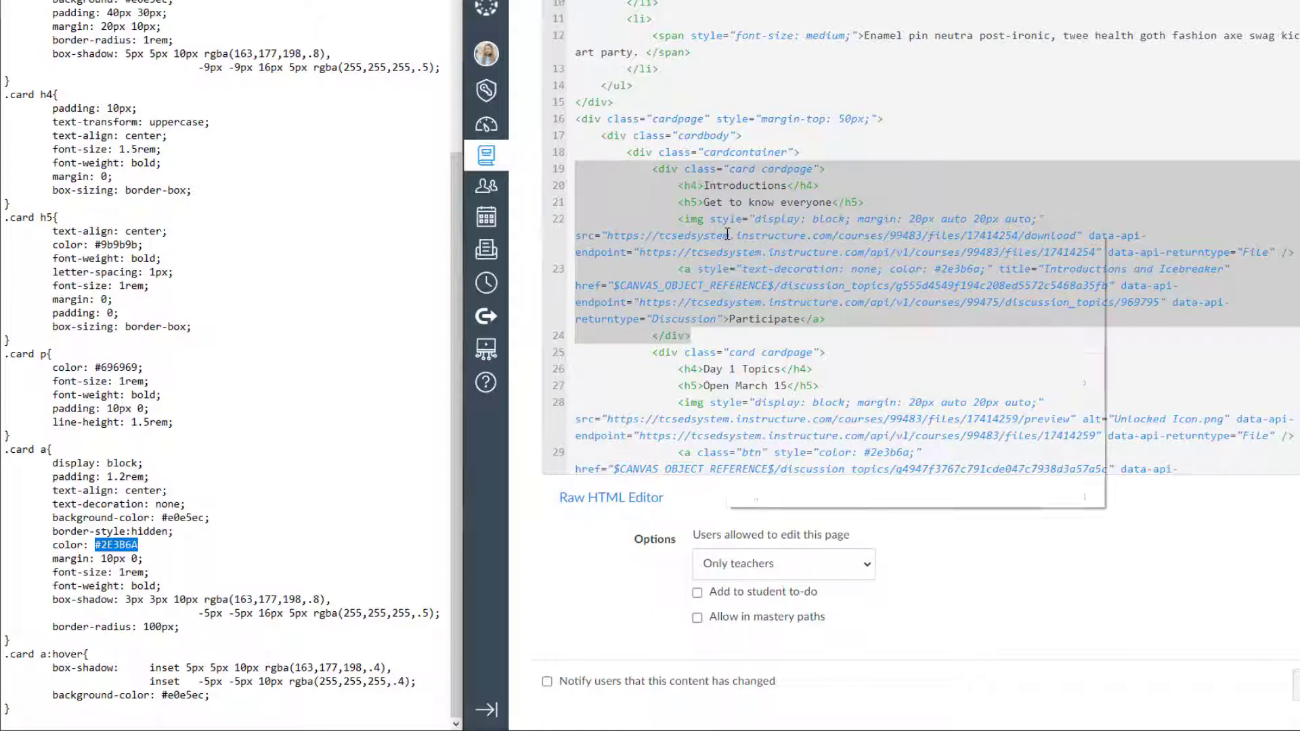
right_click(689, 247)
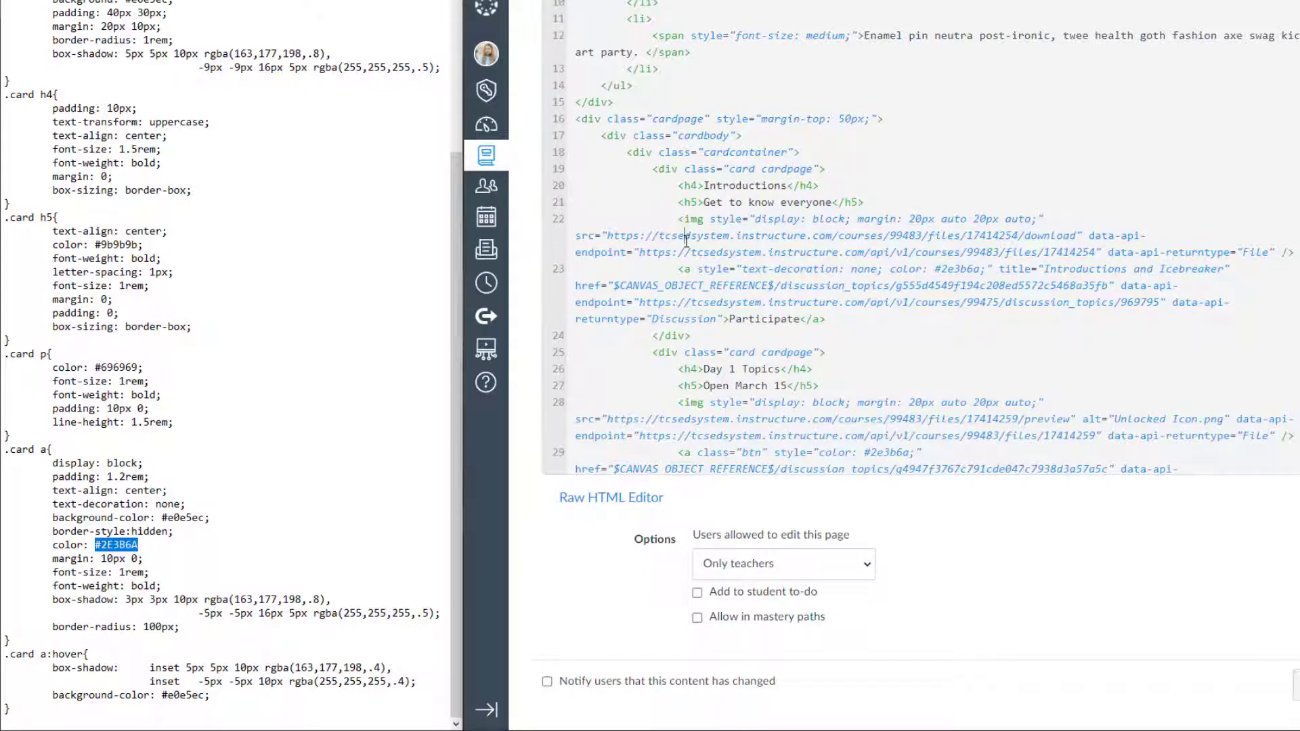
scroll(down, 3)
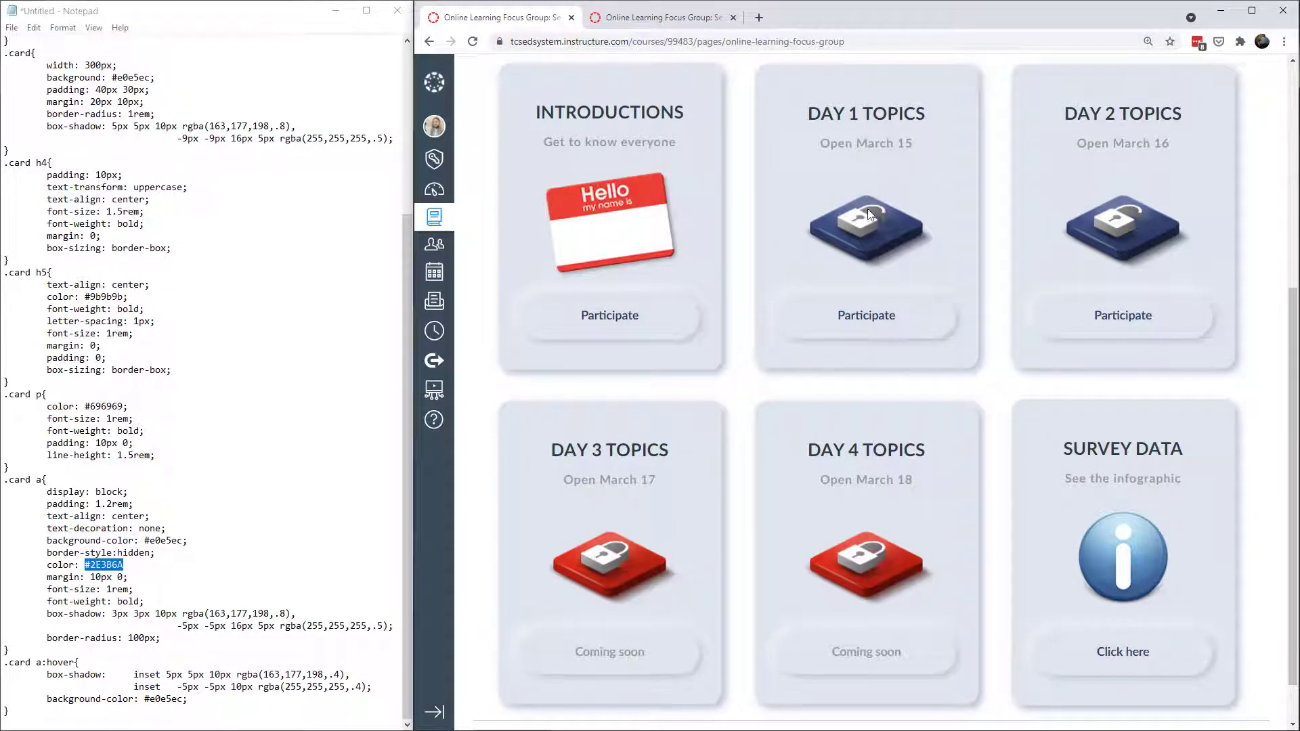
mouse_move(1102, 244)
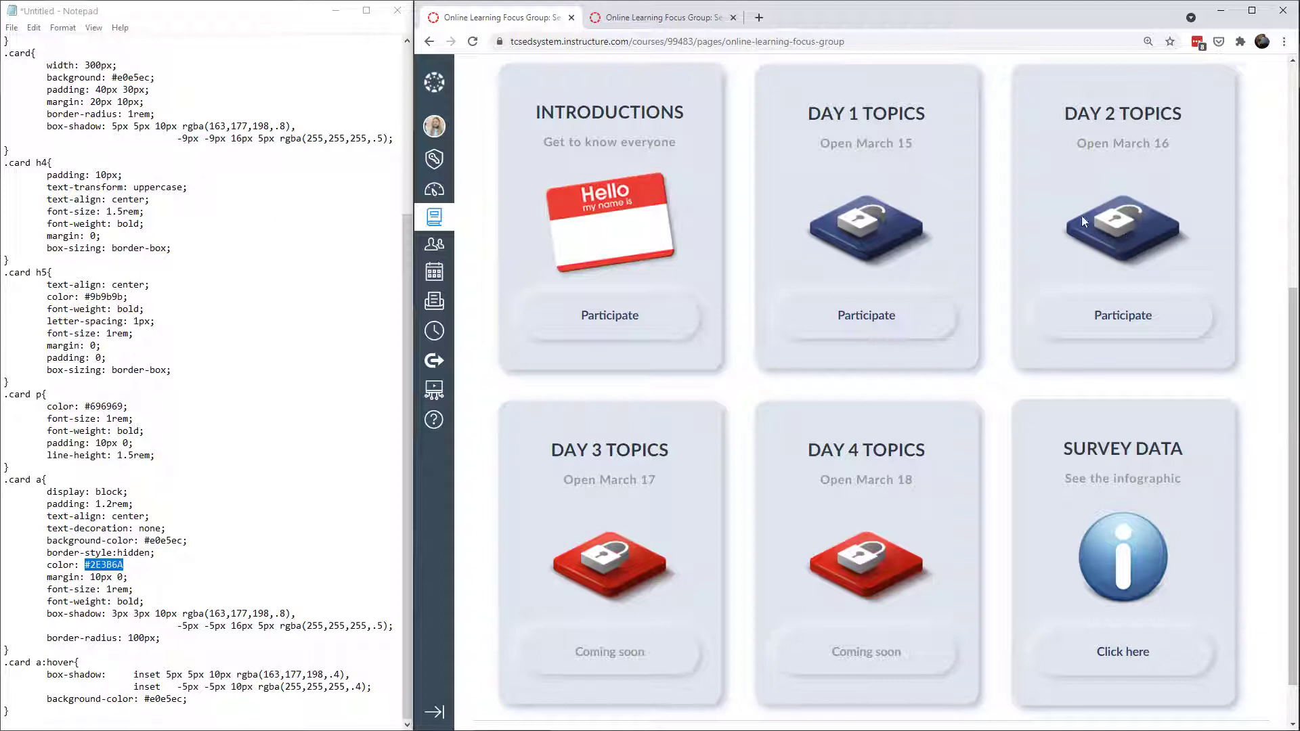
mouse_move(596, 574)
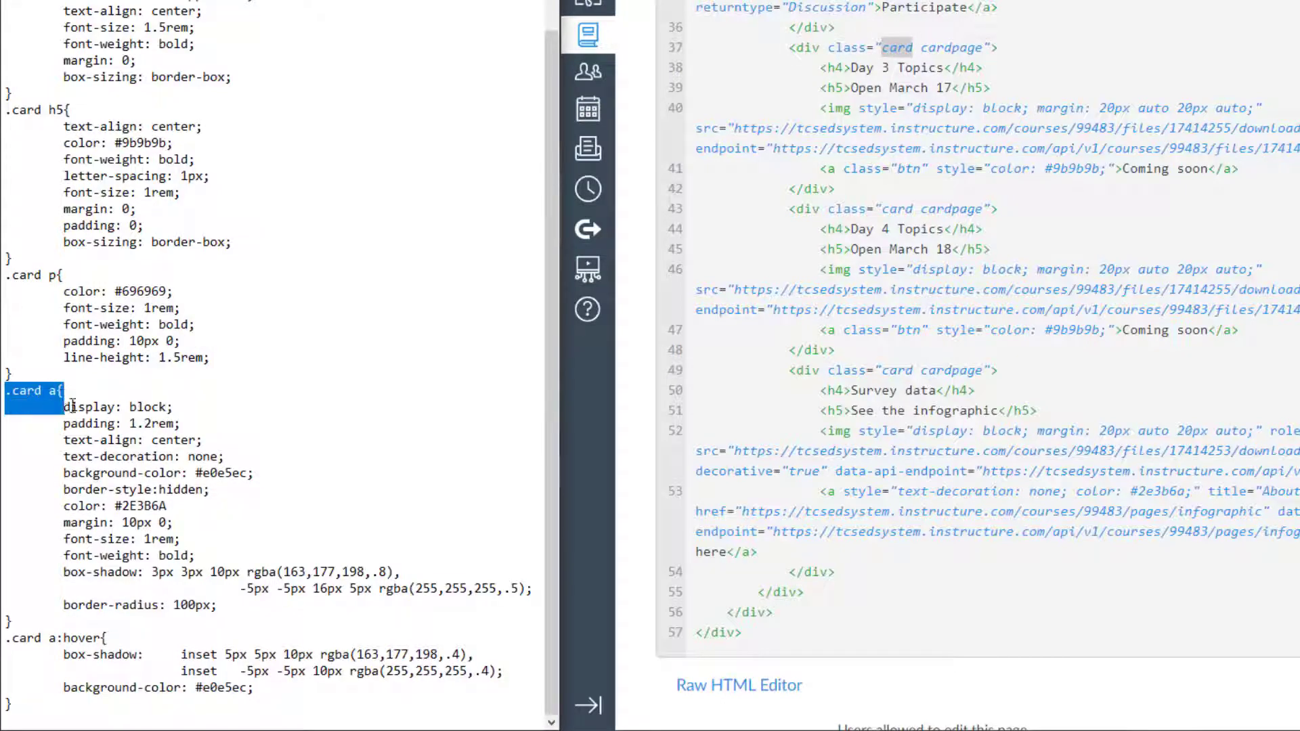
- Highlight the .card a link and .card a:hover button rules in the CSS notes
drag(38, 390, 8, 701)
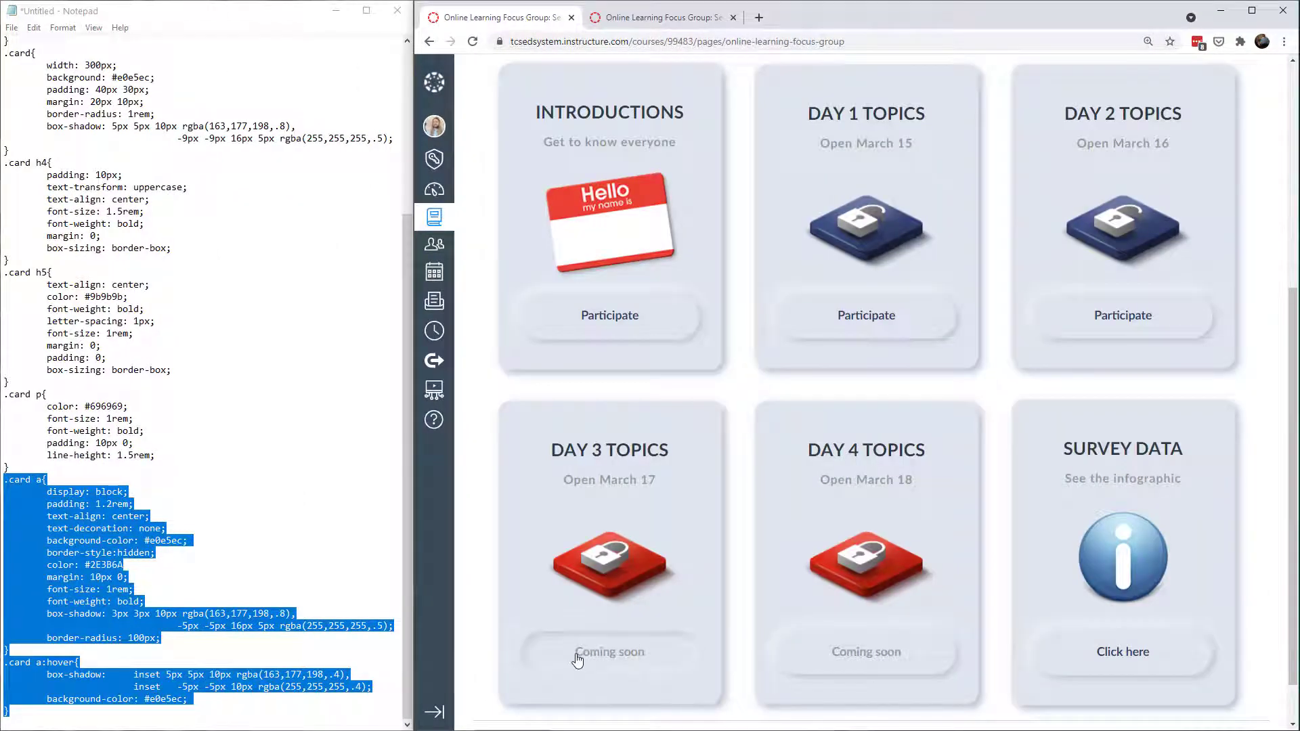
mouse_move(865, 384)
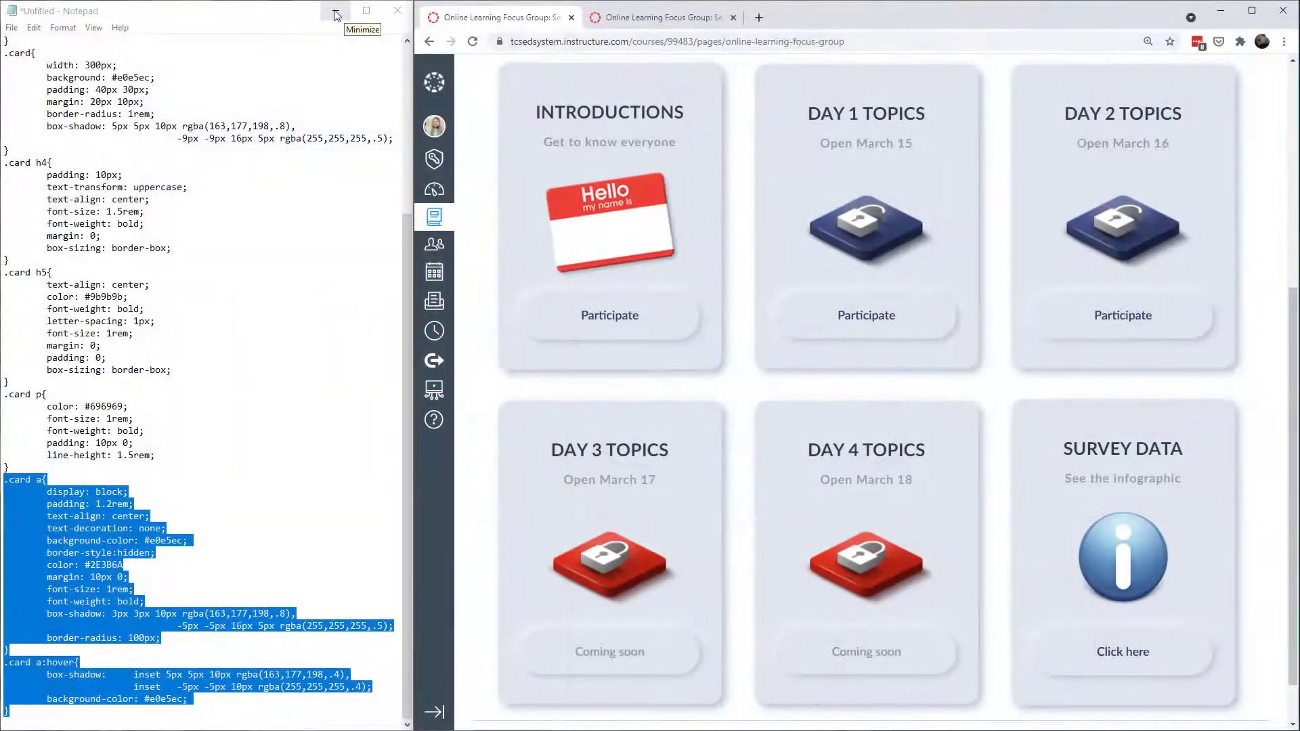
- Hide the CSS notes and scroll the topic card grid to watch it reflow, ending back at the top
click(336, 11)
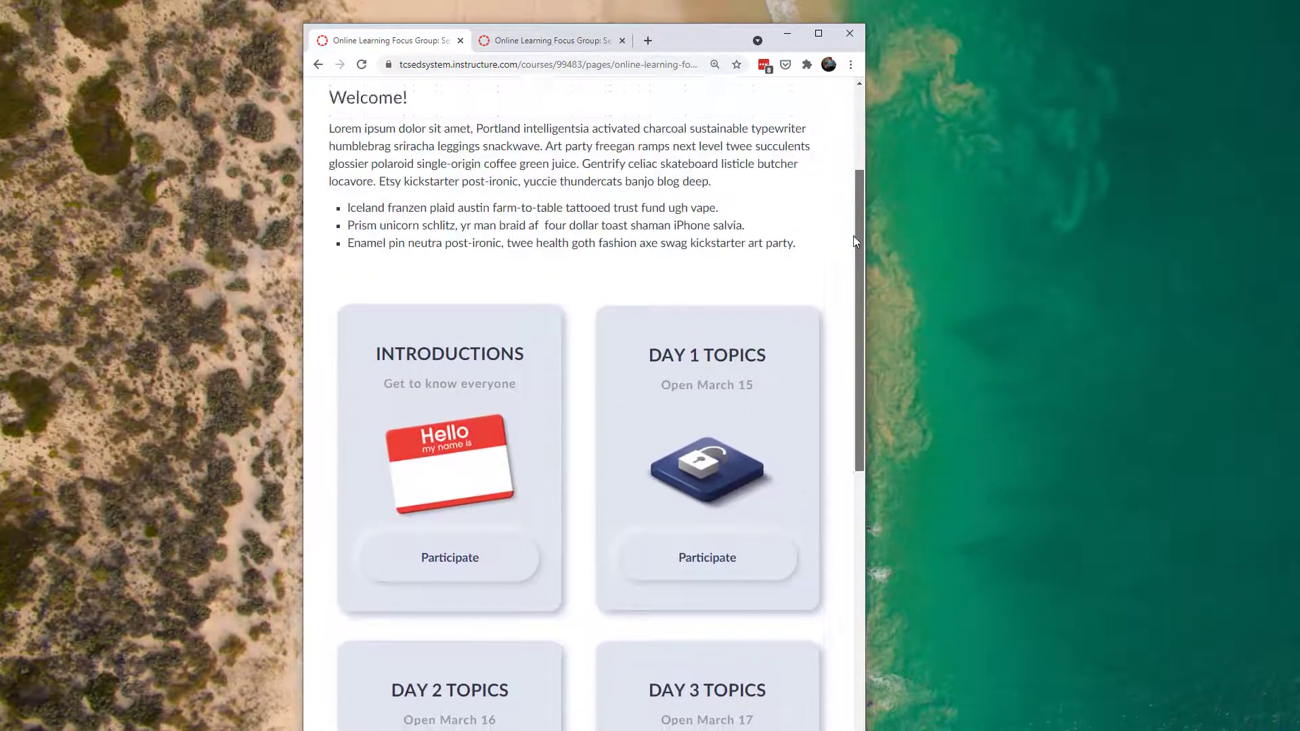
scroll(down, 3)
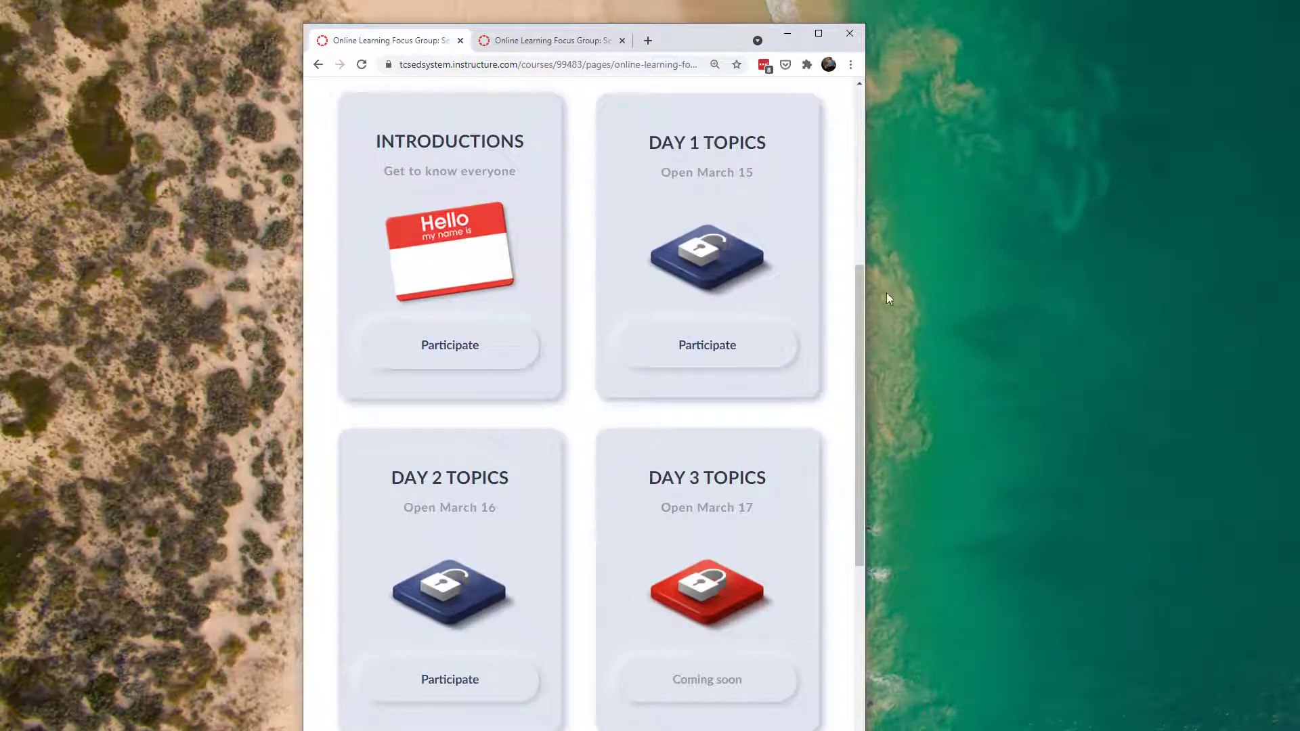
scroll(down, 3)
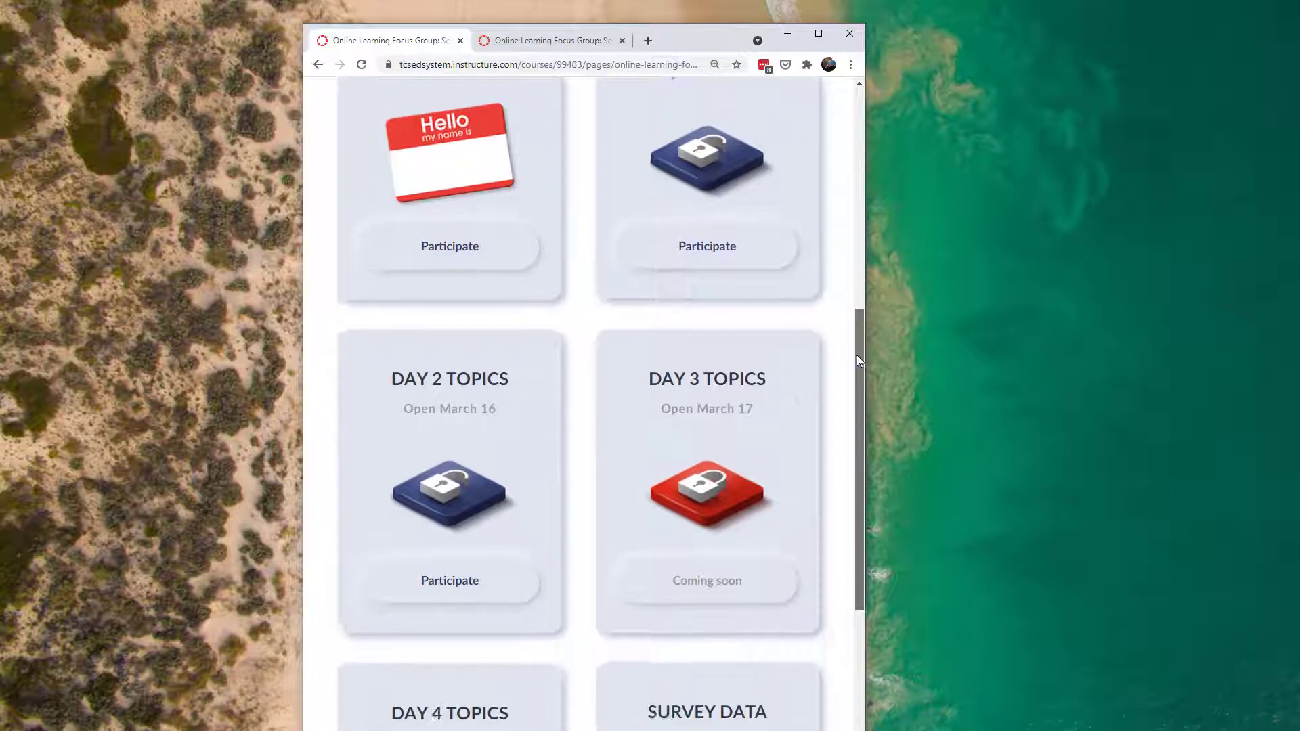
scroll(down, 3)
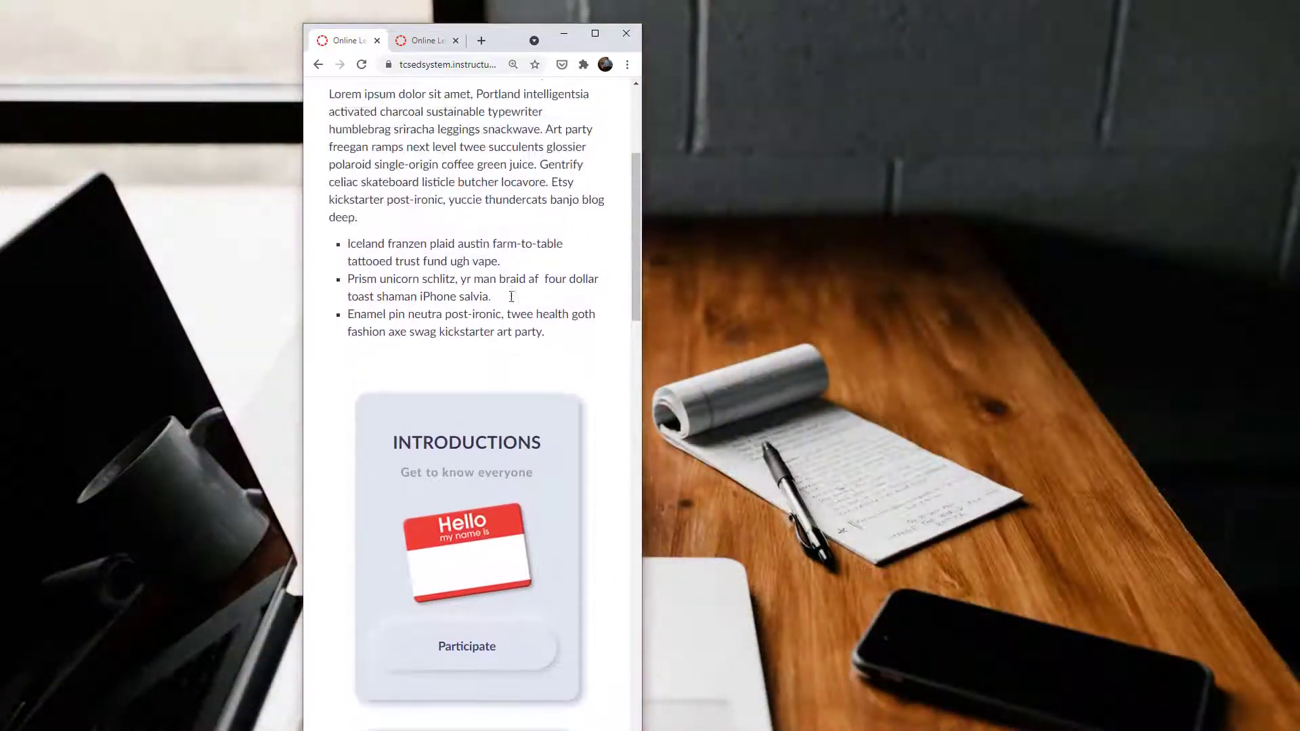
scroll(down, 3)
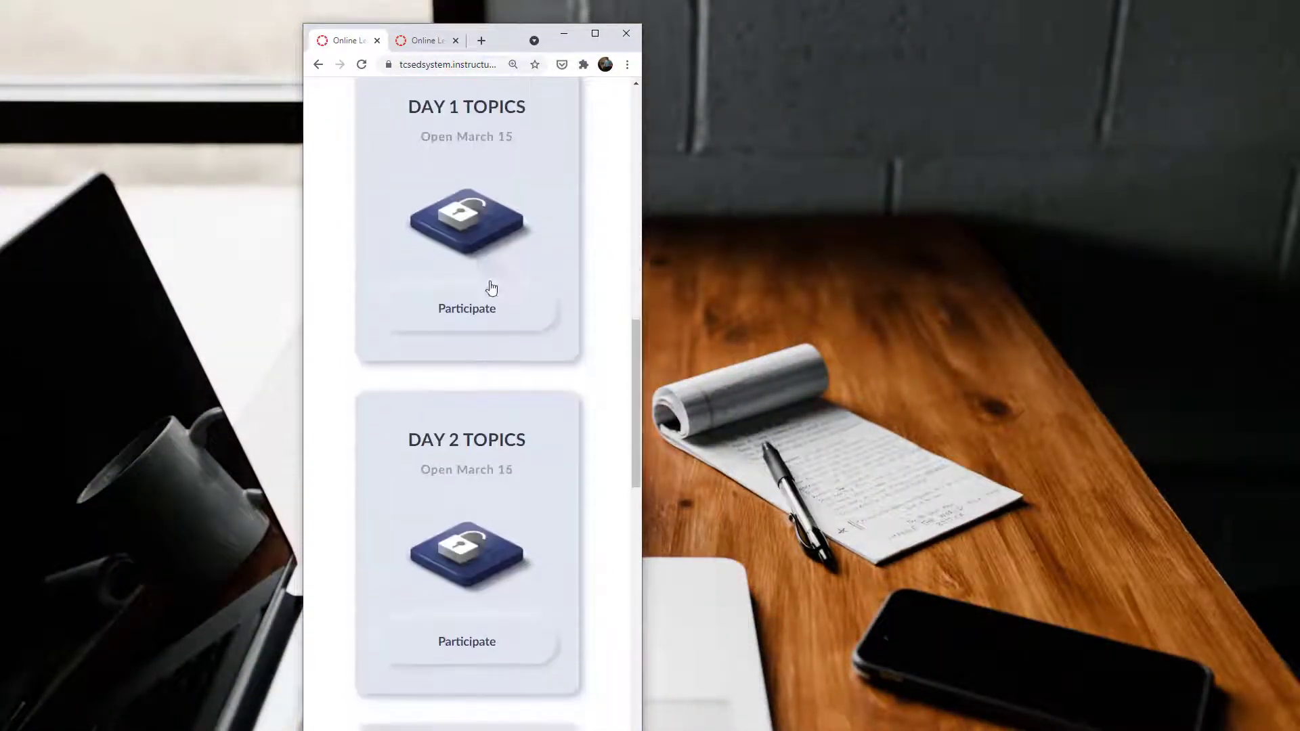
scroll(down, 3)
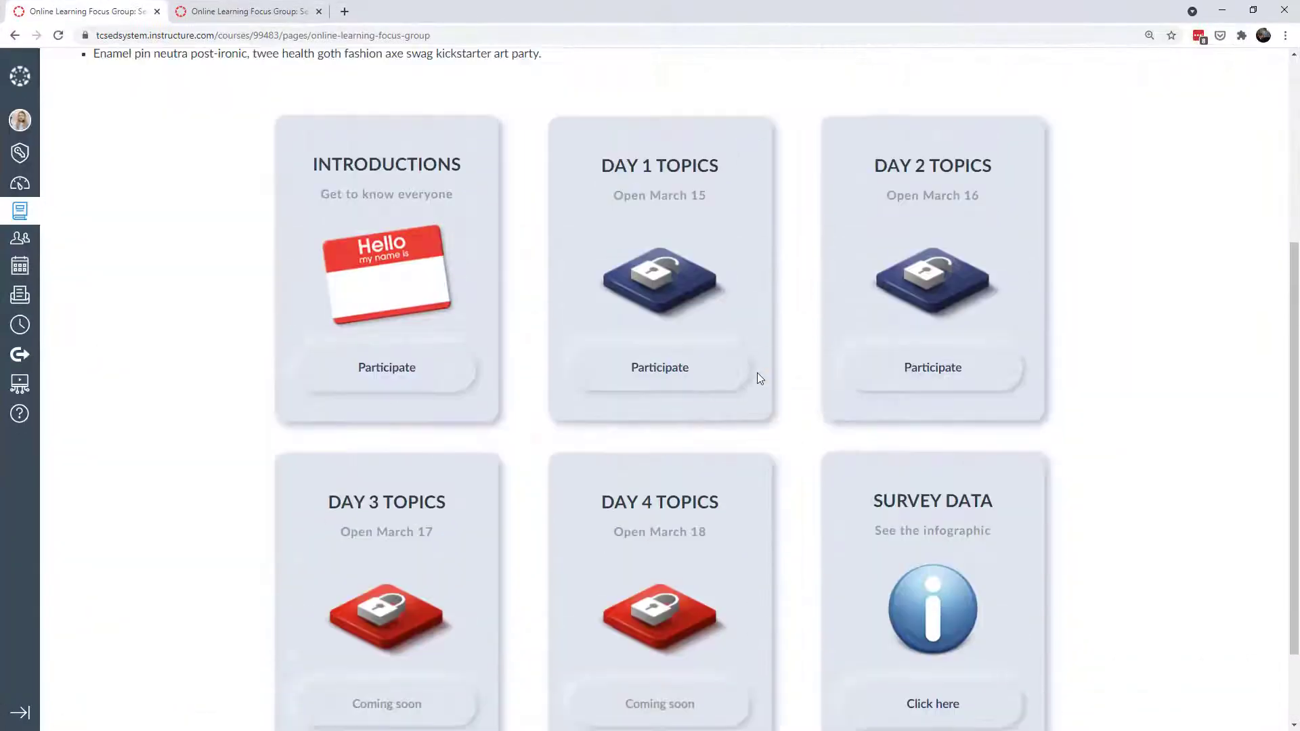
scroll(up, 3)
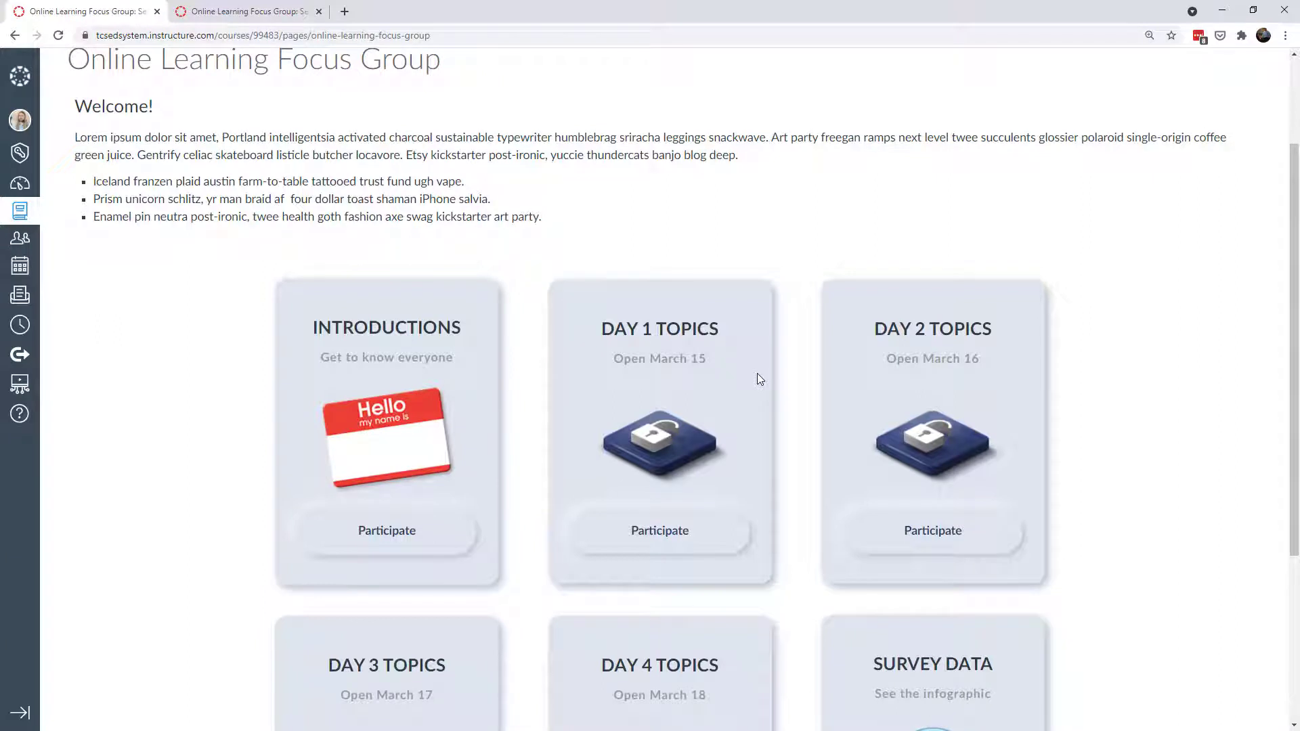